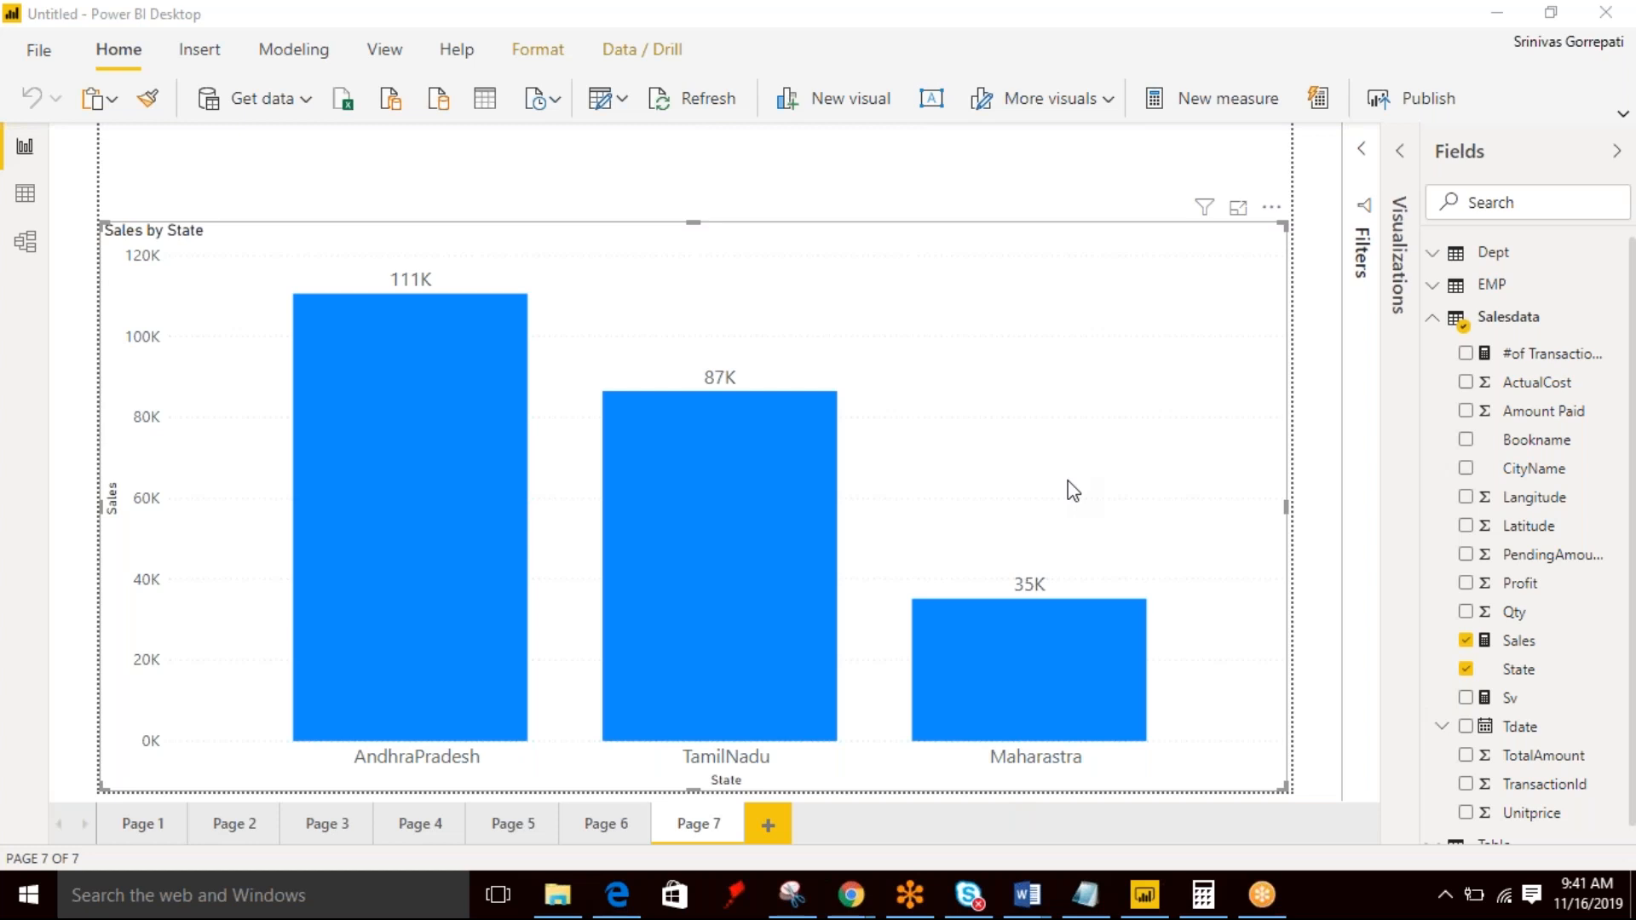
pyautogui.moveTo(1612, 103)
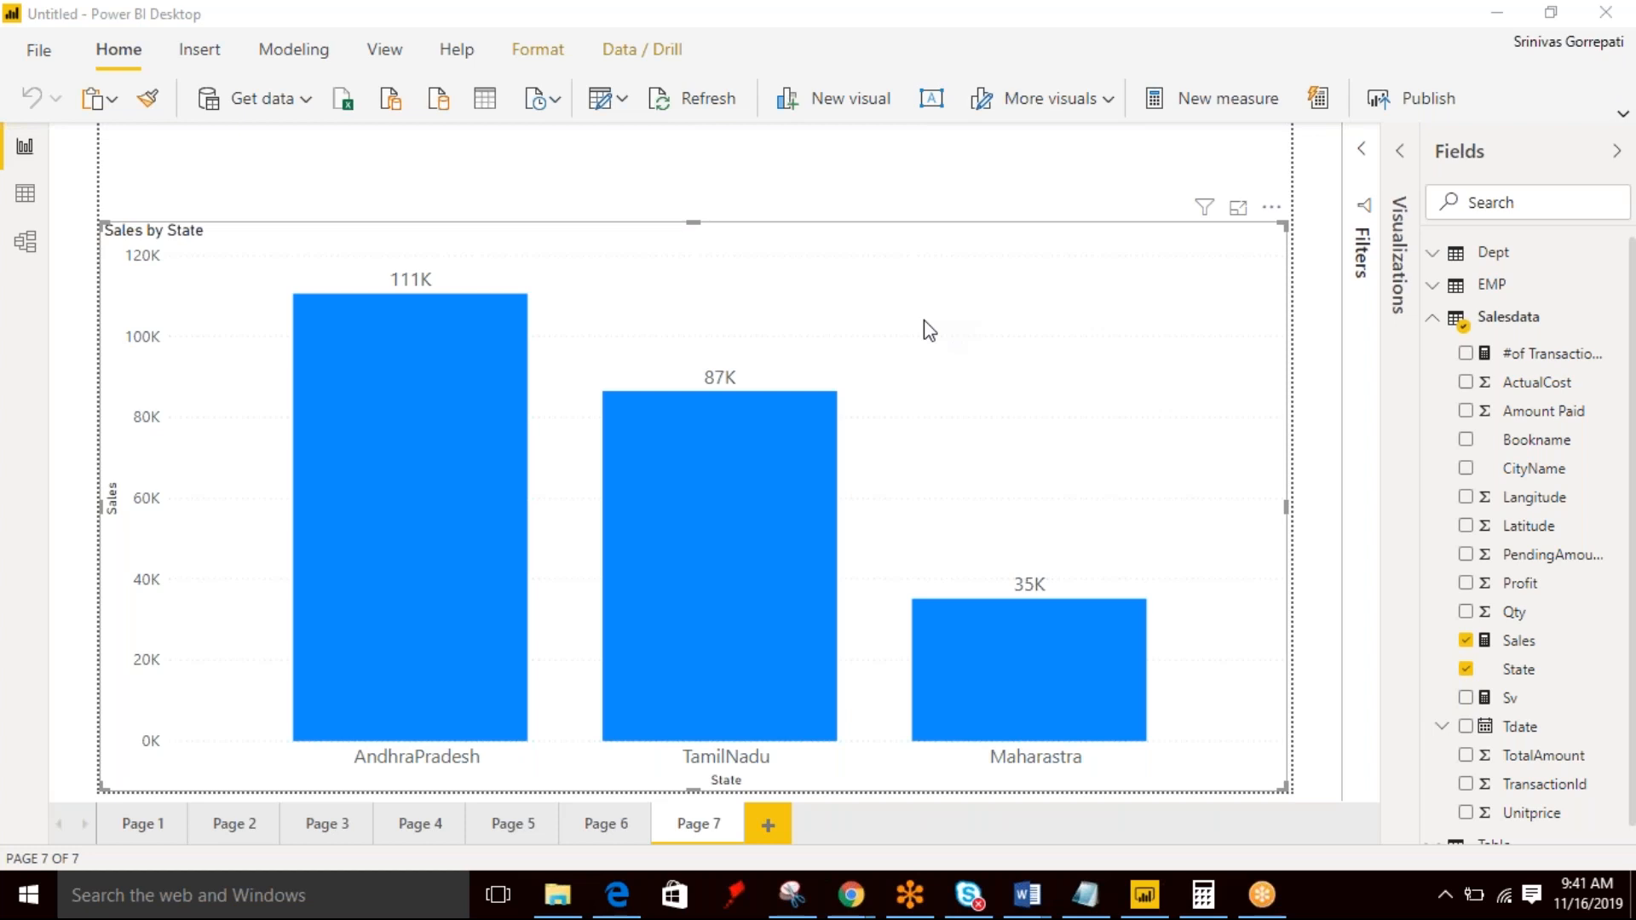
pyautogui.moveTo(1021, 353)
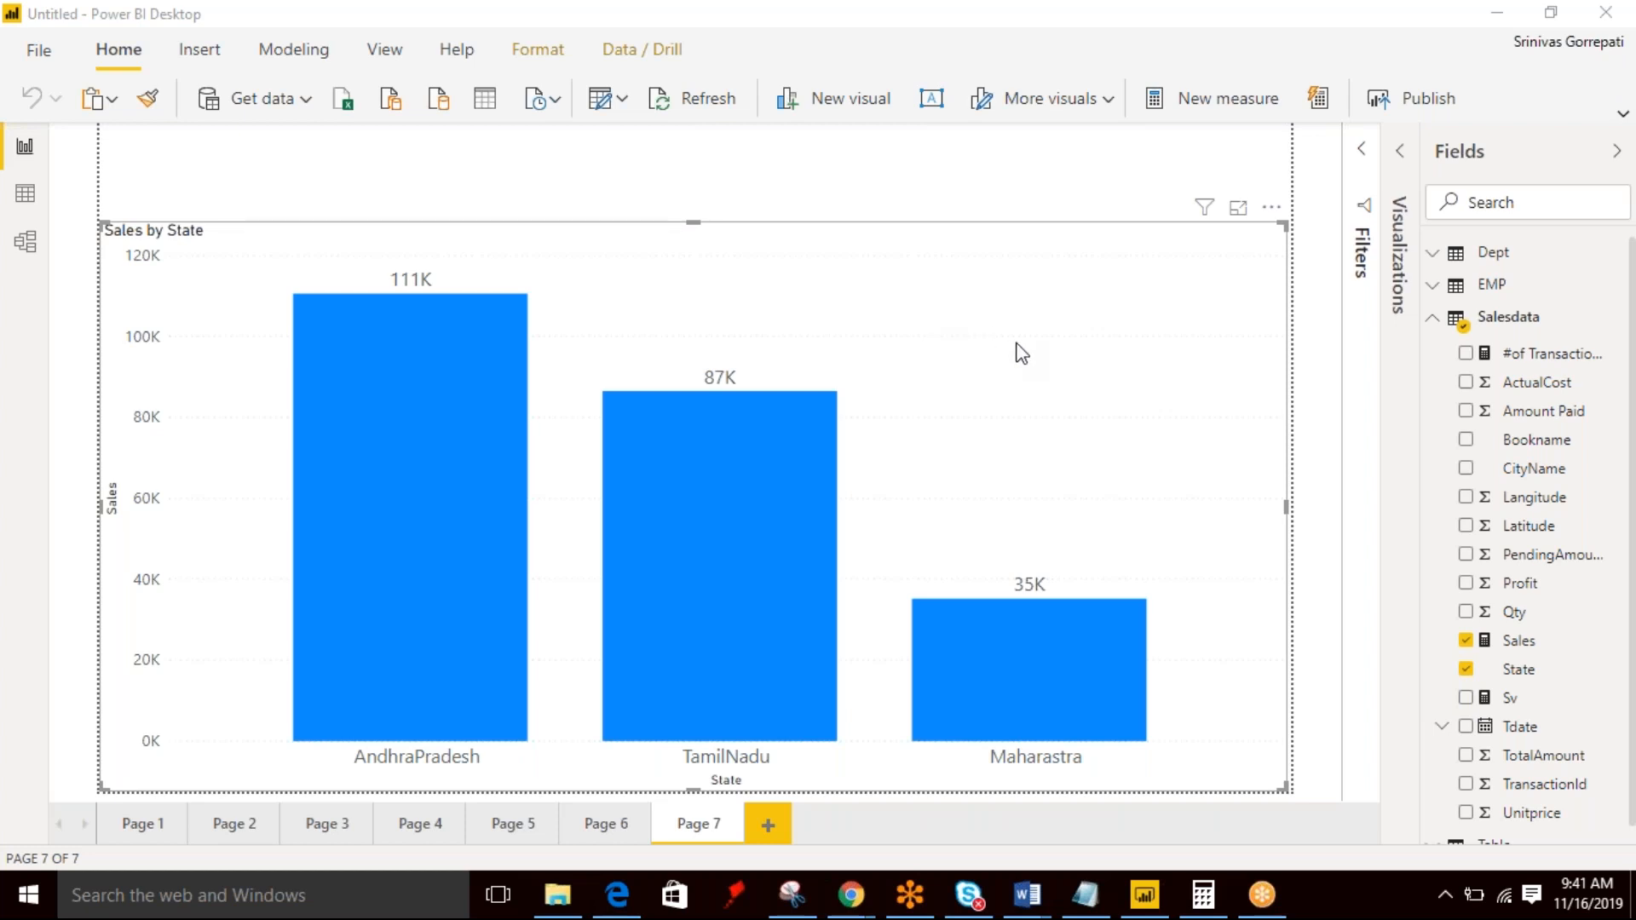
pyautogui.moveTo(1033, 374)
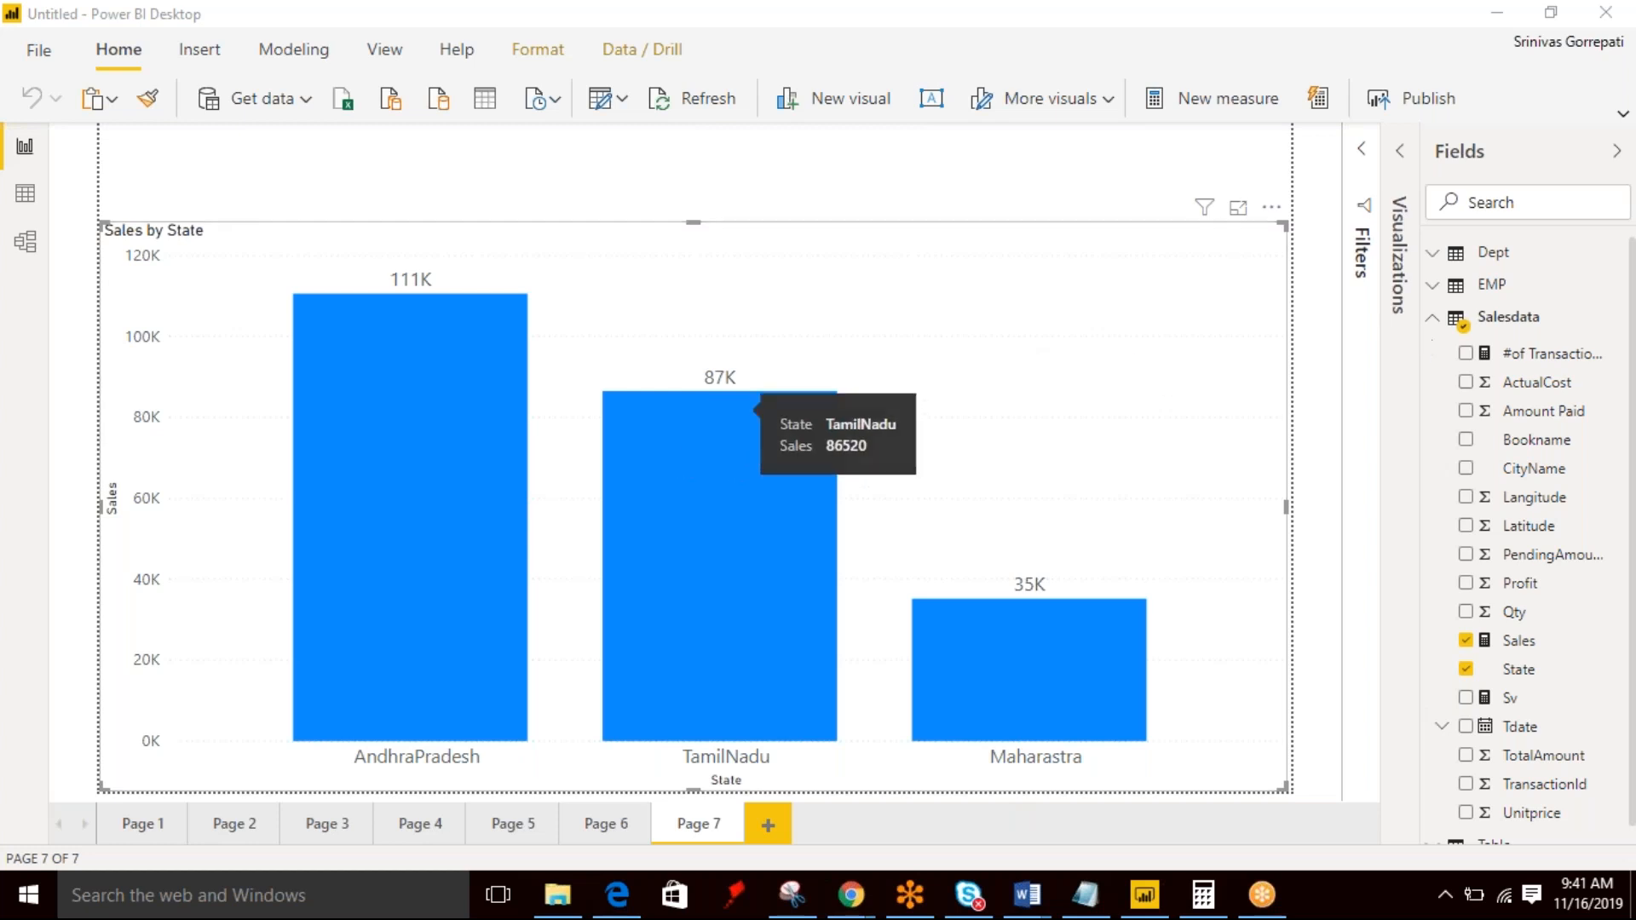
pyautogui.moveTo(1049, 322)
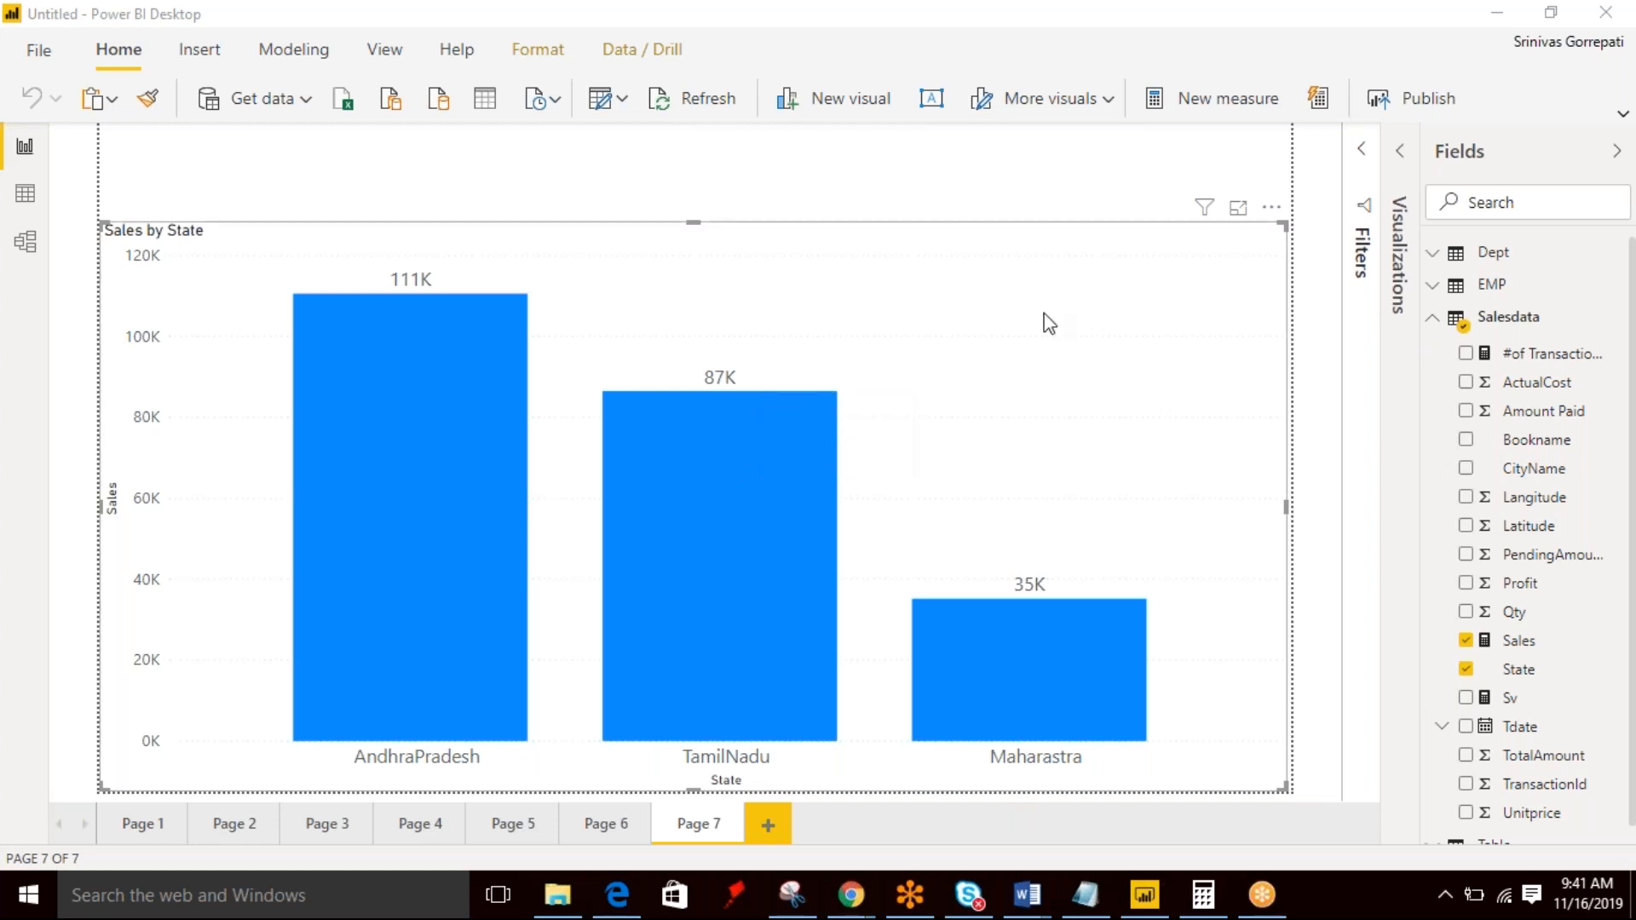
pyautogui.moveTo(1115, 334)
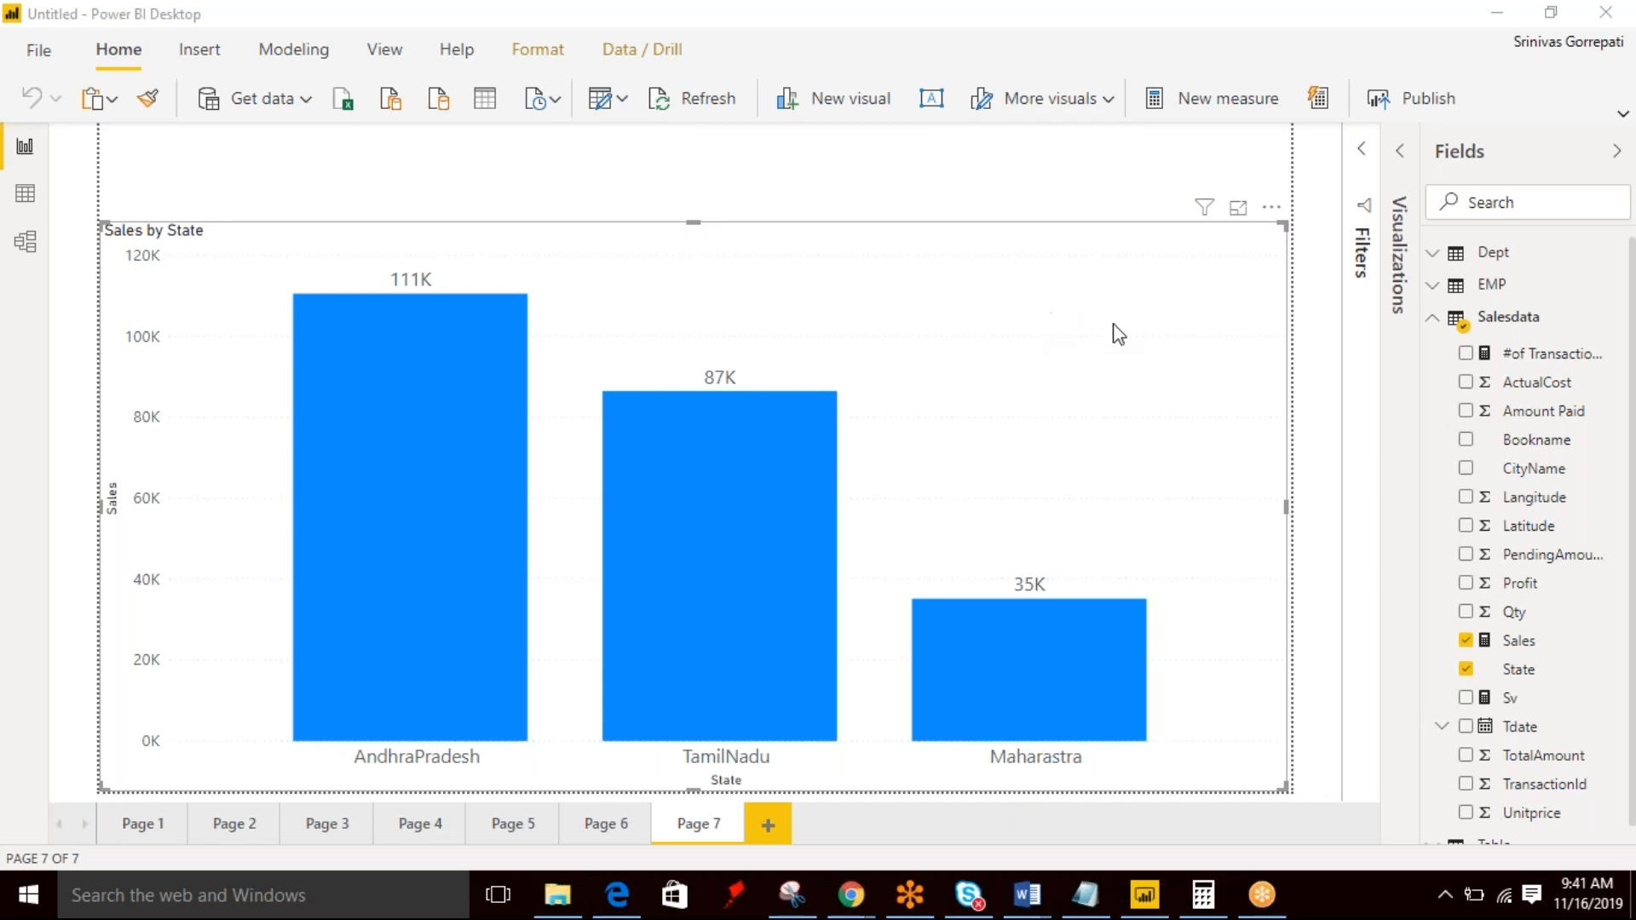
pyautogui.moveTo(1223, 565)
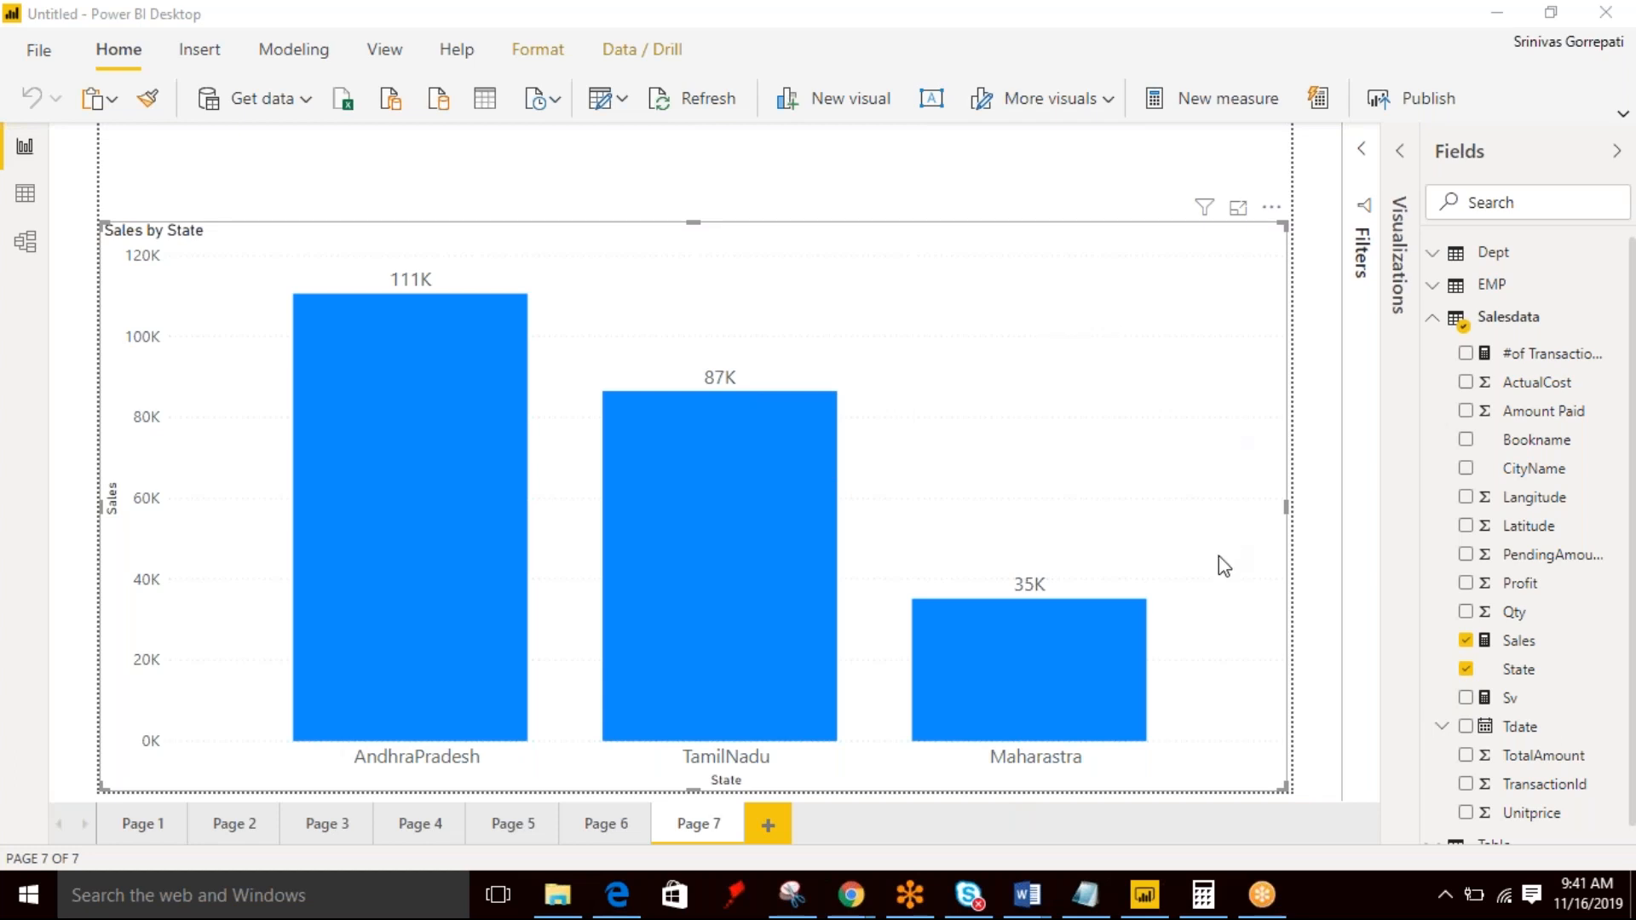
pyautogui.moveTo(1512, 652)
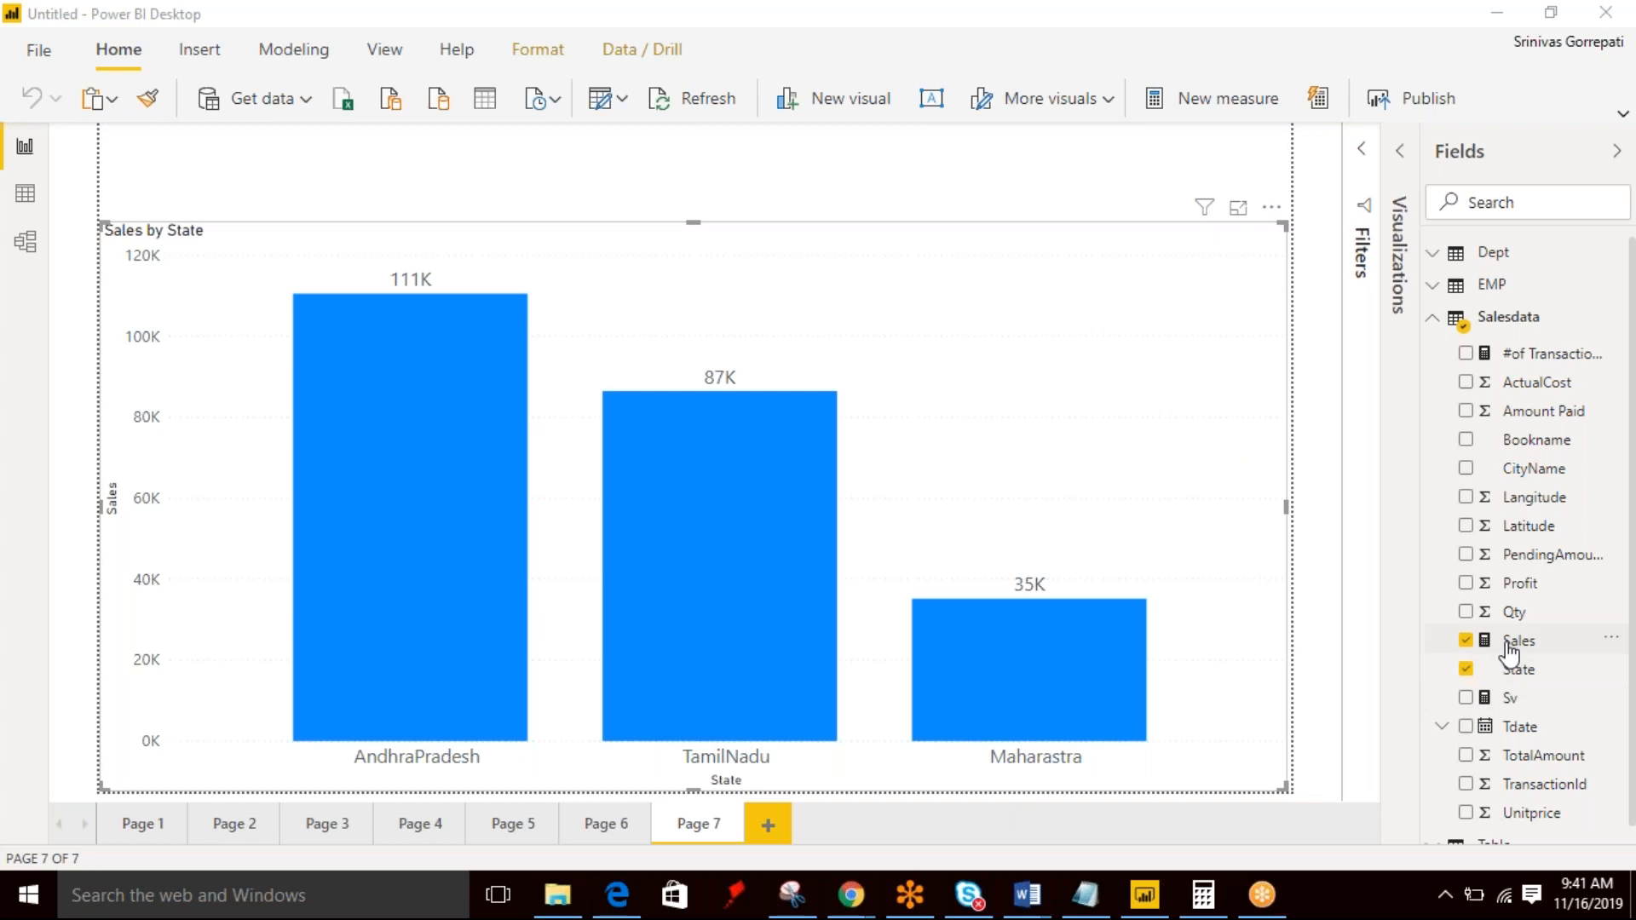
pyautogui.moveTo(1542, 362)
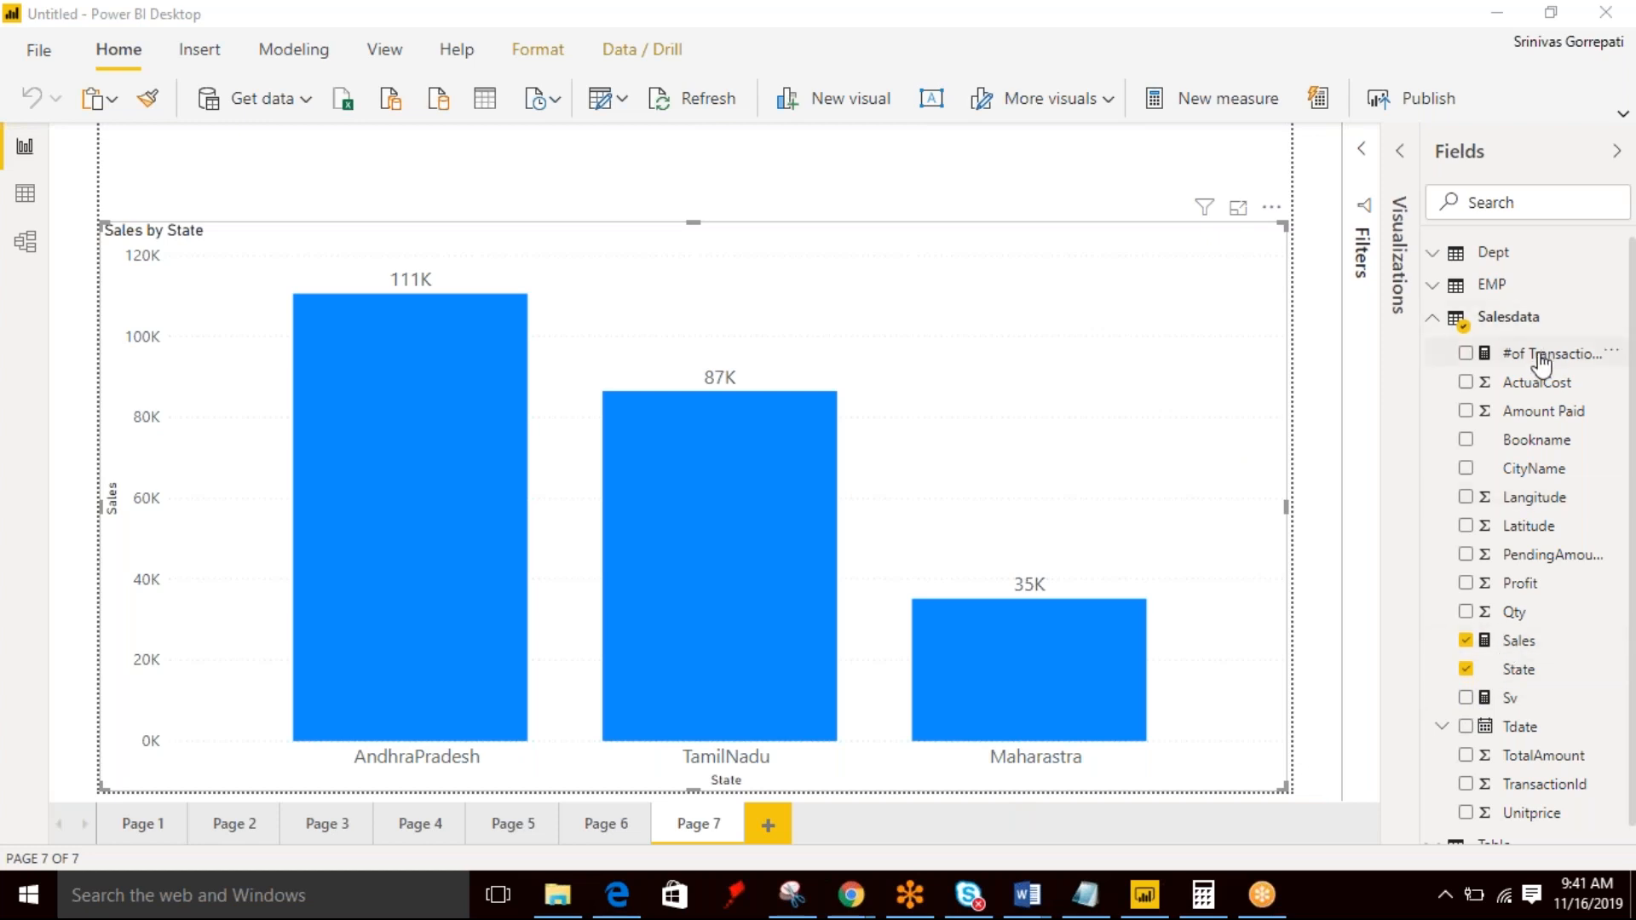
pyautogui.moveTo(675, 576)
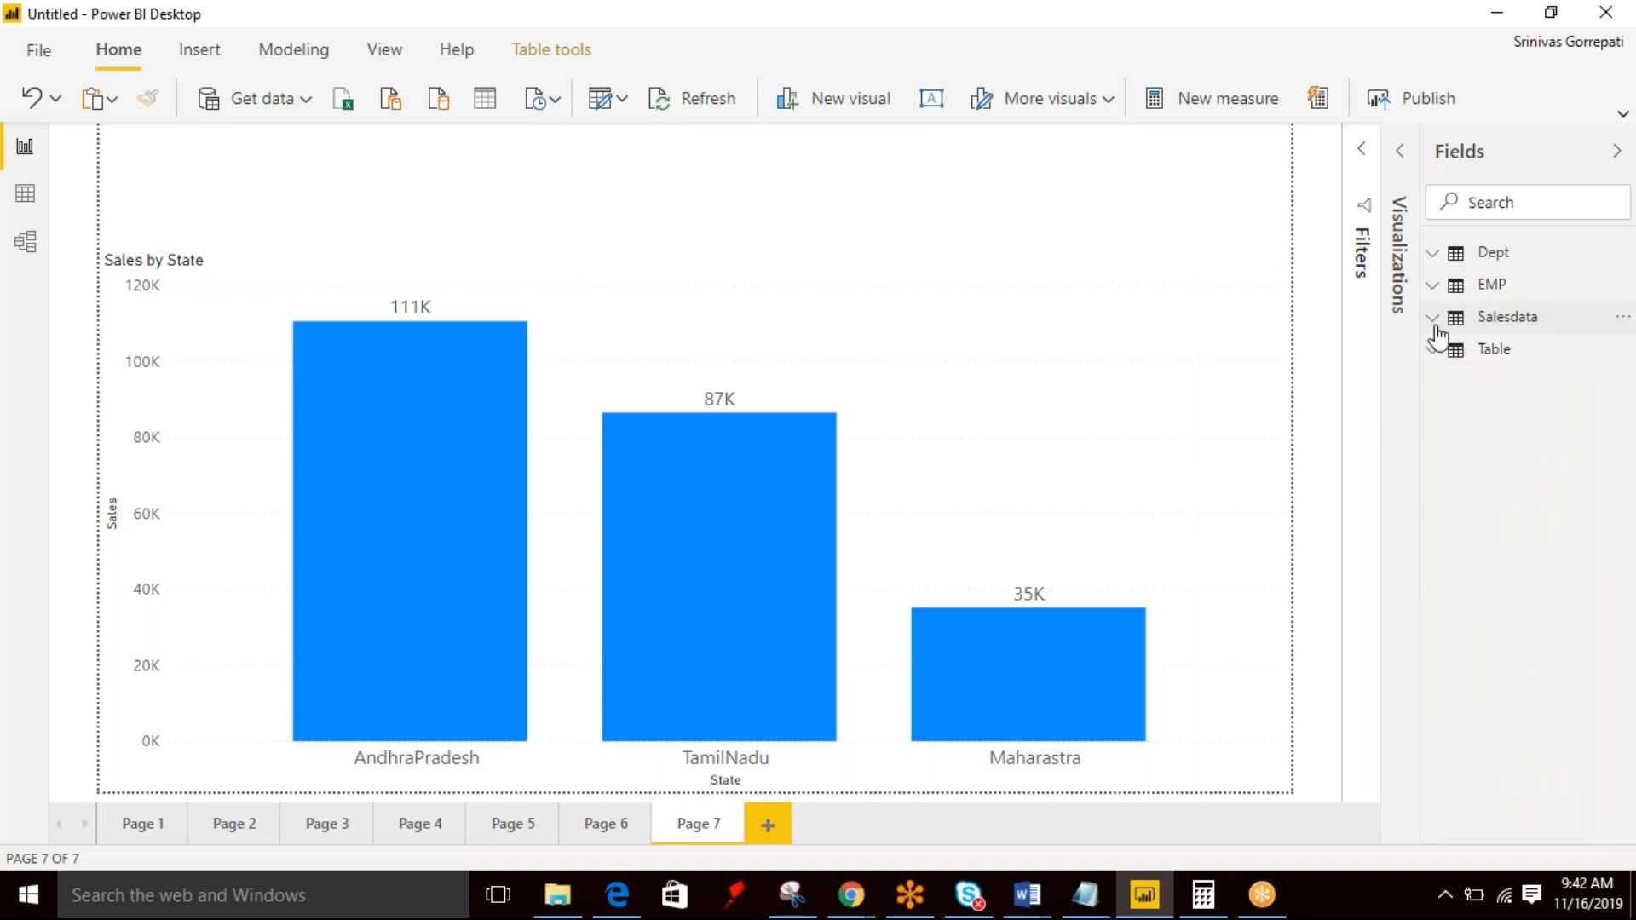
# Expand Table, inspect the Dept, Salesdata and Table data, then return to the report page.
pyautogui.click(1433, 350)
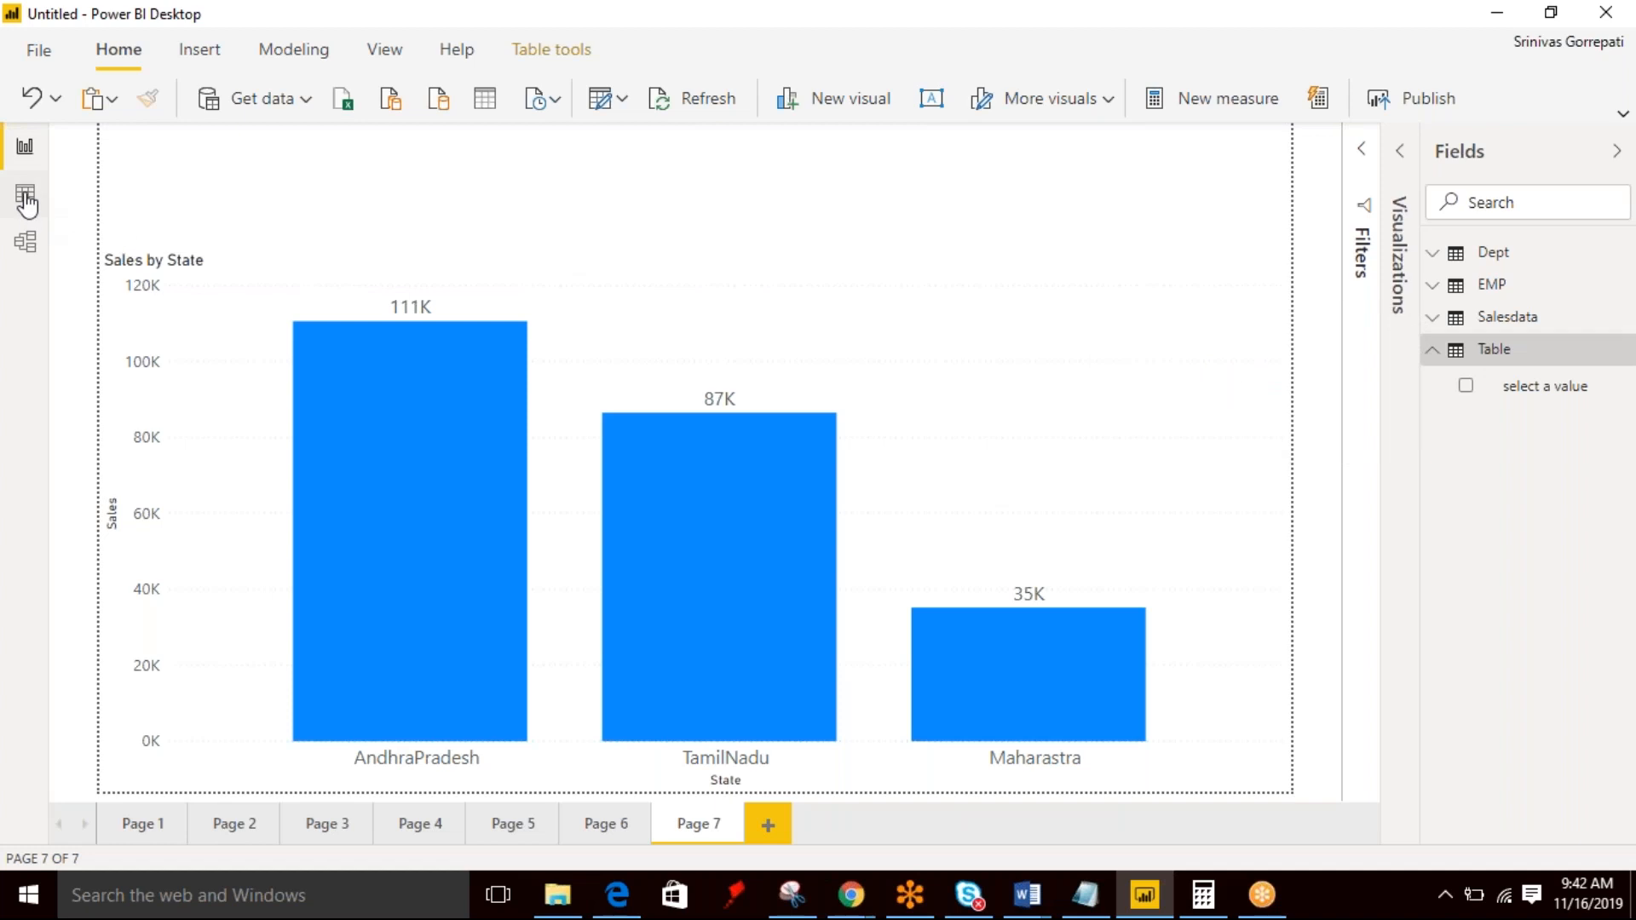
pyautogui.click(25, 193)
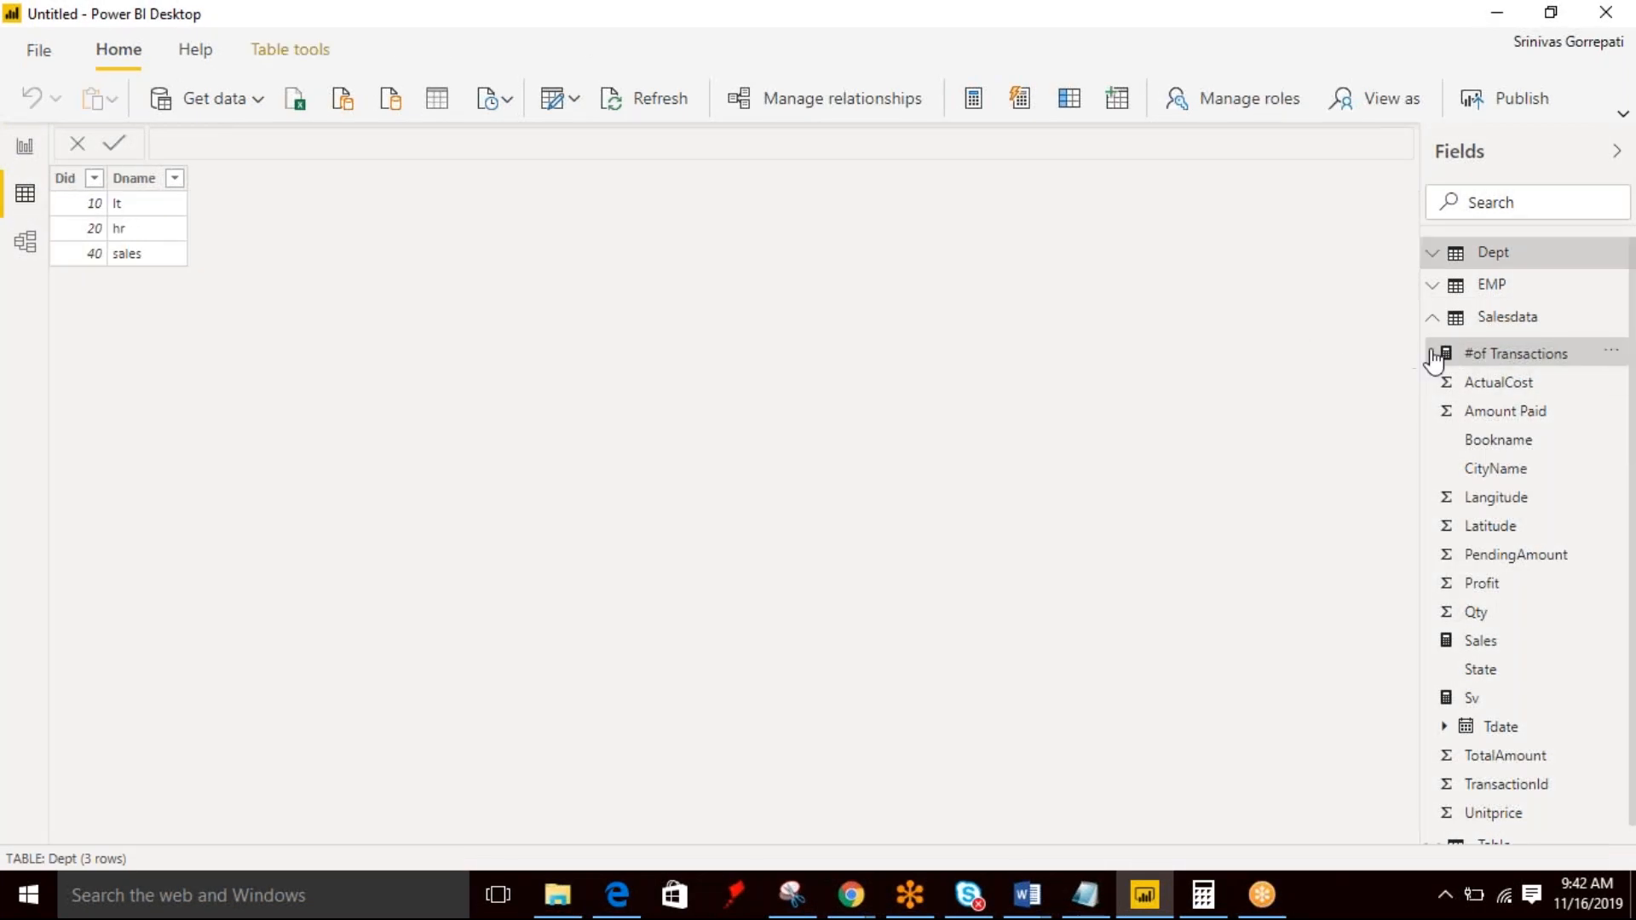
pyautogui.click(1433, 317)
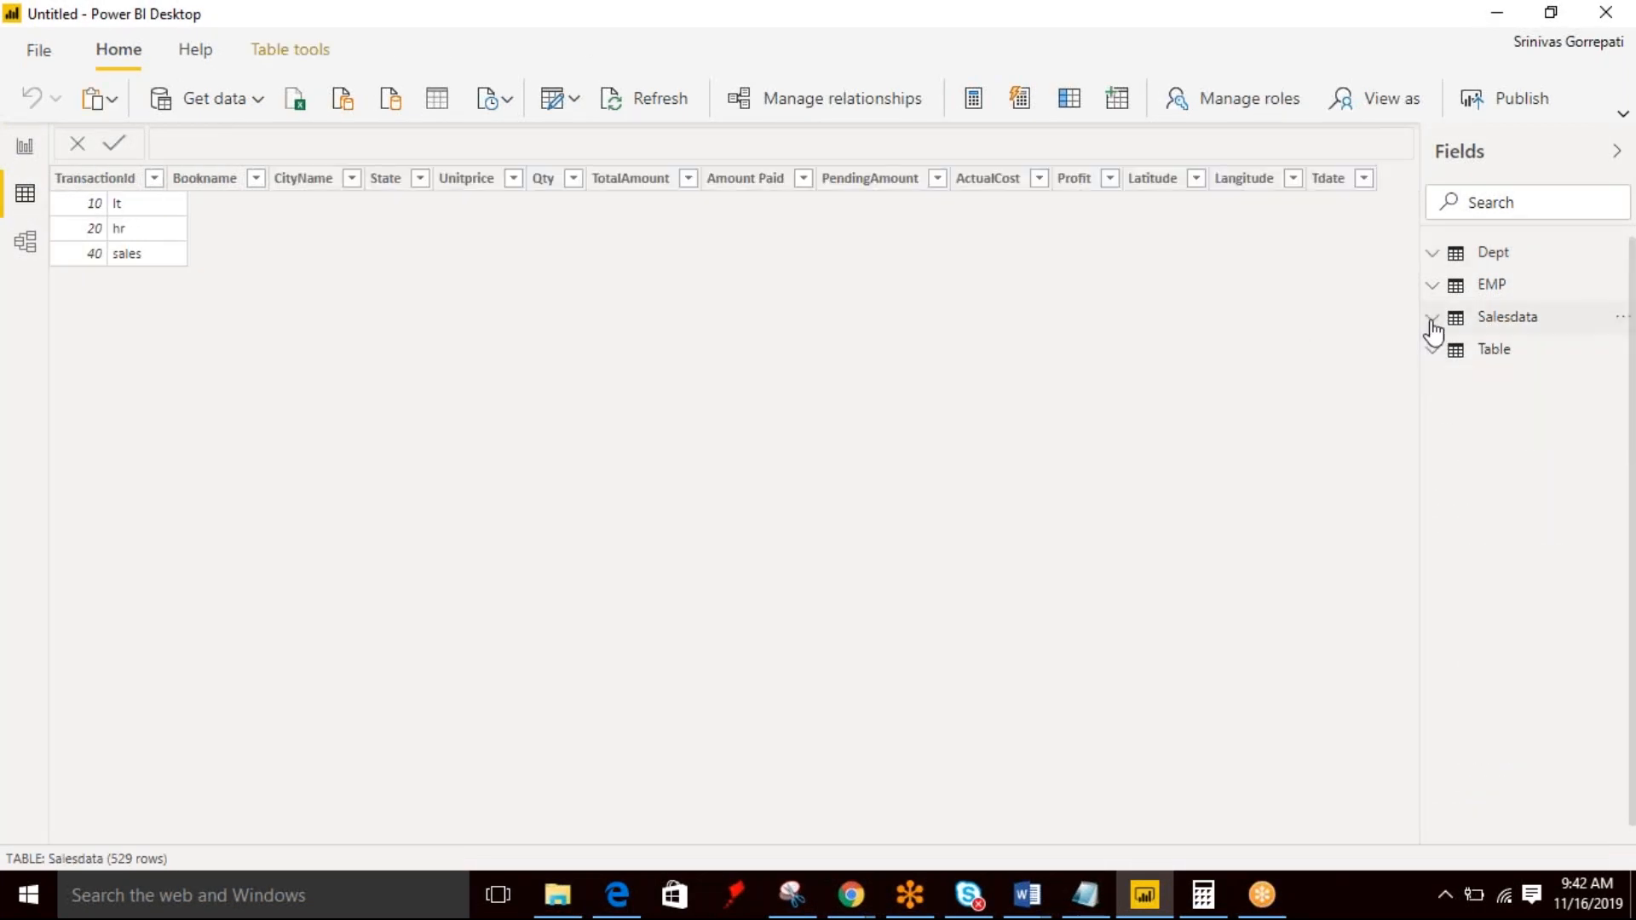
pyautogui.click(1494, 349)
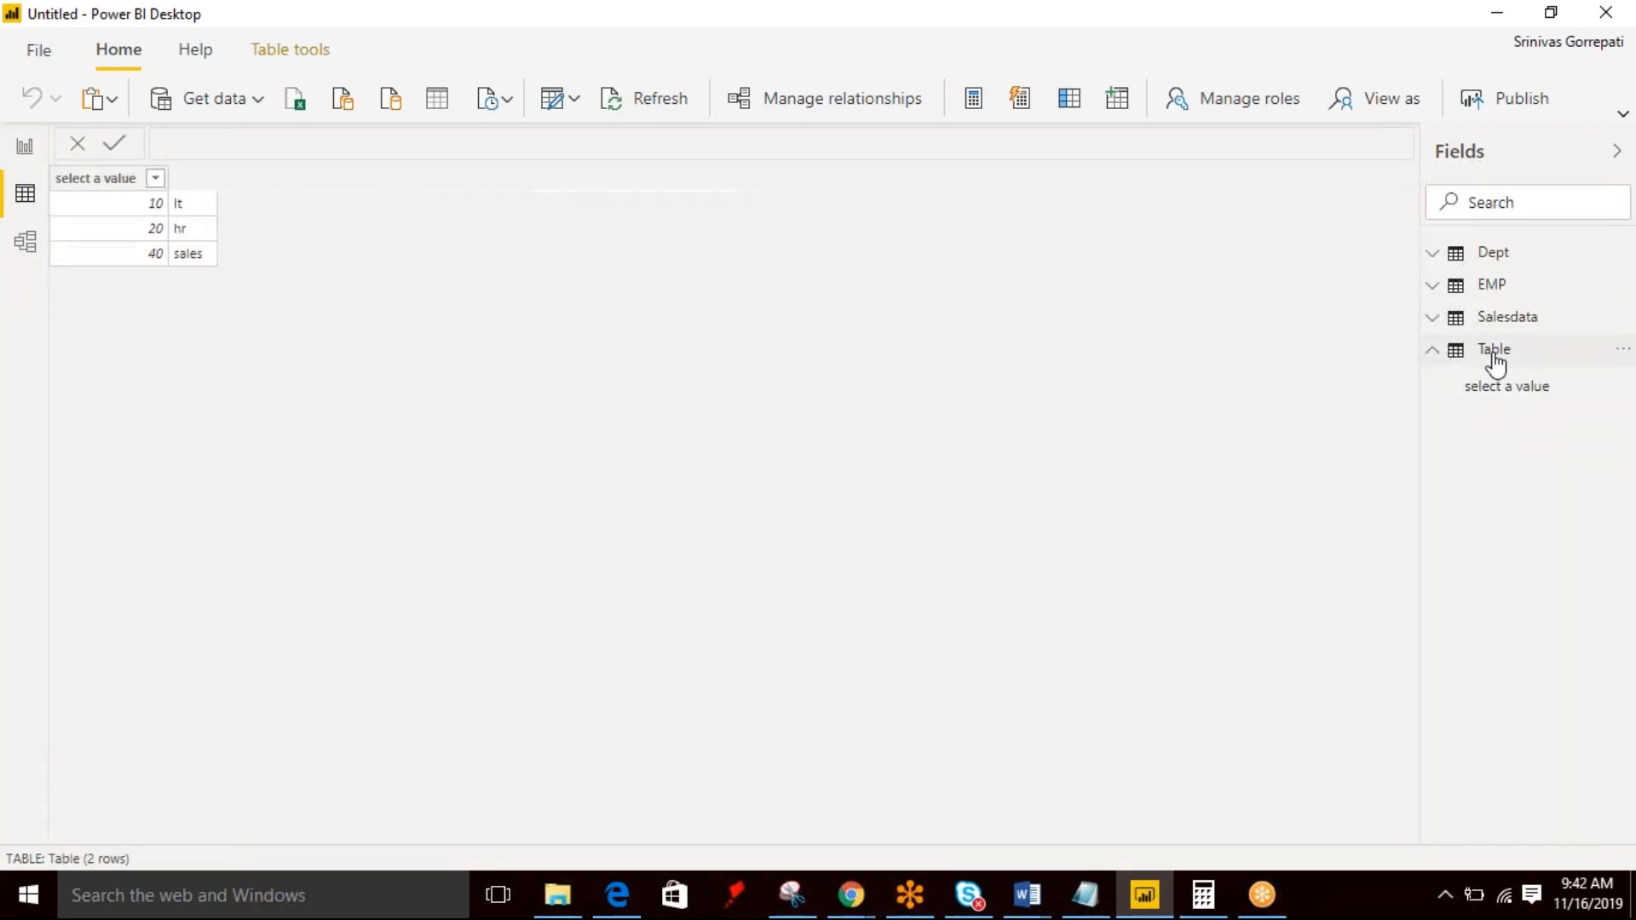
pyautogui.click(1493, 348)
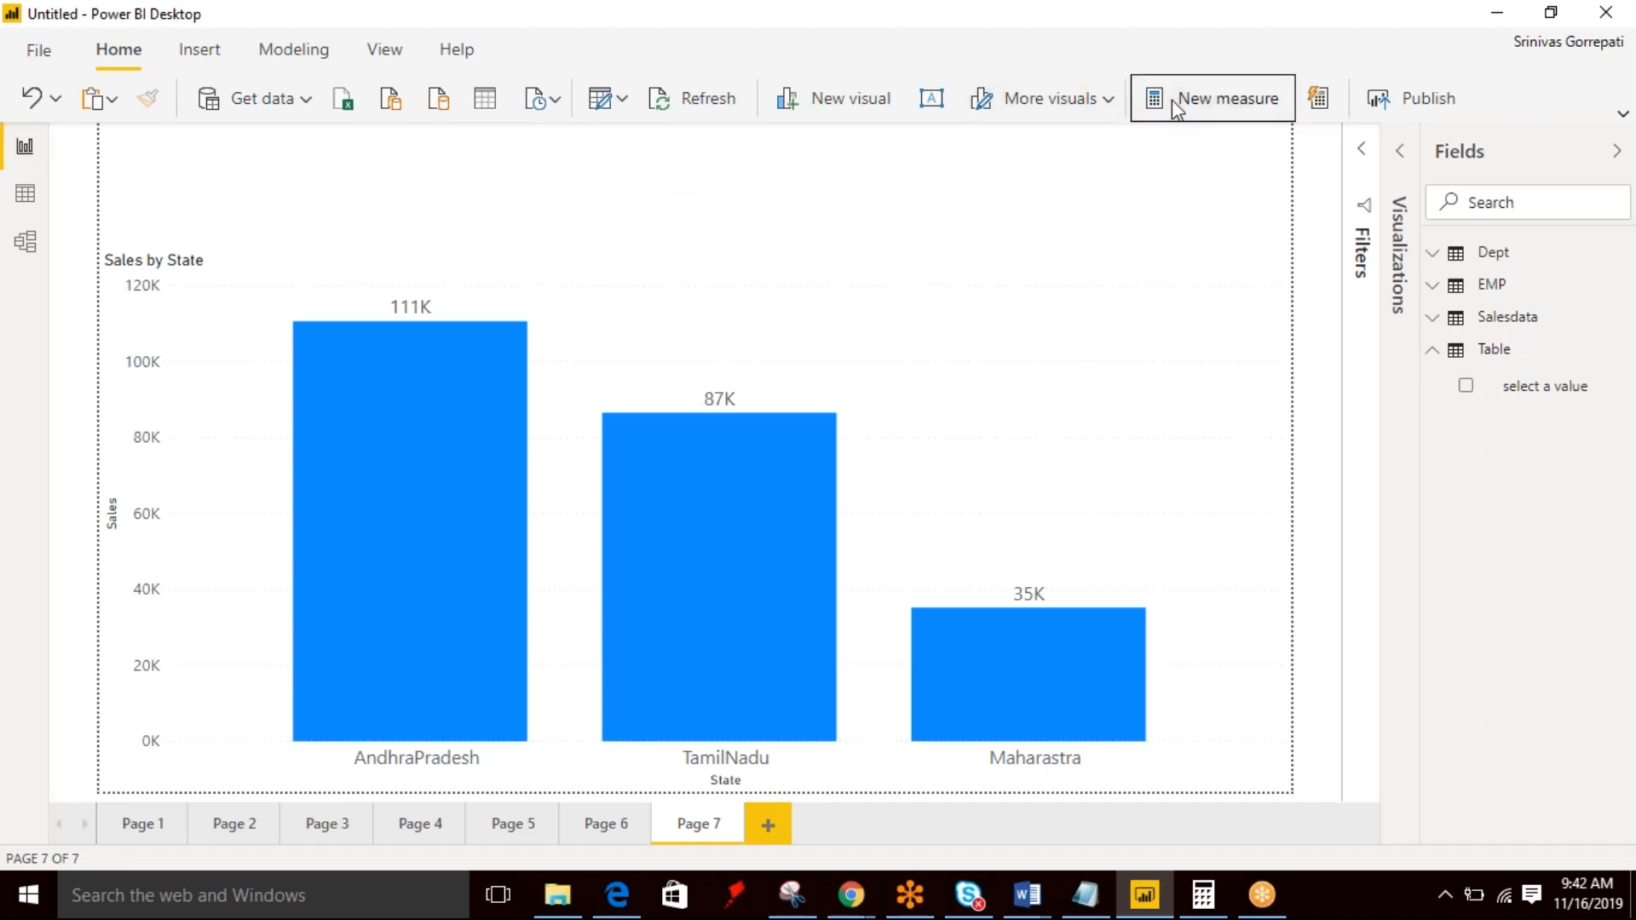
# Add a new measure and rename it 'M measure'.
pyautogui.click(1213, 98)
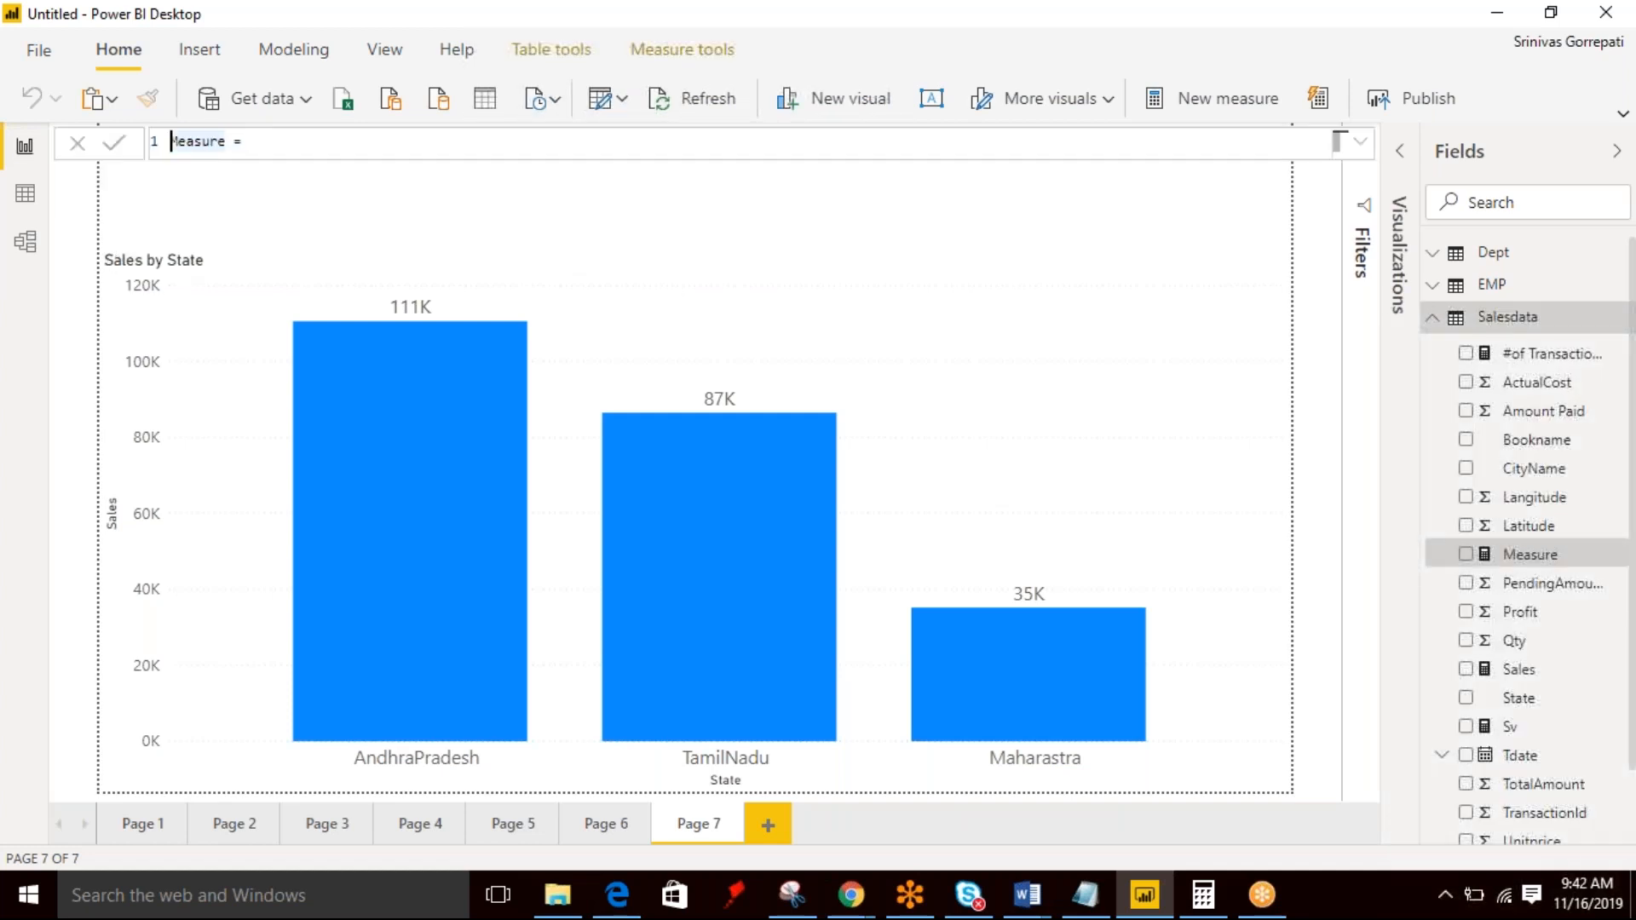
pyautogui.doubleClick(196, 140)
pyautogui.write('M m')
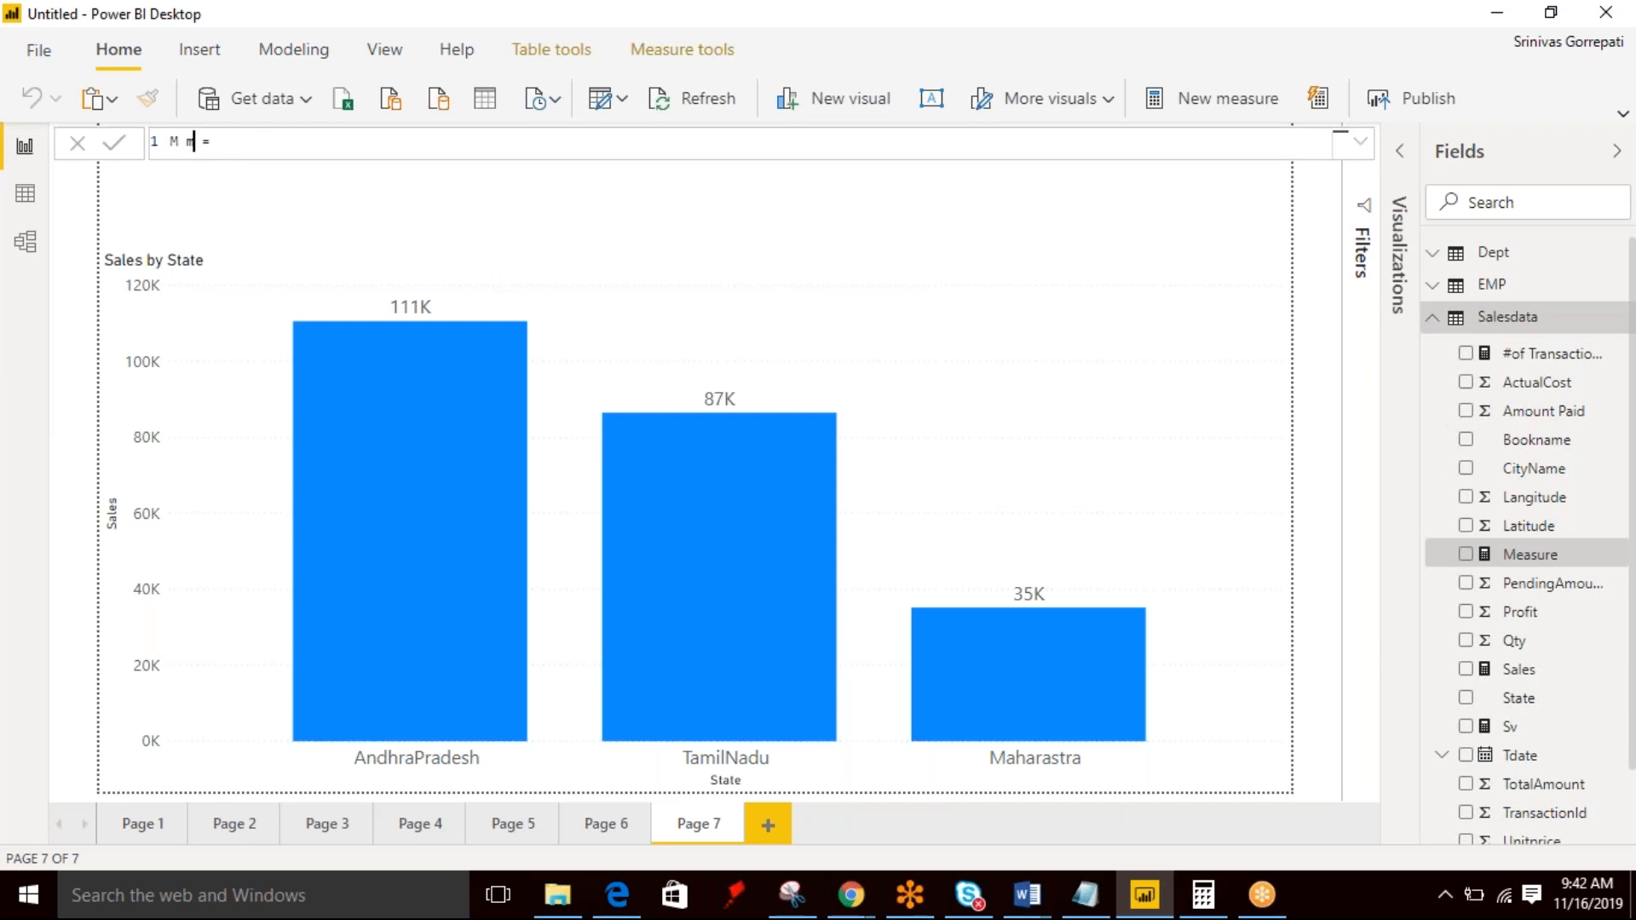
pyautogui.write('esa')
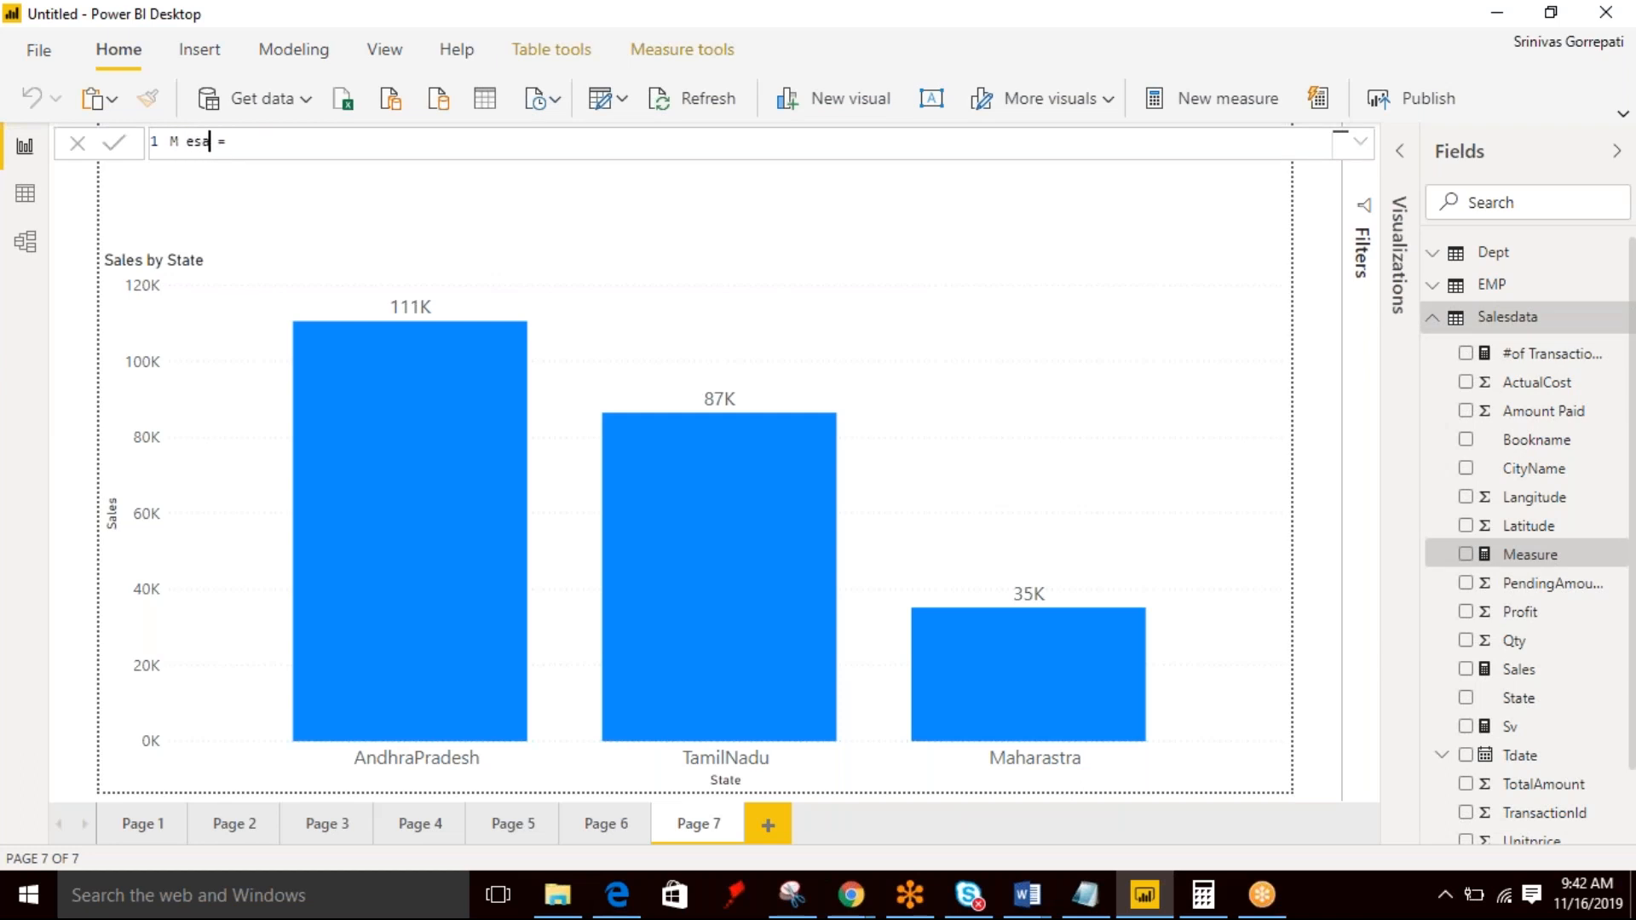
pyautogui.press('Backspace')
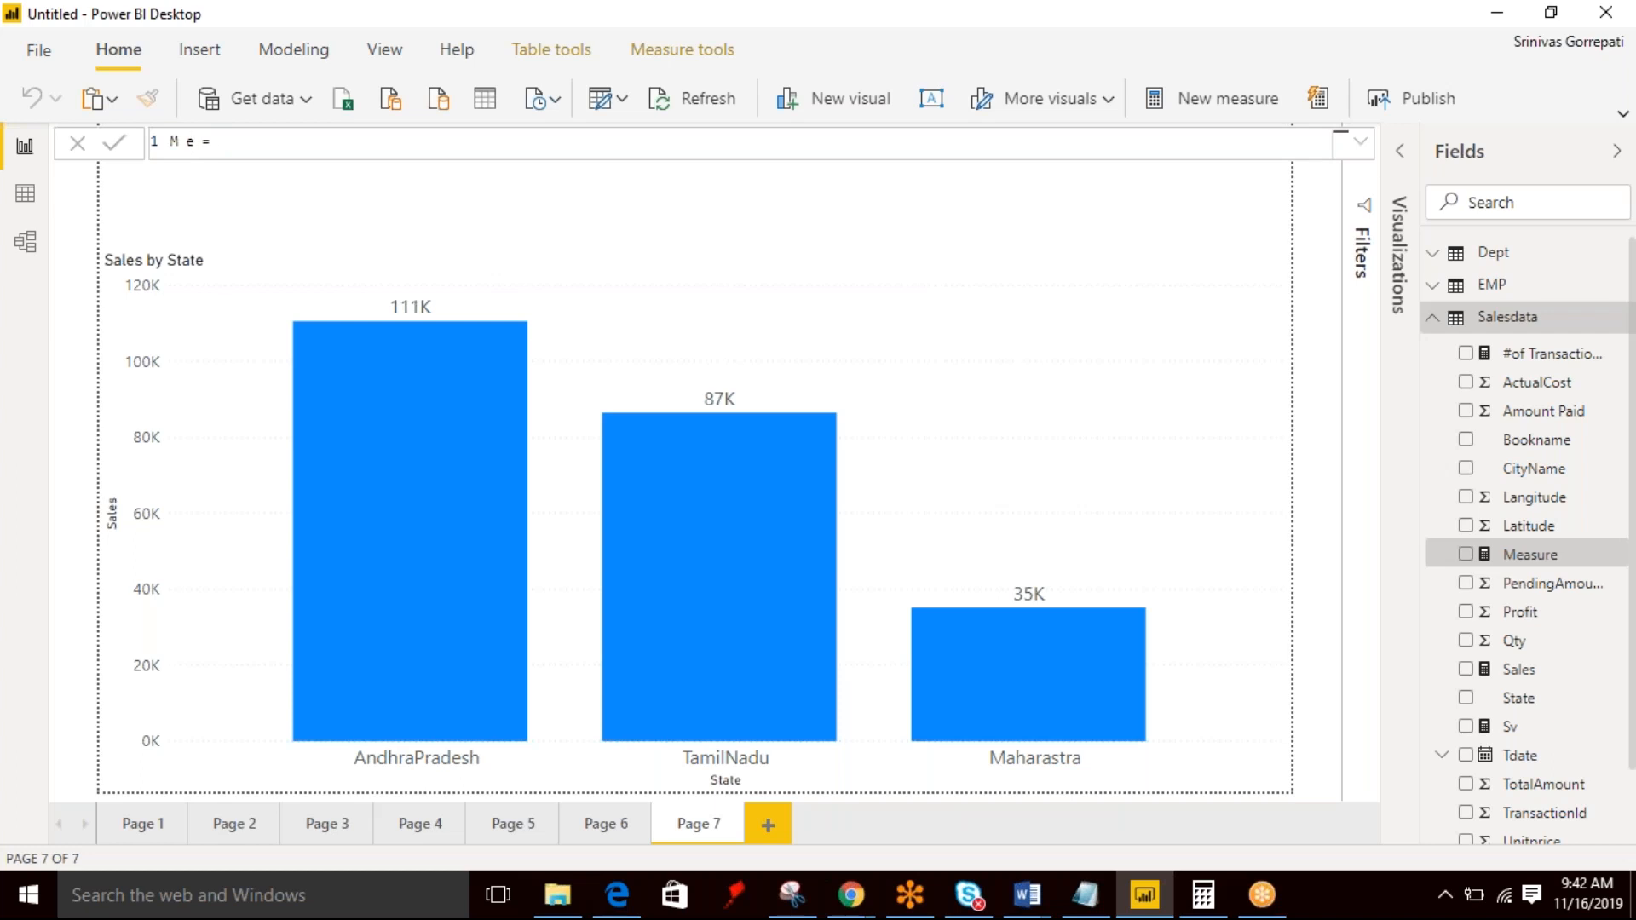
pyautogui.write('m')
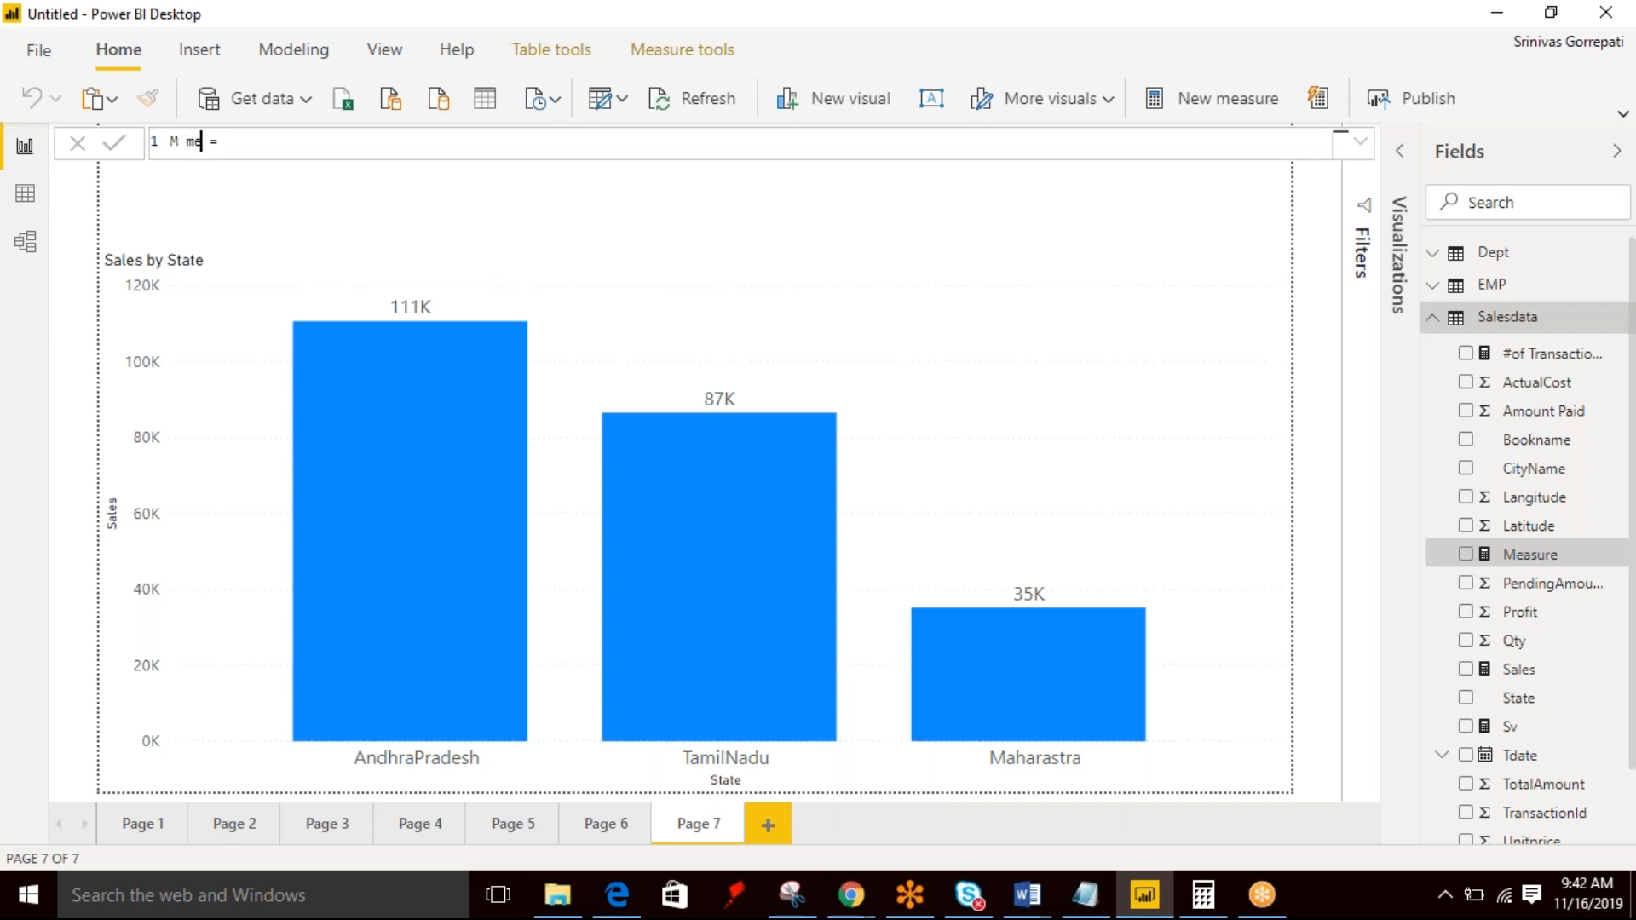
pyautogui.write('asure')
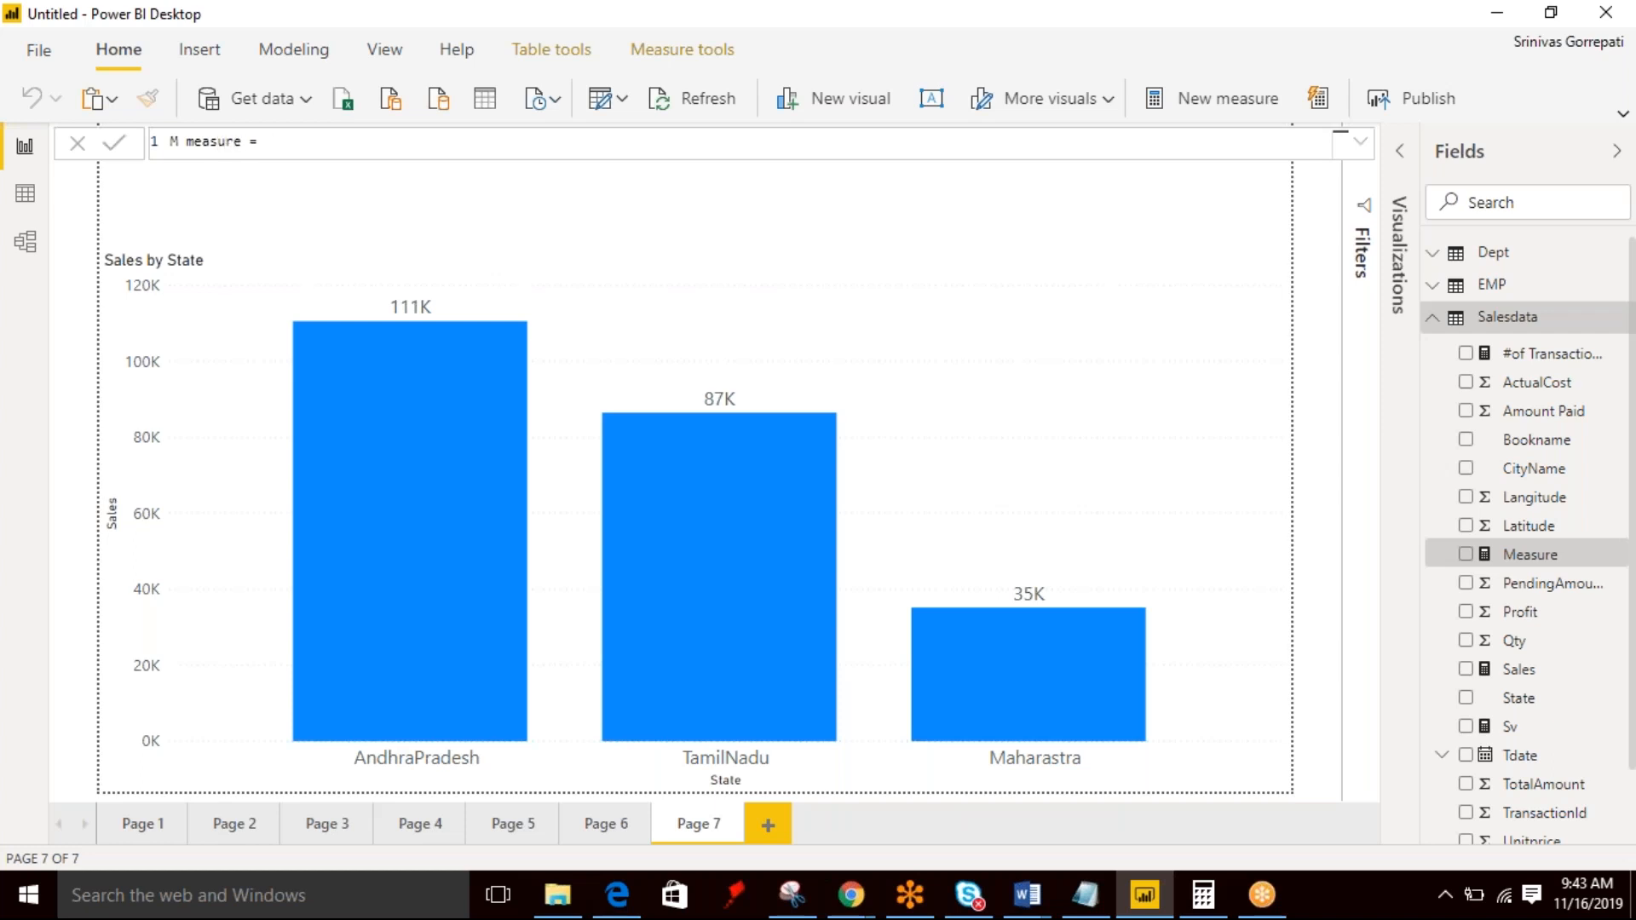
# Begin drafting the IF( formula for M measure, then leave the editor.
pyautogui.write('if')
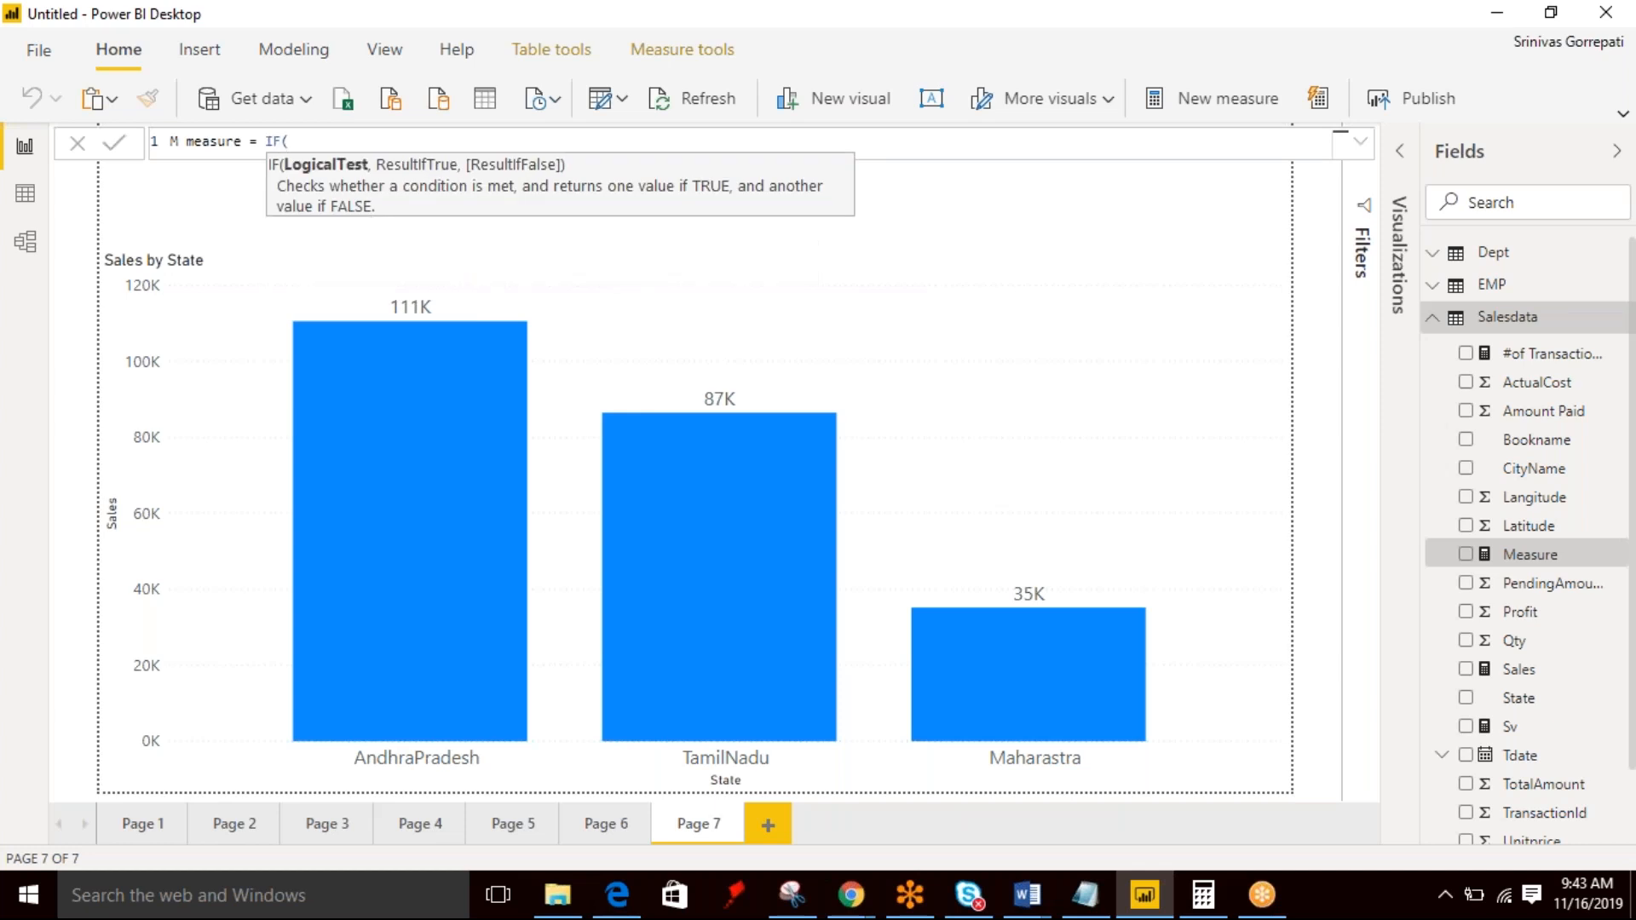
pyautogui.write('ta')
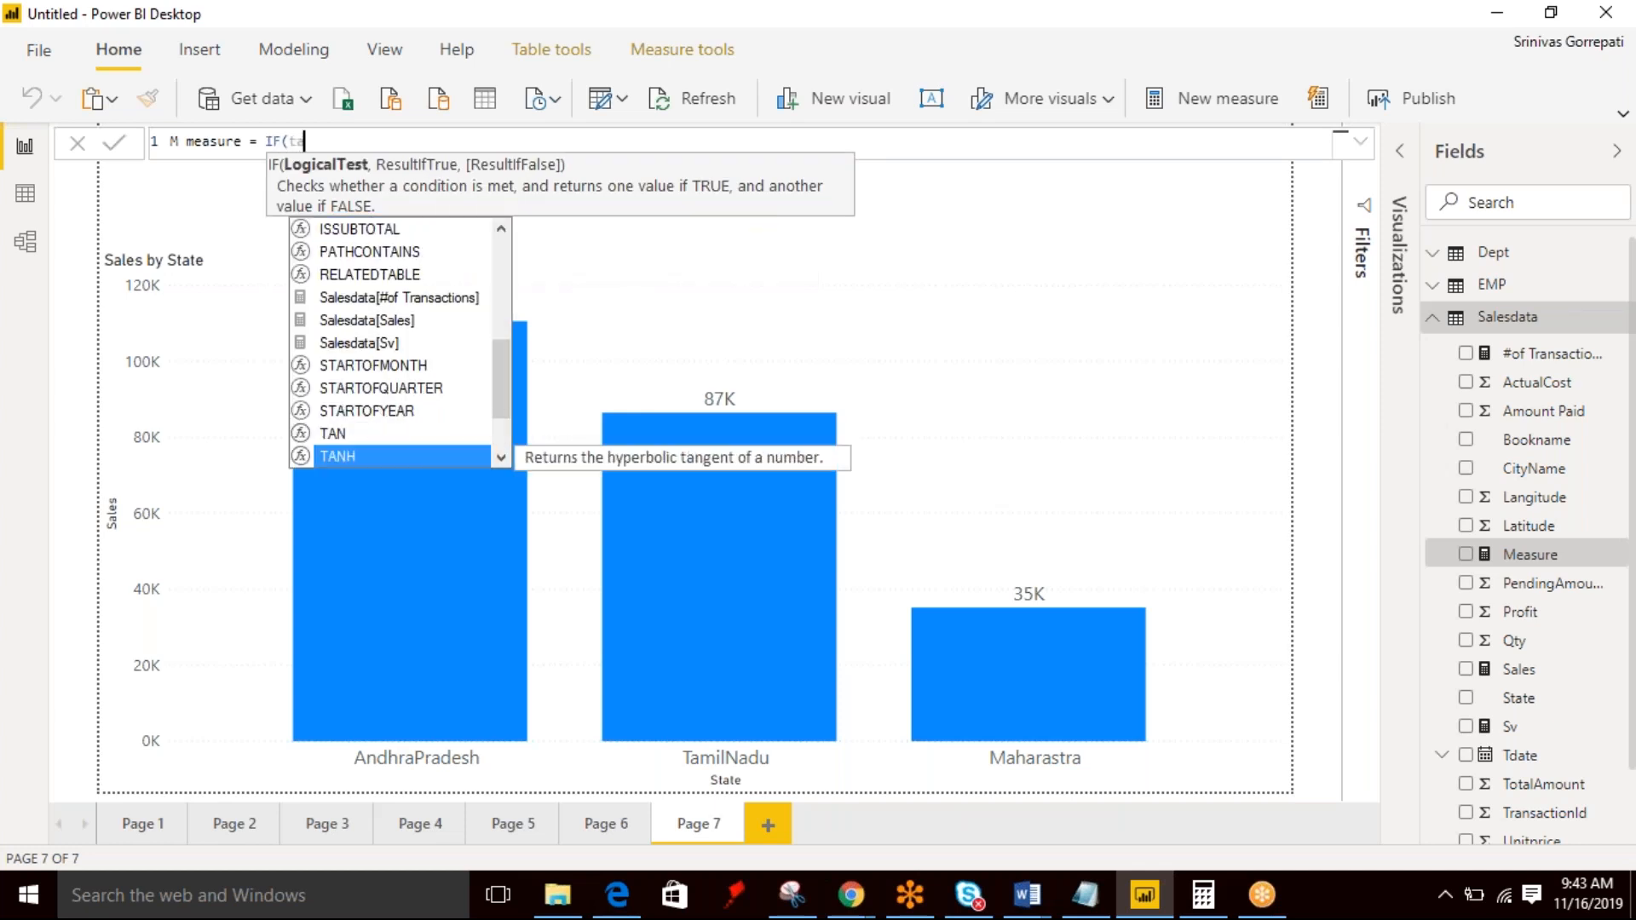
pyautogui.write('ab')
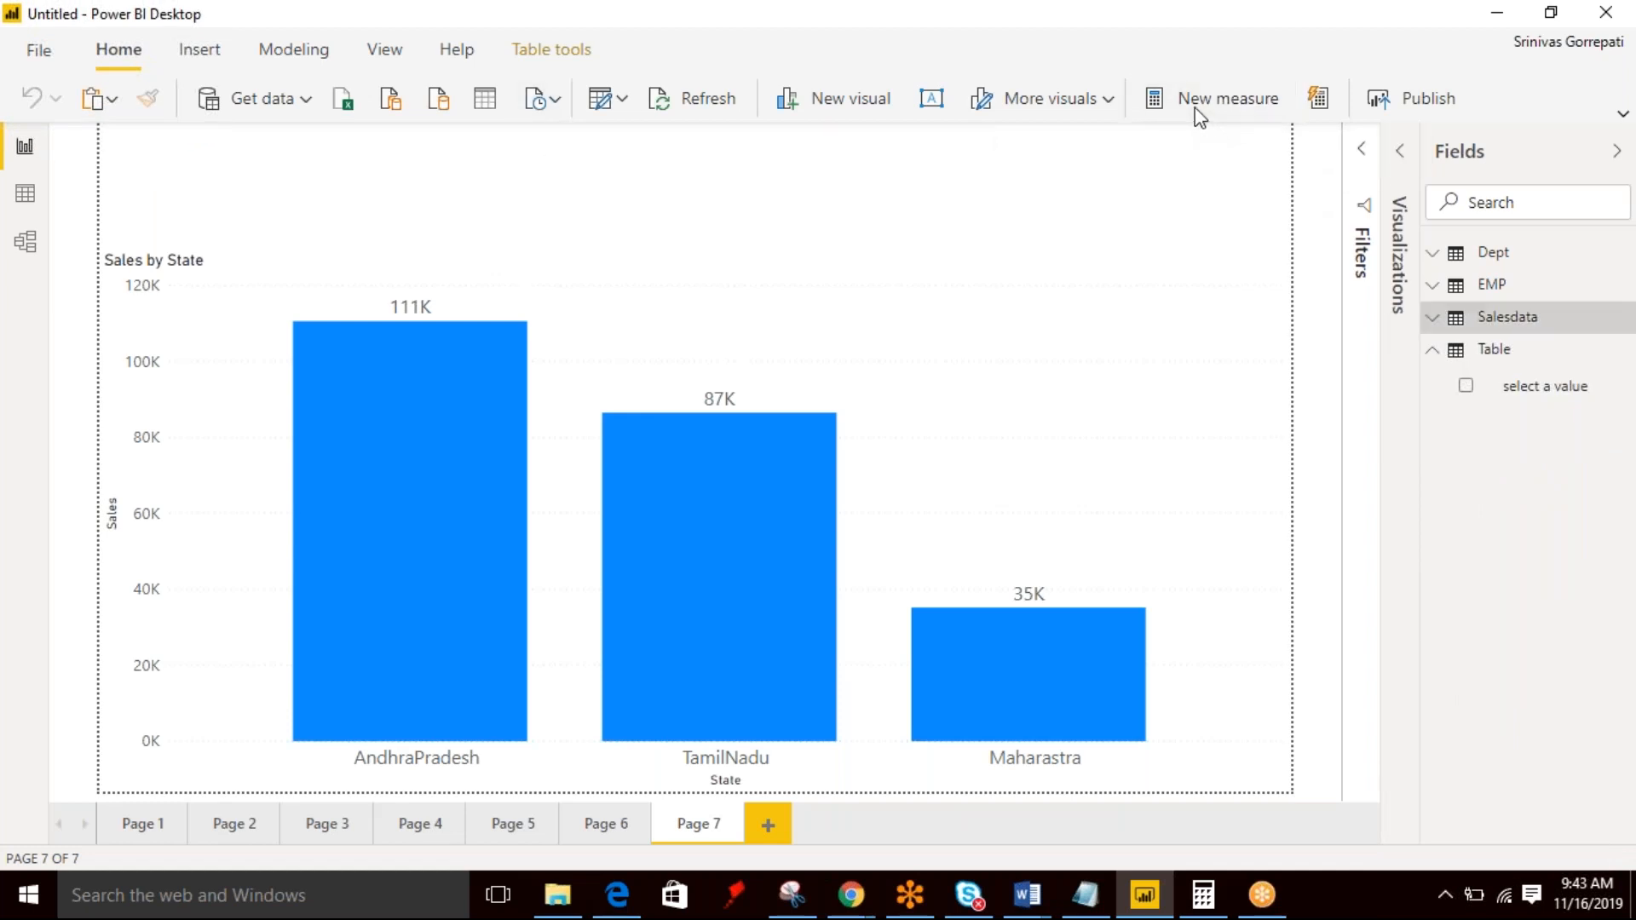
# Start a new measure named 'M measure' beginning with IF(SELECTEDVALUE.
pyautogui.click(1225, 98)
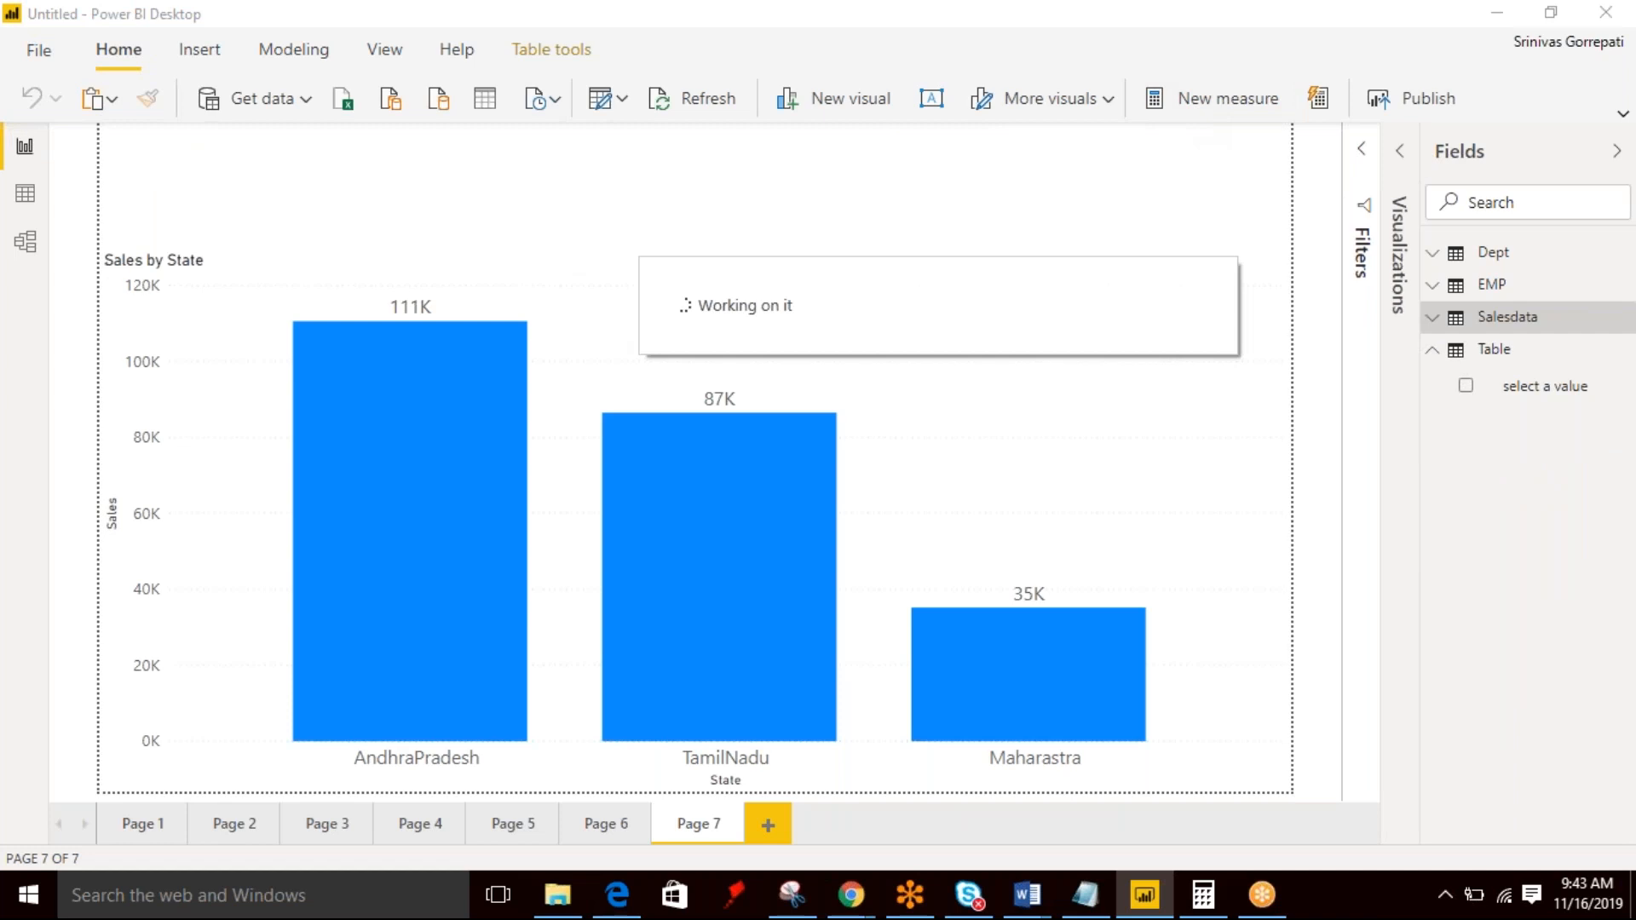
pyautogui.click(1226, 97)
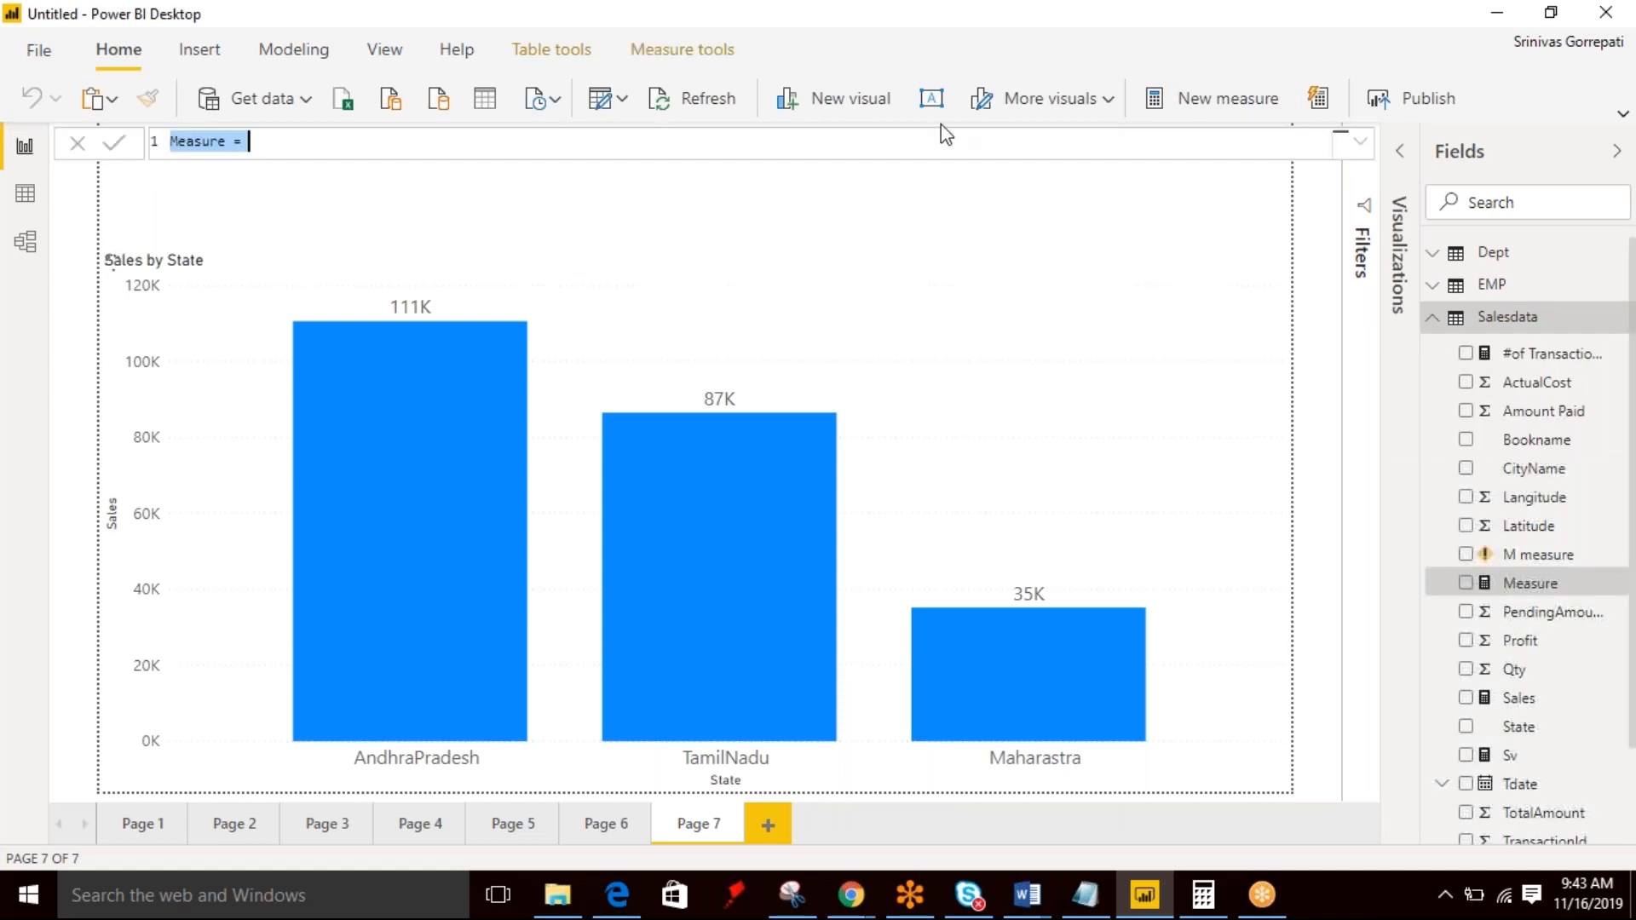
pyautogui.write('M m')
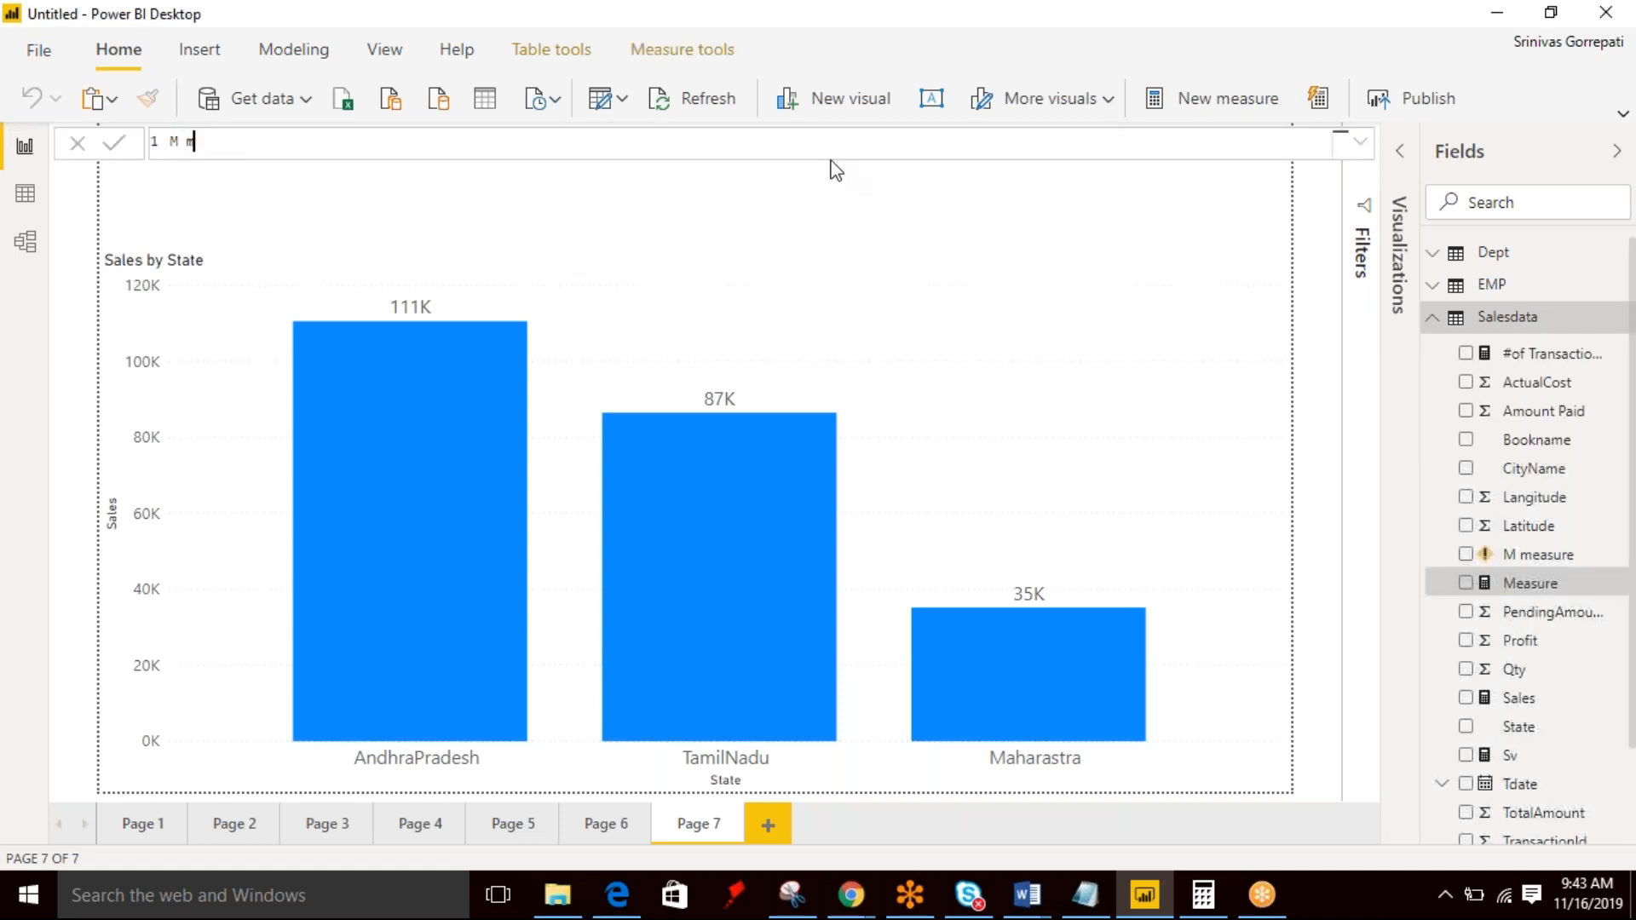
pyautogui.write('easure')
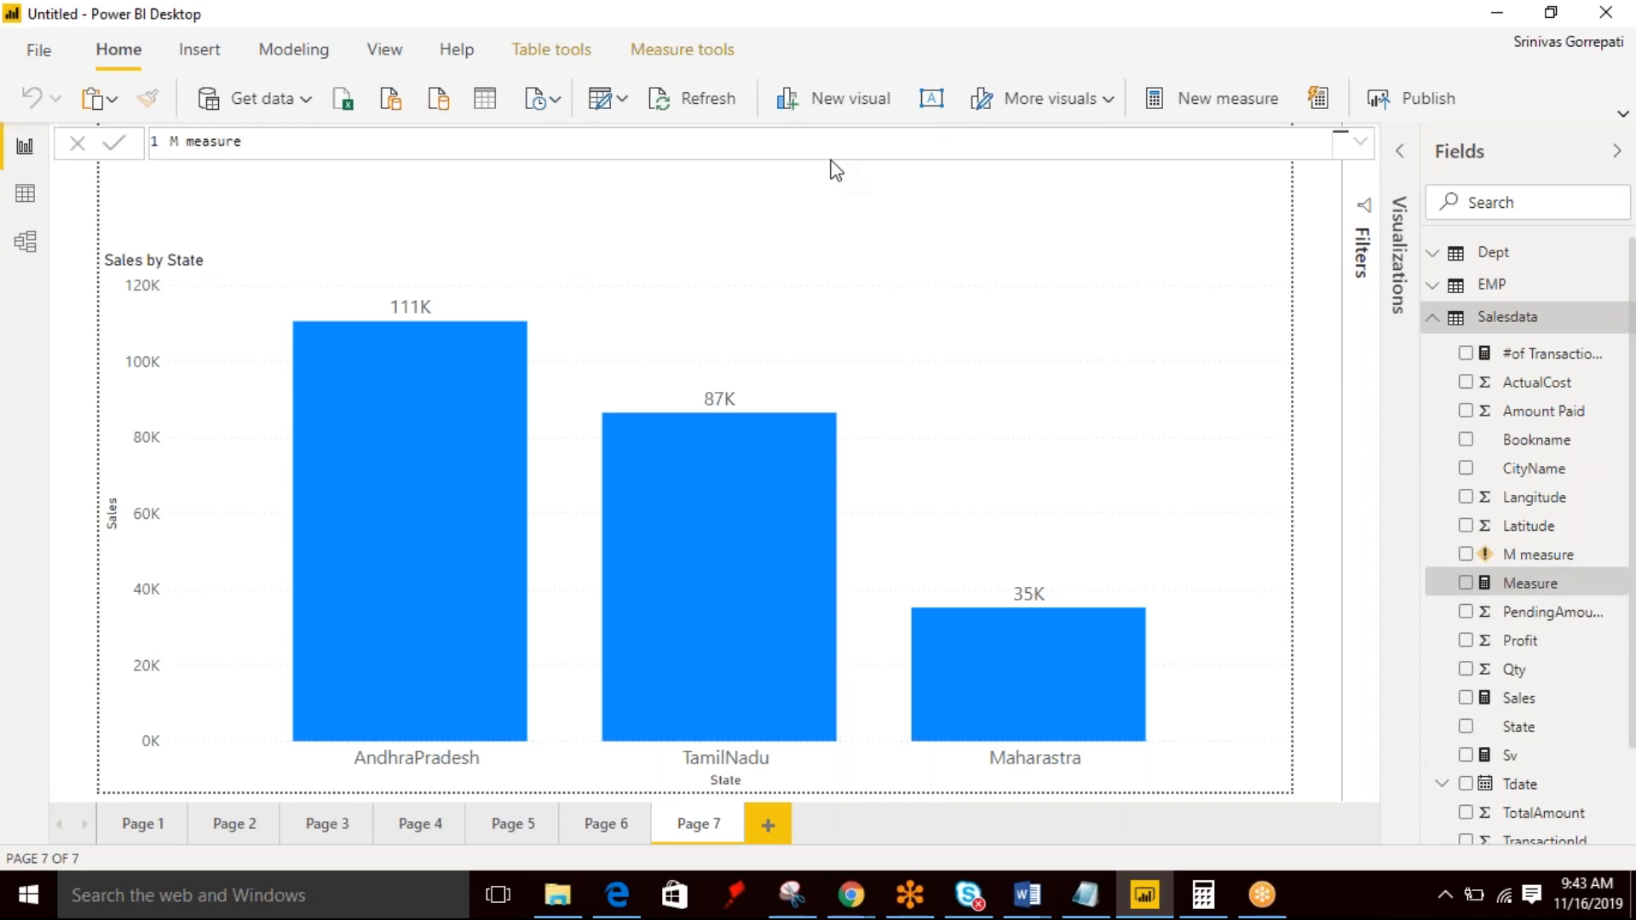
pyautogui.write('=if')
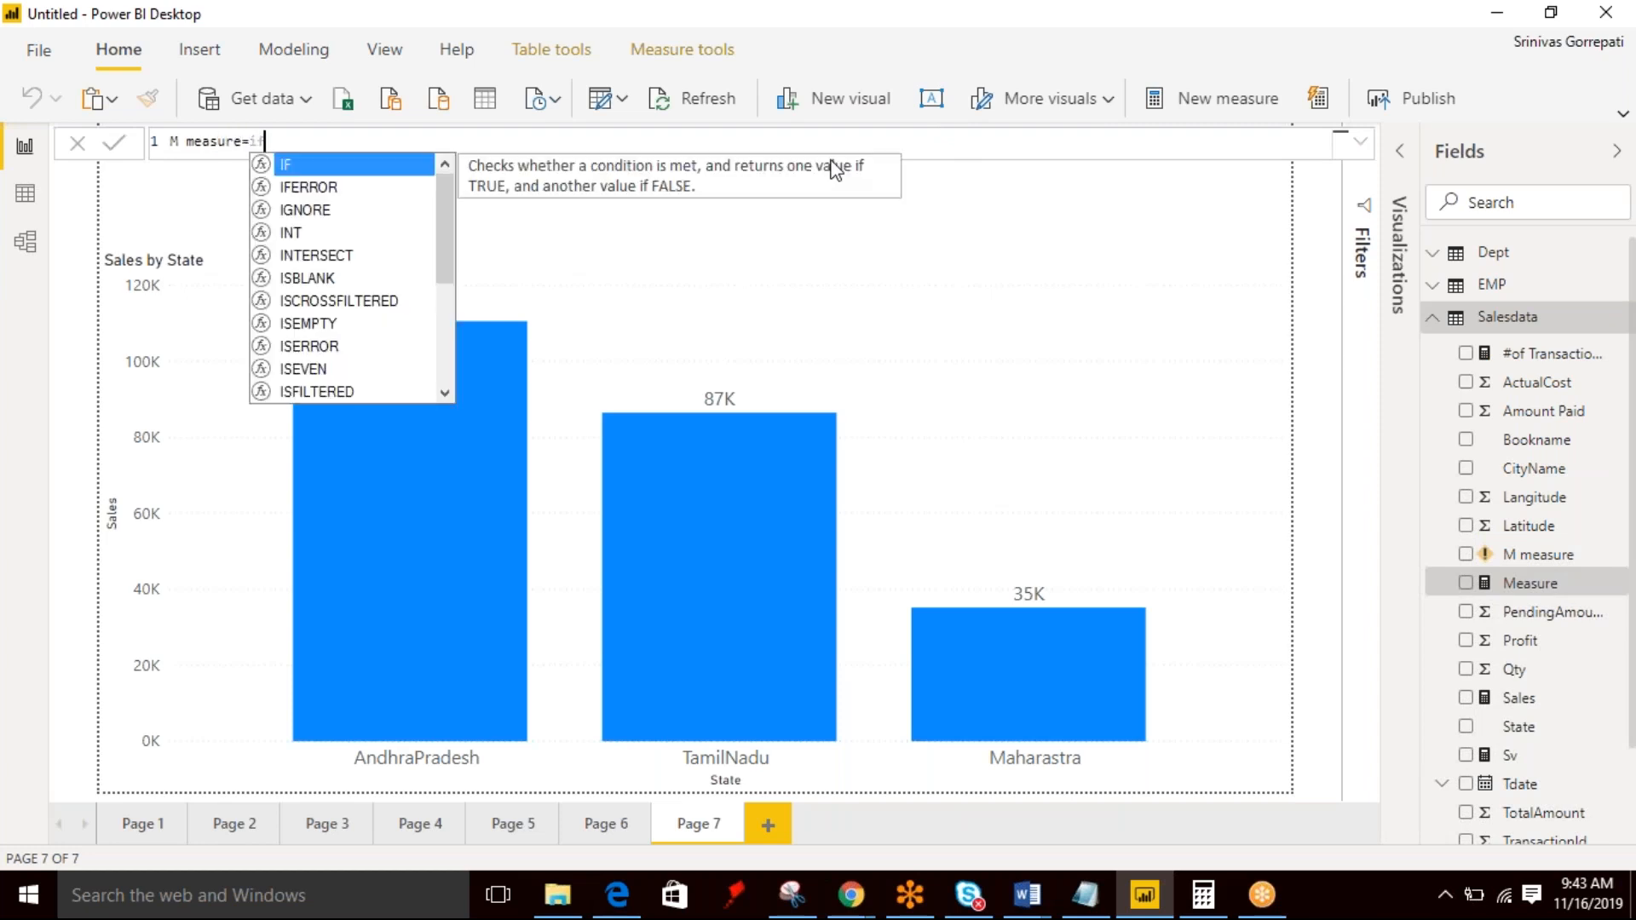
pyautogui.write('IF(sle')
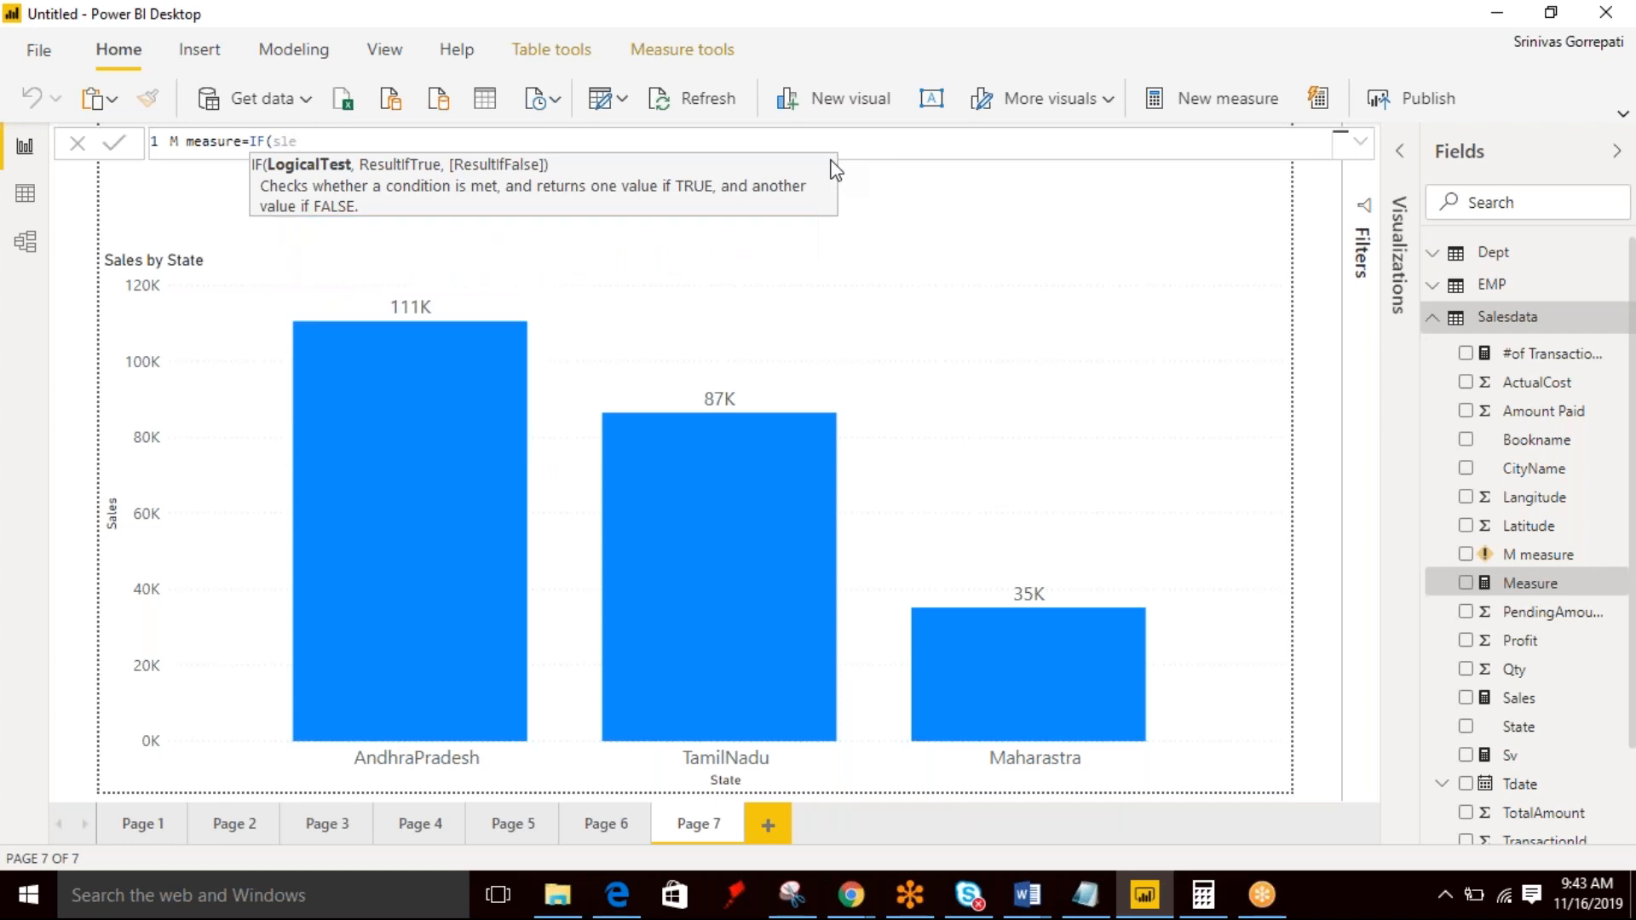
pyautogui.write("e'[select a value")
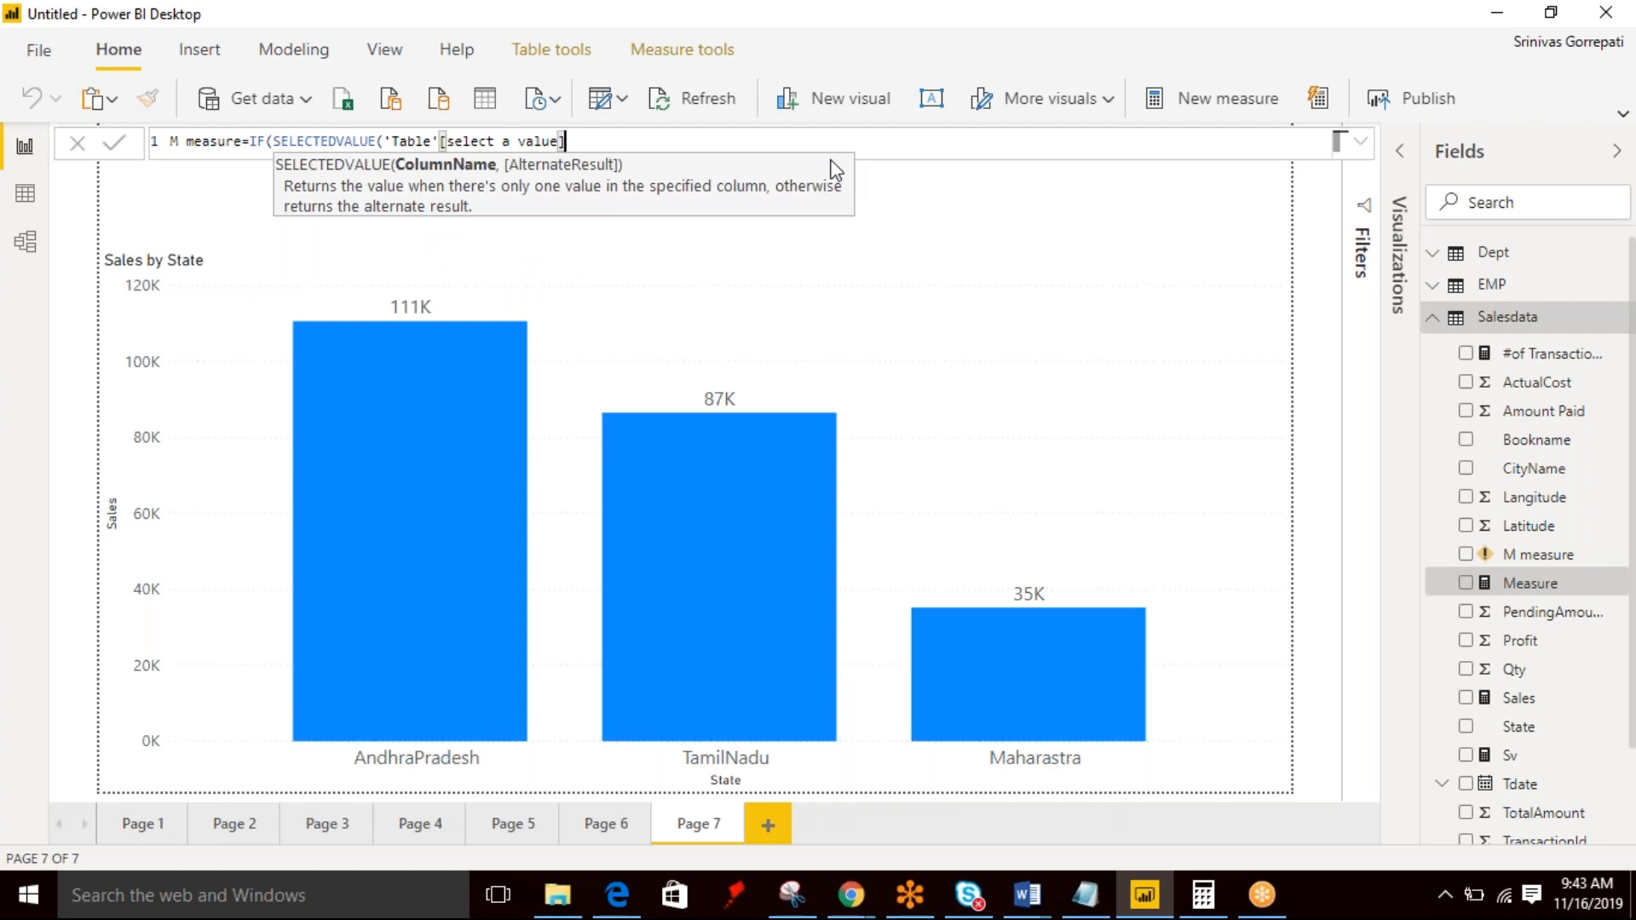
# Write the IF condition SELECTEDVALUE('Table'[select a value],"All")="#".
pyautogui.write(')')
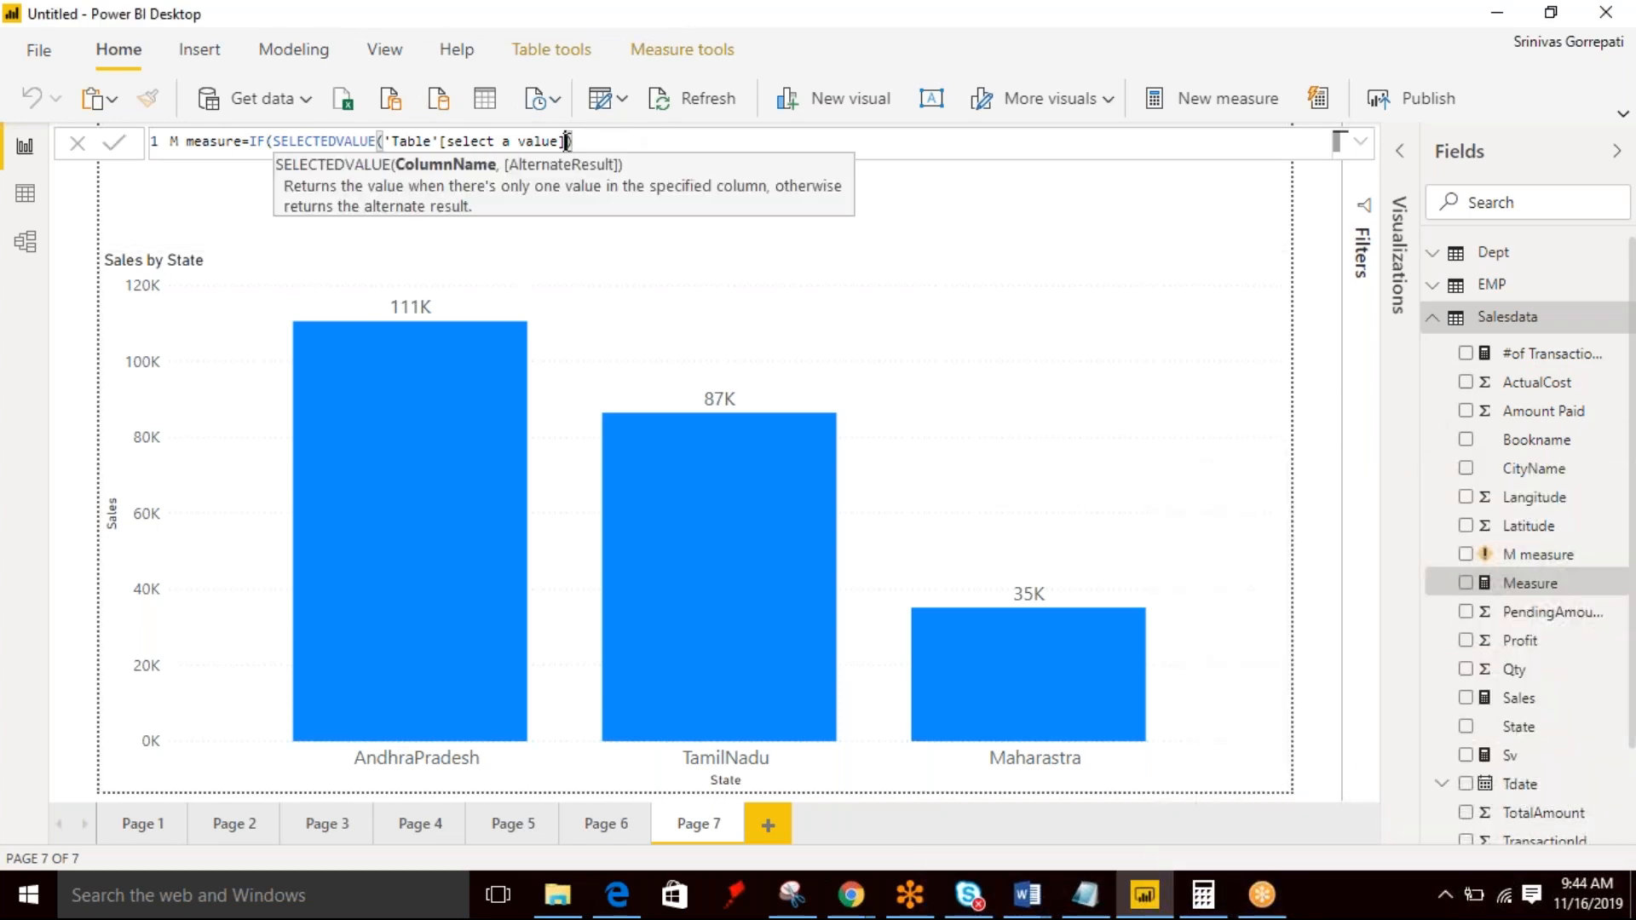
pyautogui.write(',')
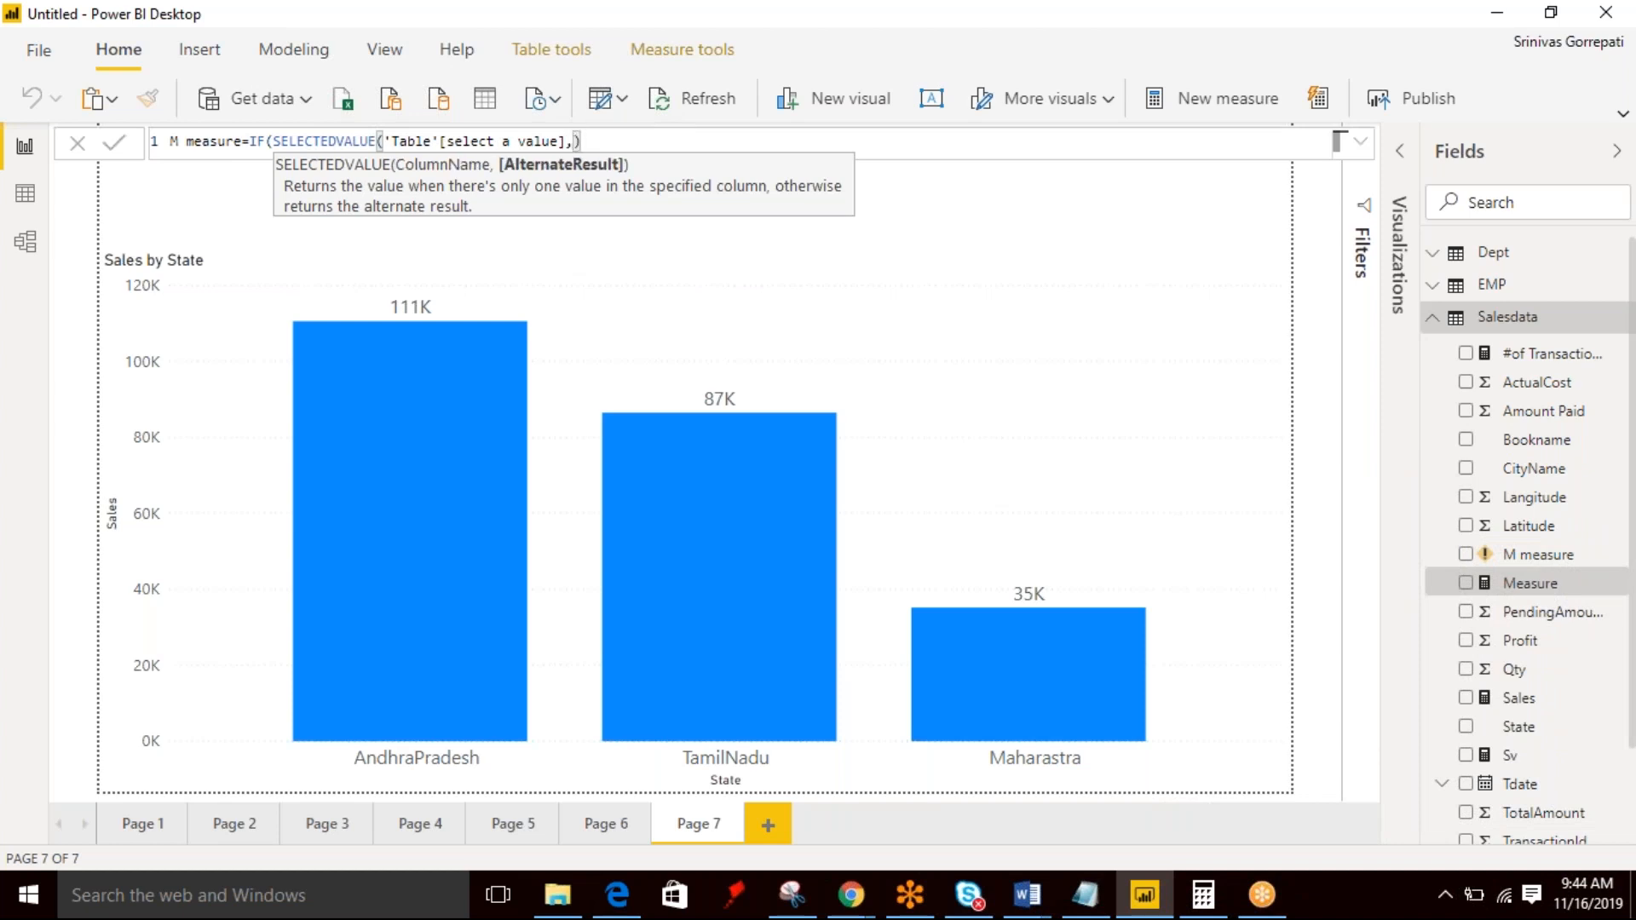
pyautogui.write('""')
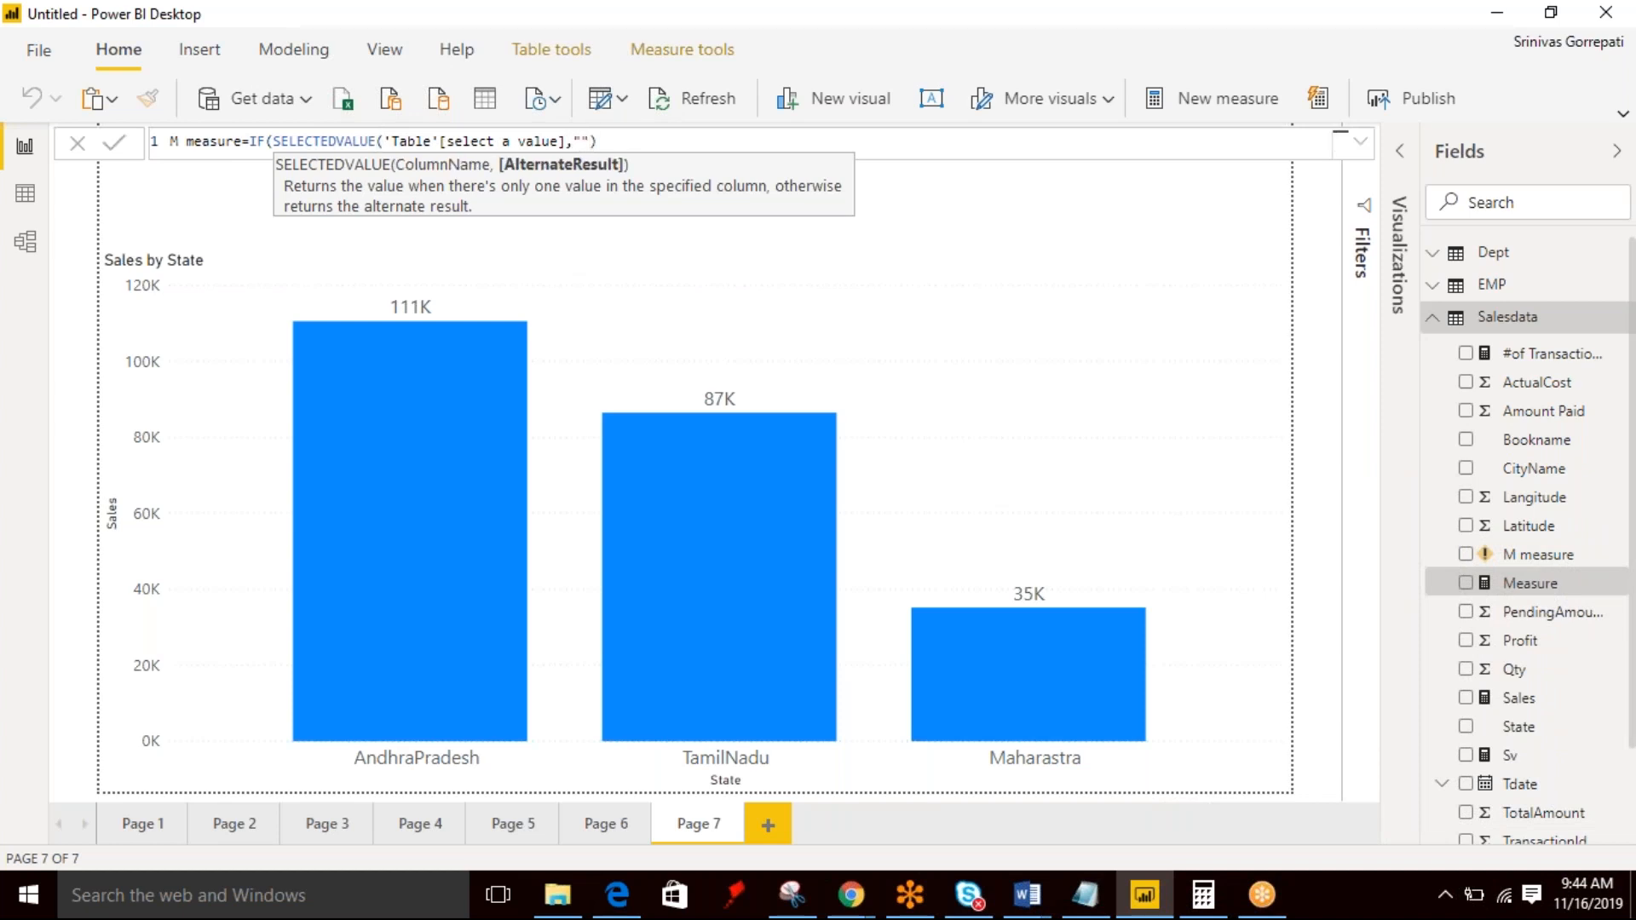
pyautogui.write('All')
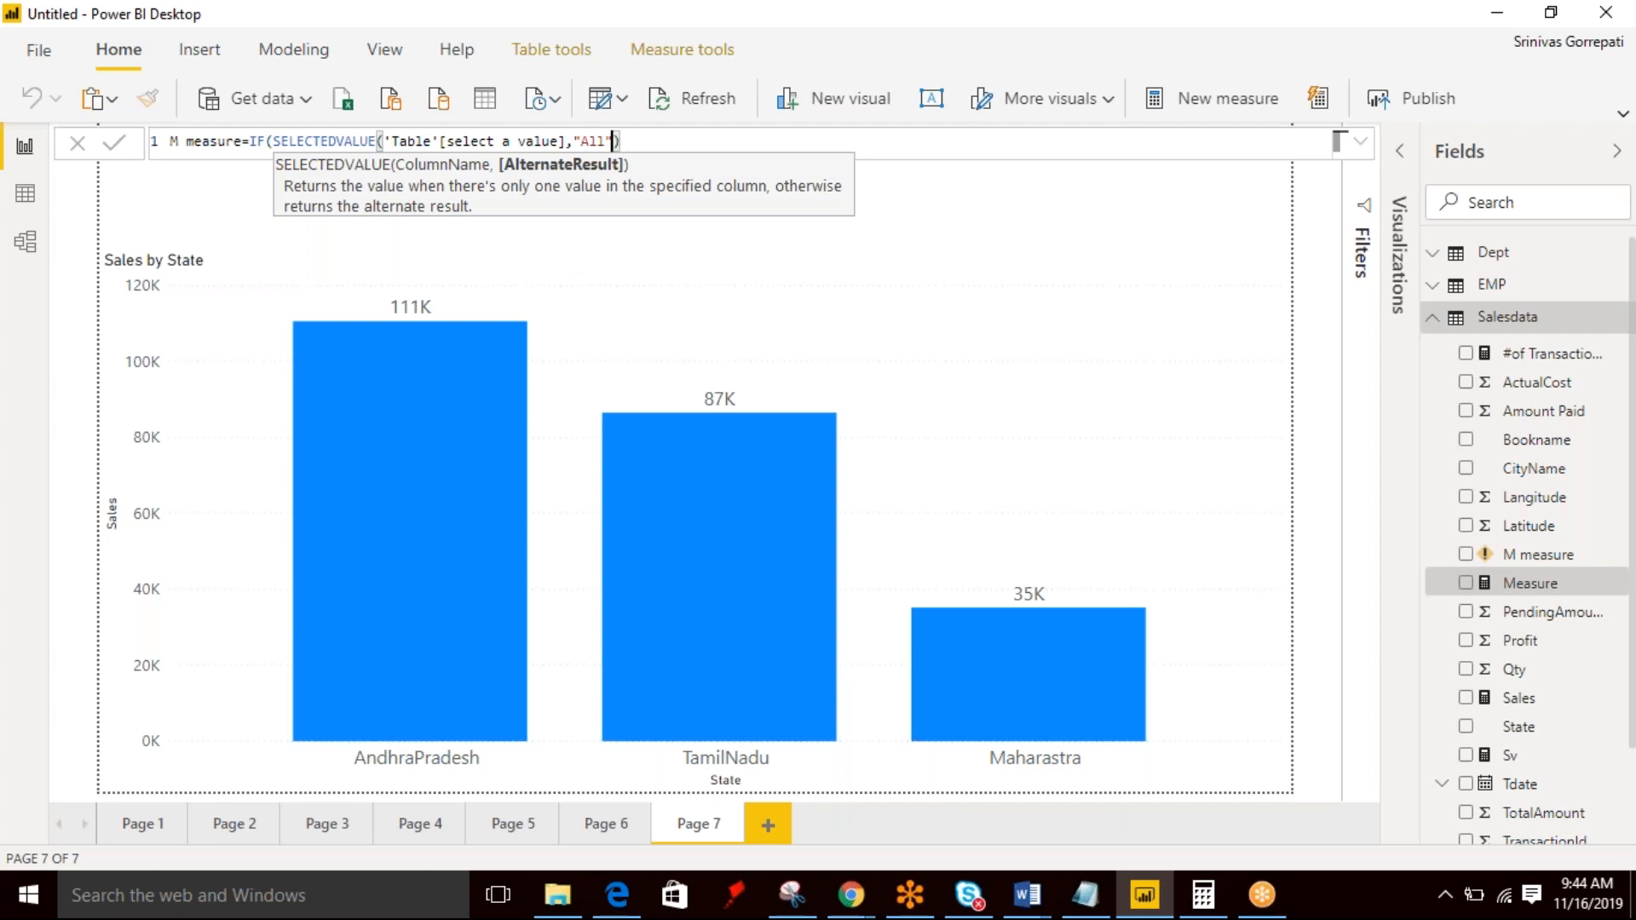
pyautogui.write('=')
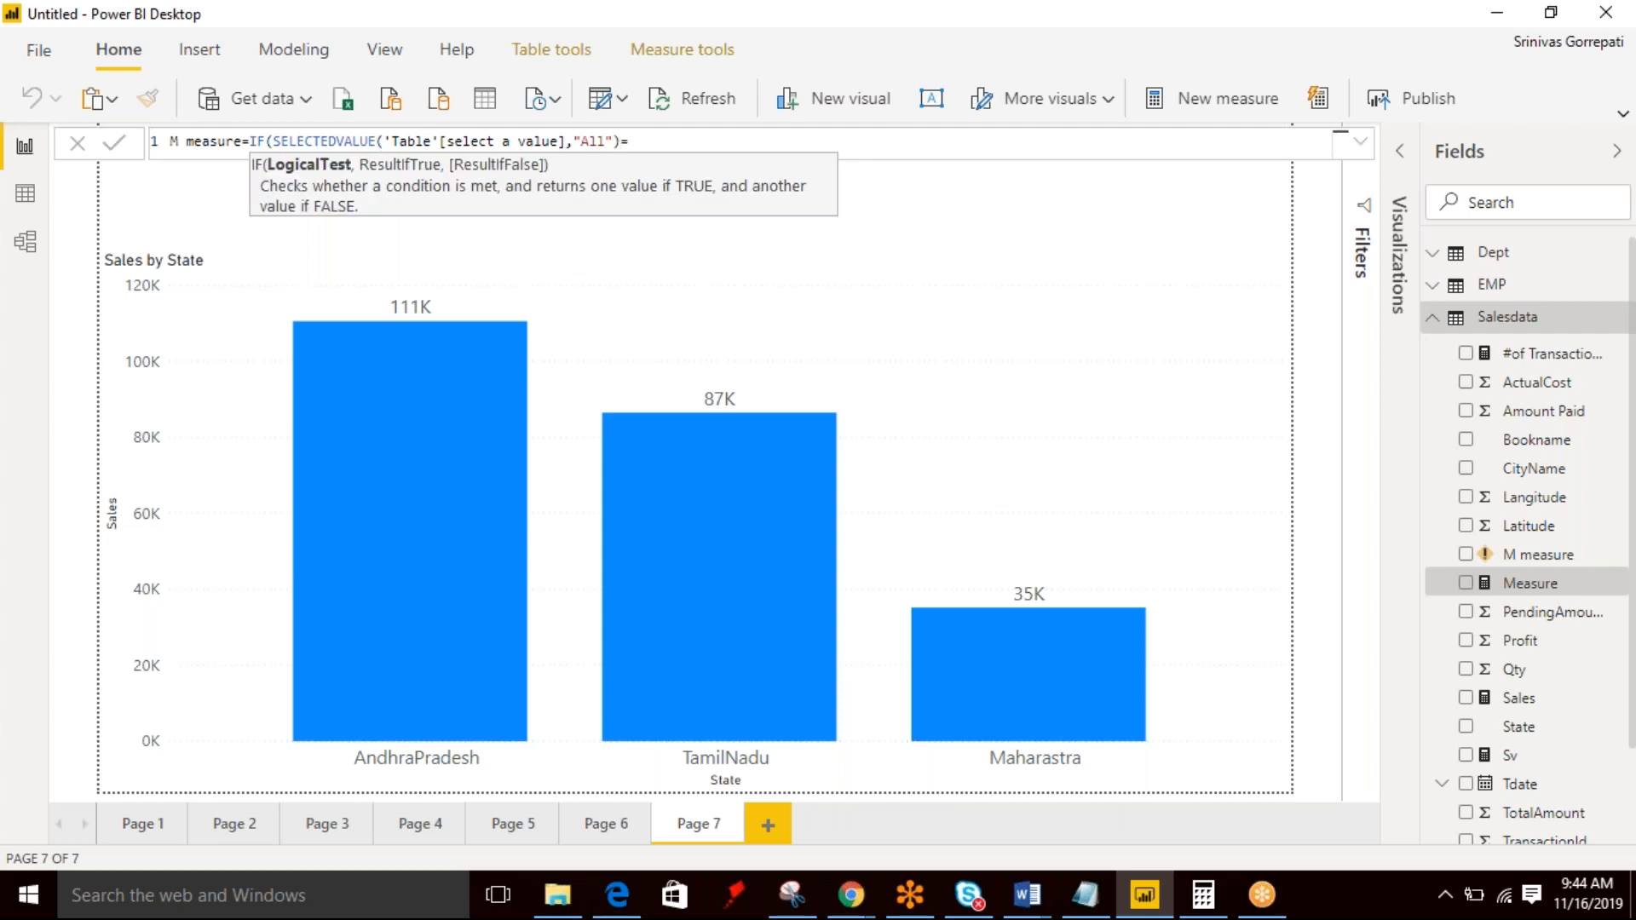
pyautogui.write('""')
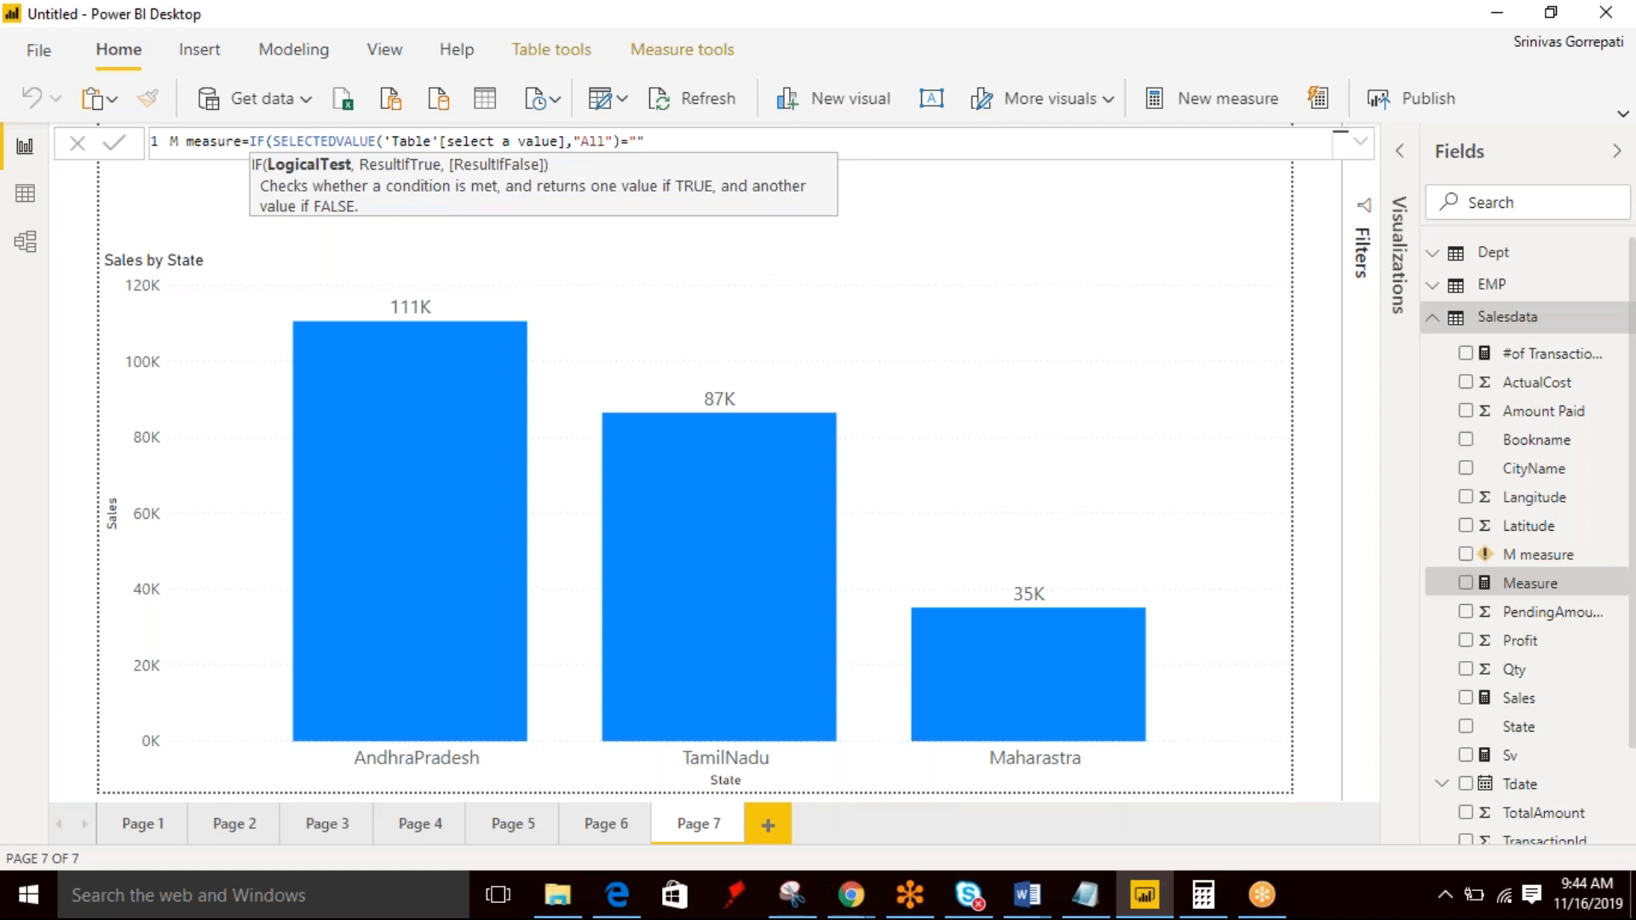
pyautogui.write('#')
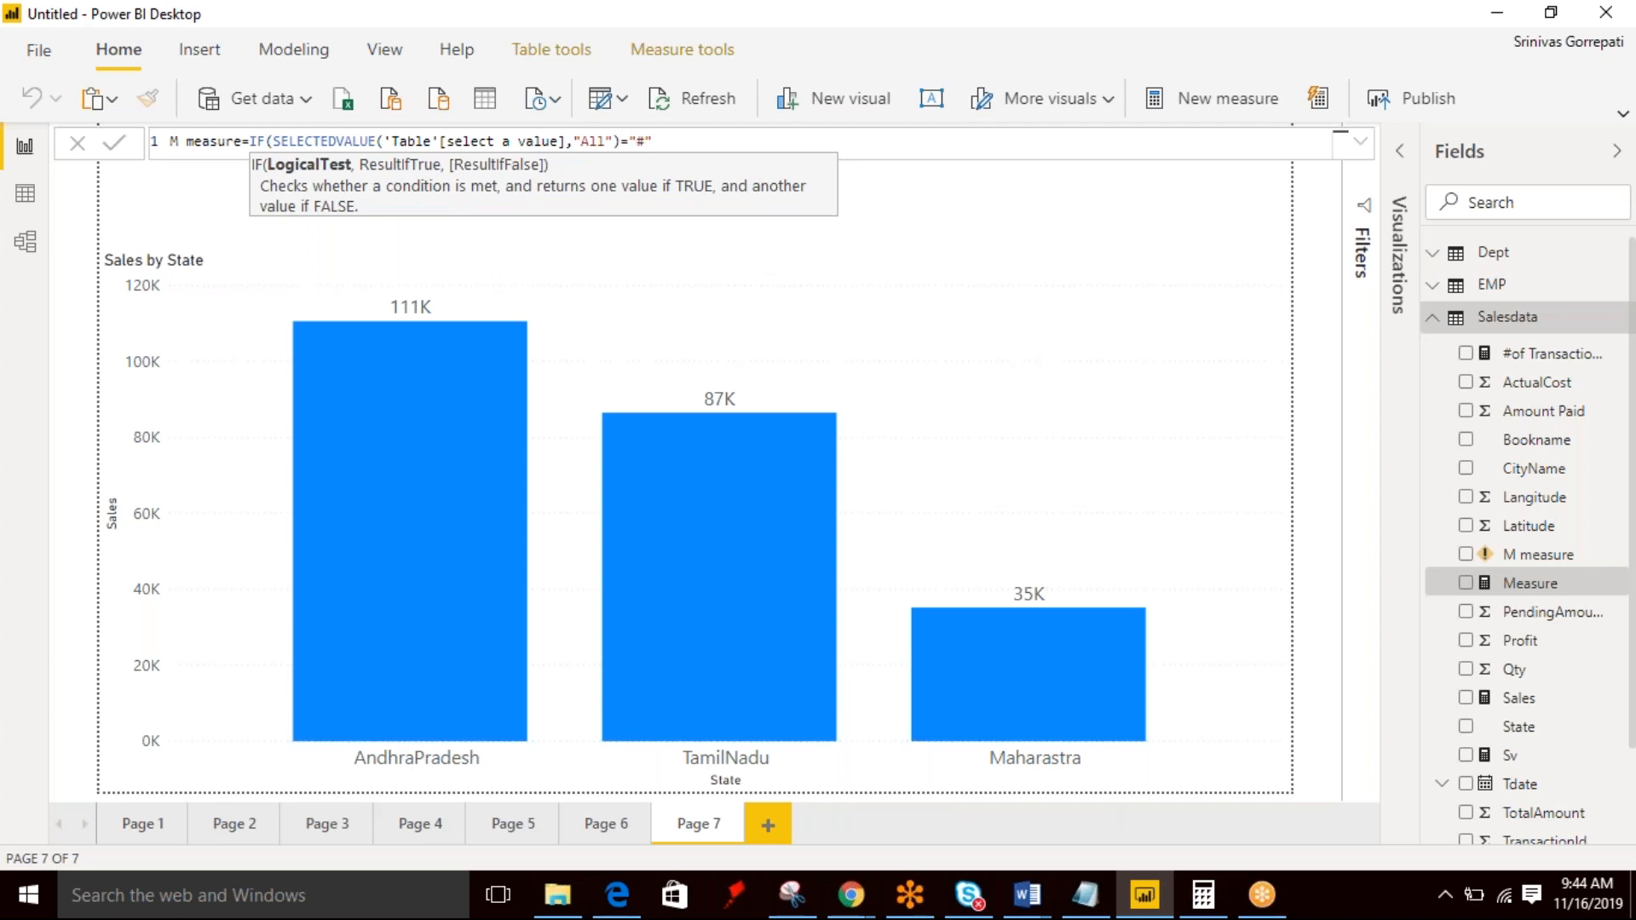
# Add [#of Transactions] as the true result and Salesdata[Sales] otherwise.
pyautogui.write(',')
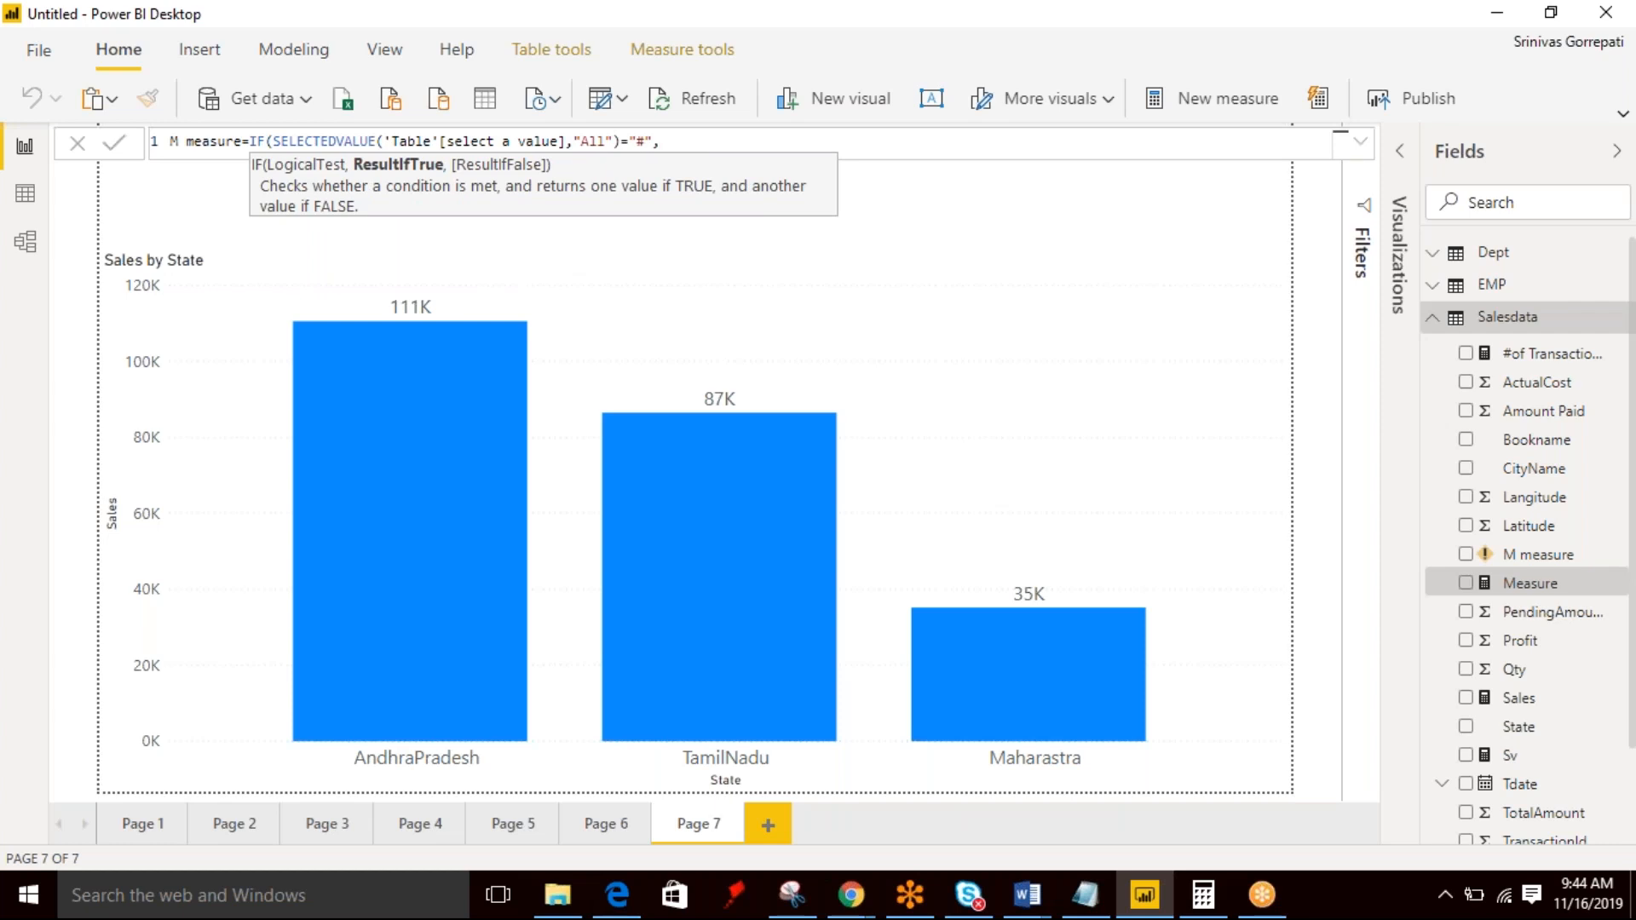
pyautogui.write('#')
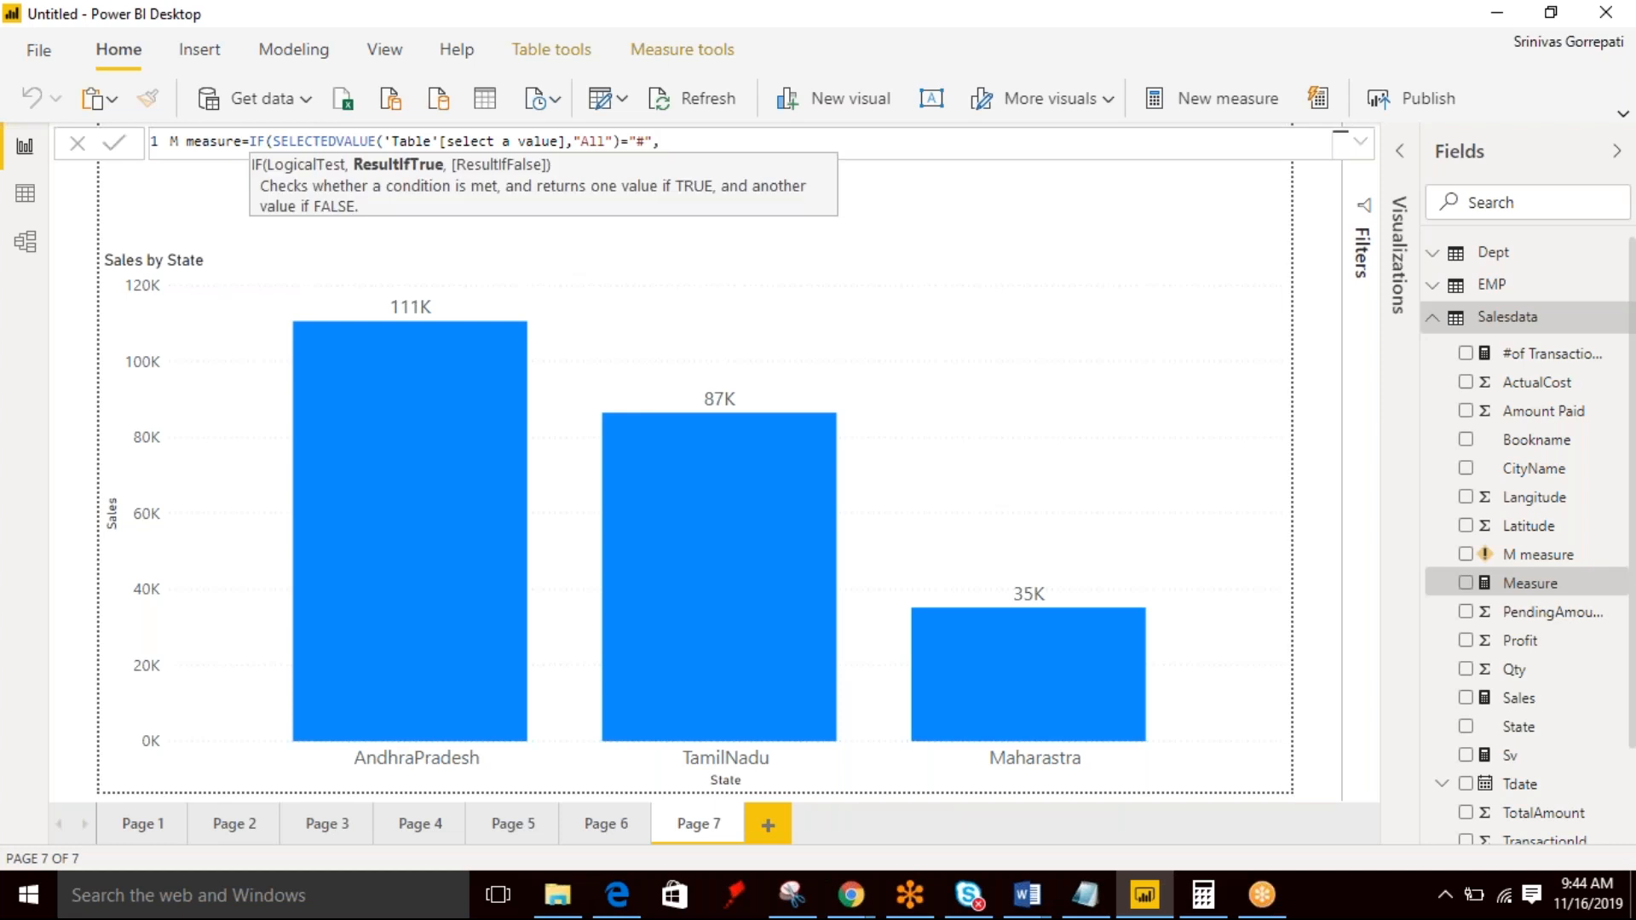
pyautogui.write('no')
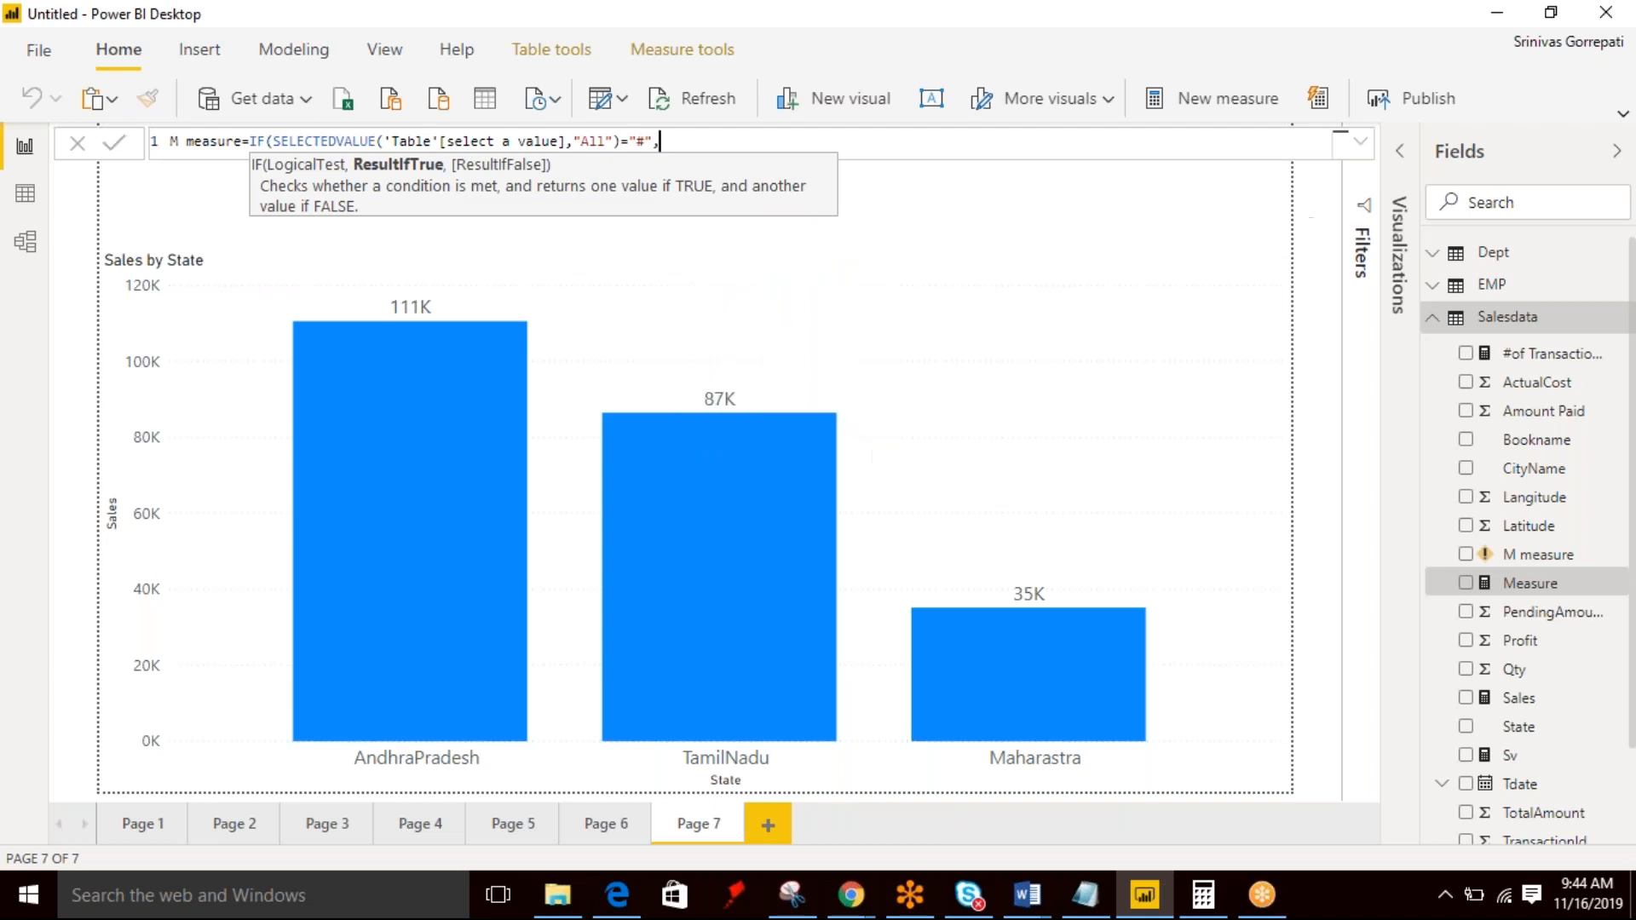
pyautogui.write('#')
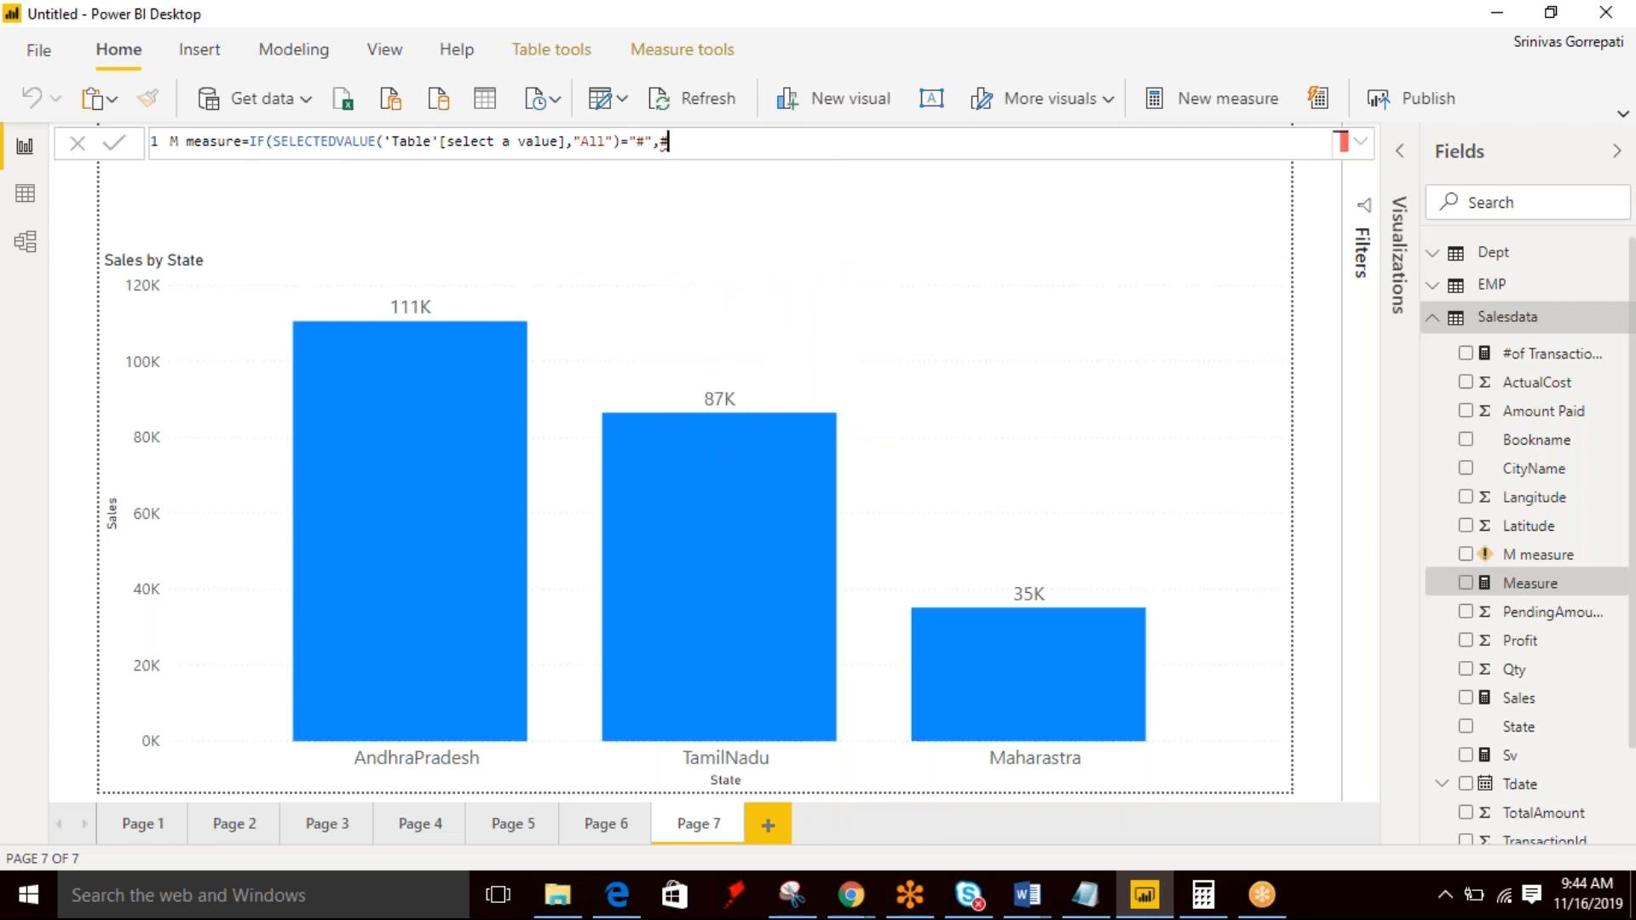
pyautogui.write('#of Transactions]')
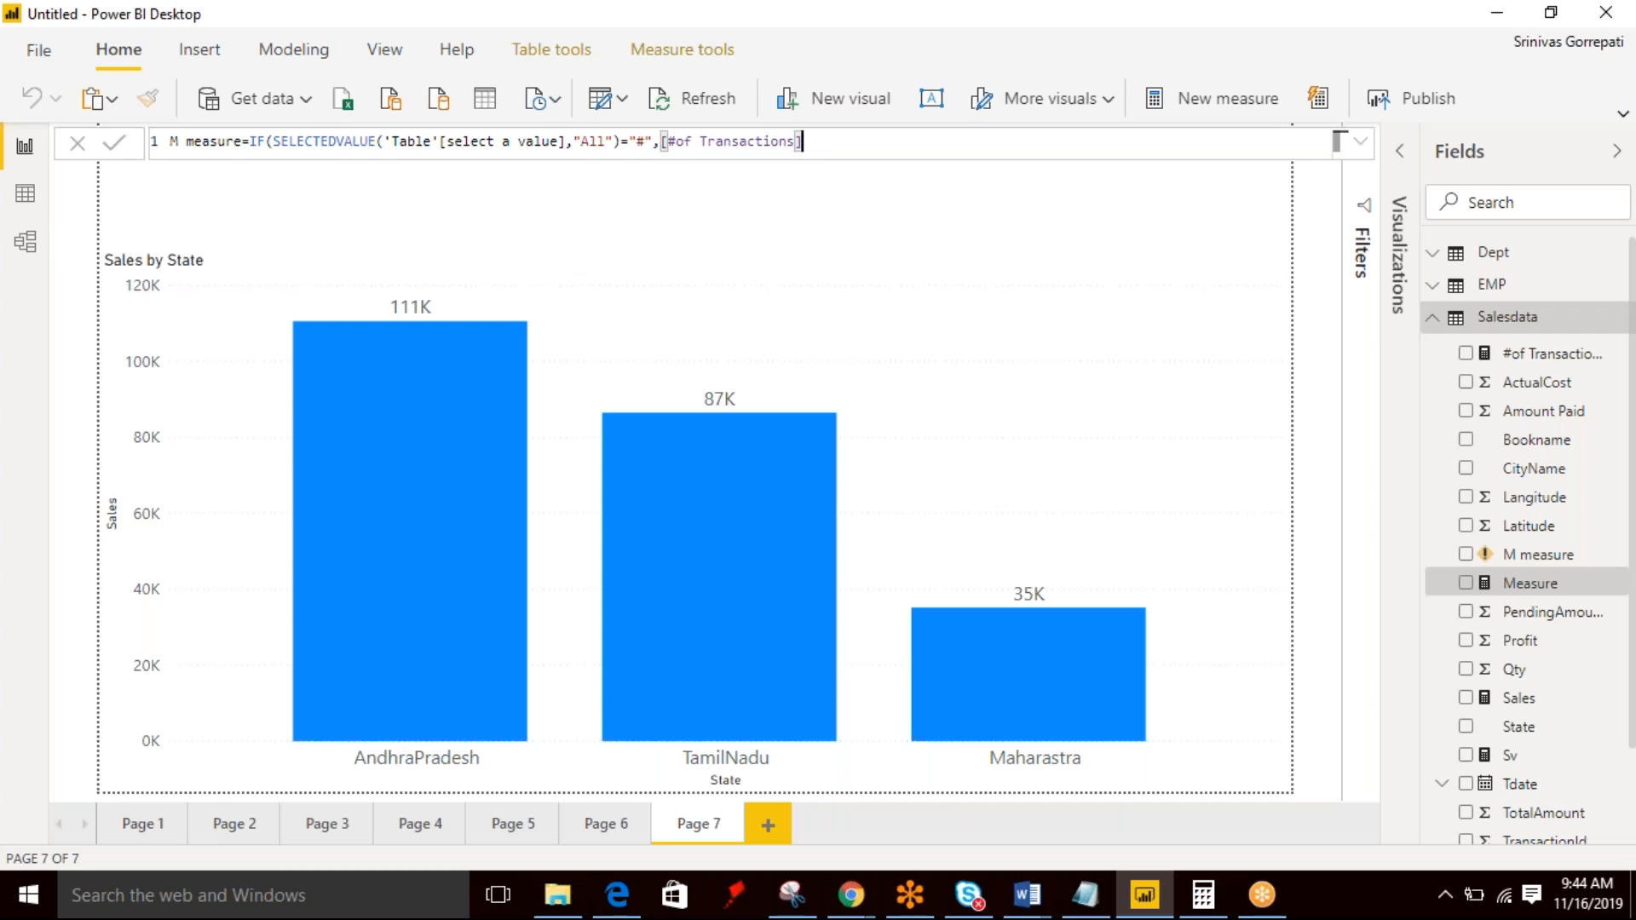
pyautogui.write(',')
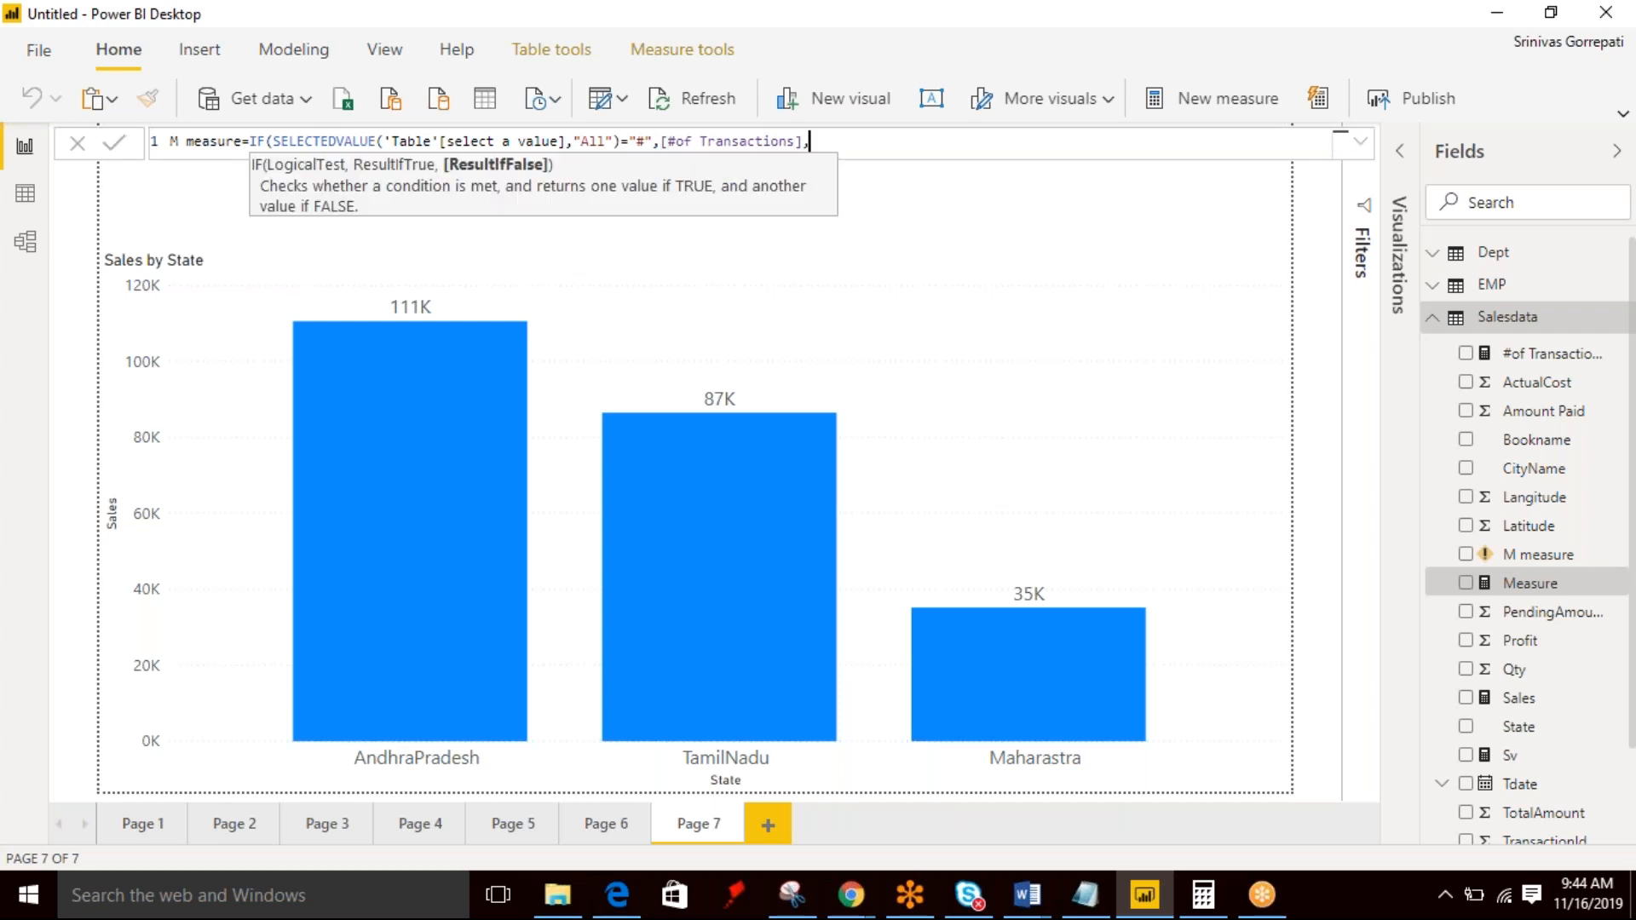
pyautogui.write('sdata[Sales])')
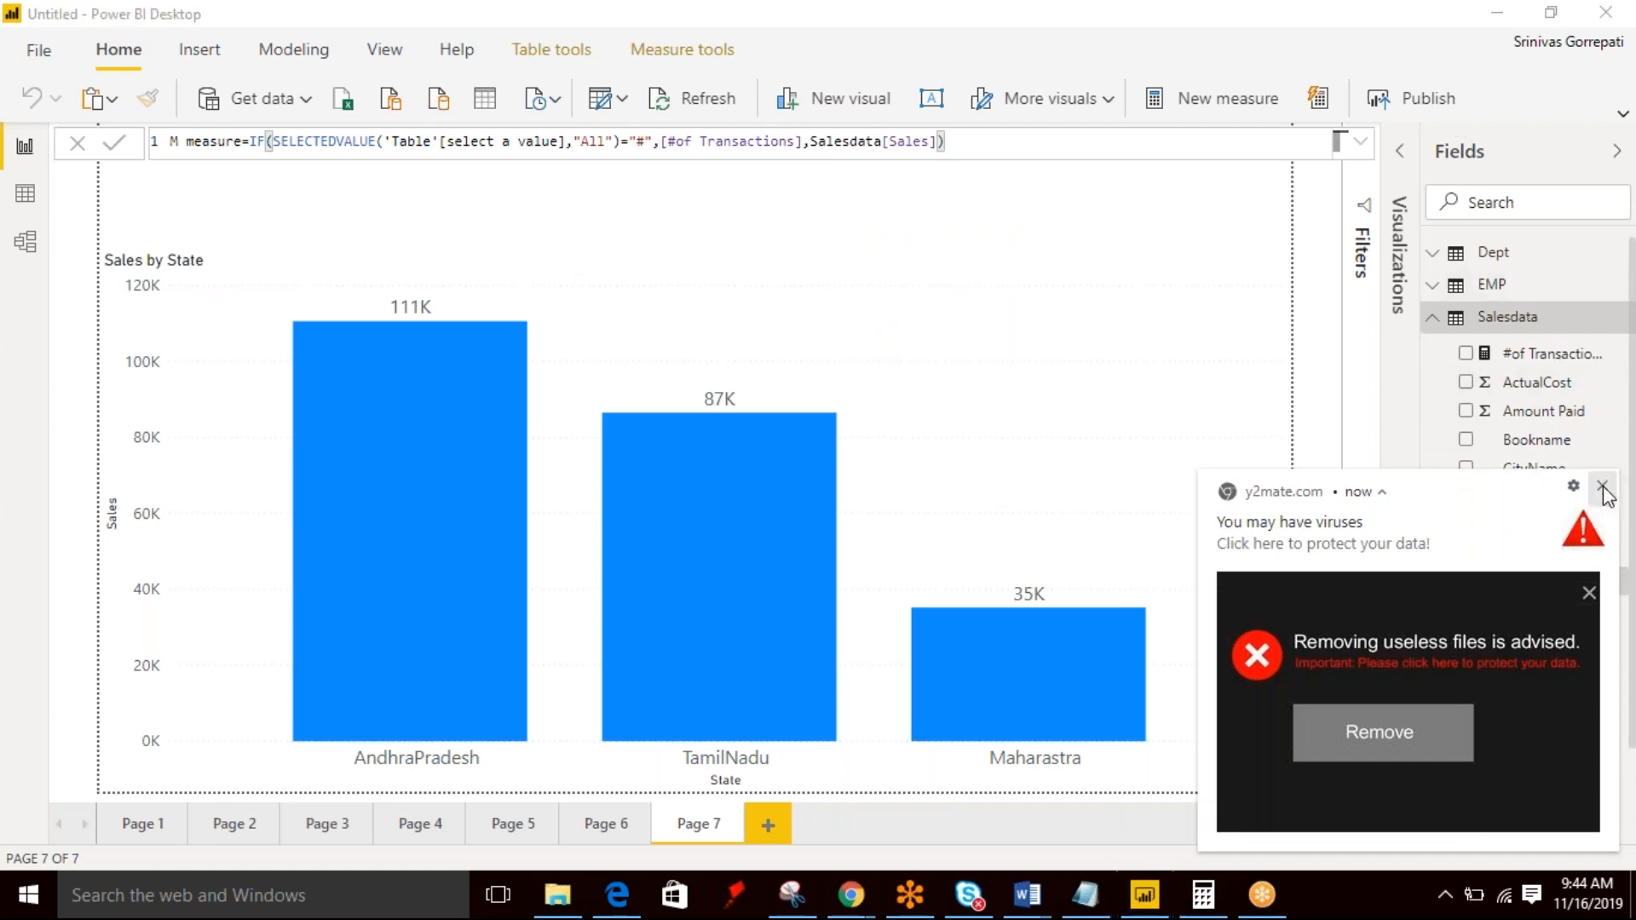
# Dismiss the virus notification and commit the M measure formula.
pyautogui.click(1604, 491)
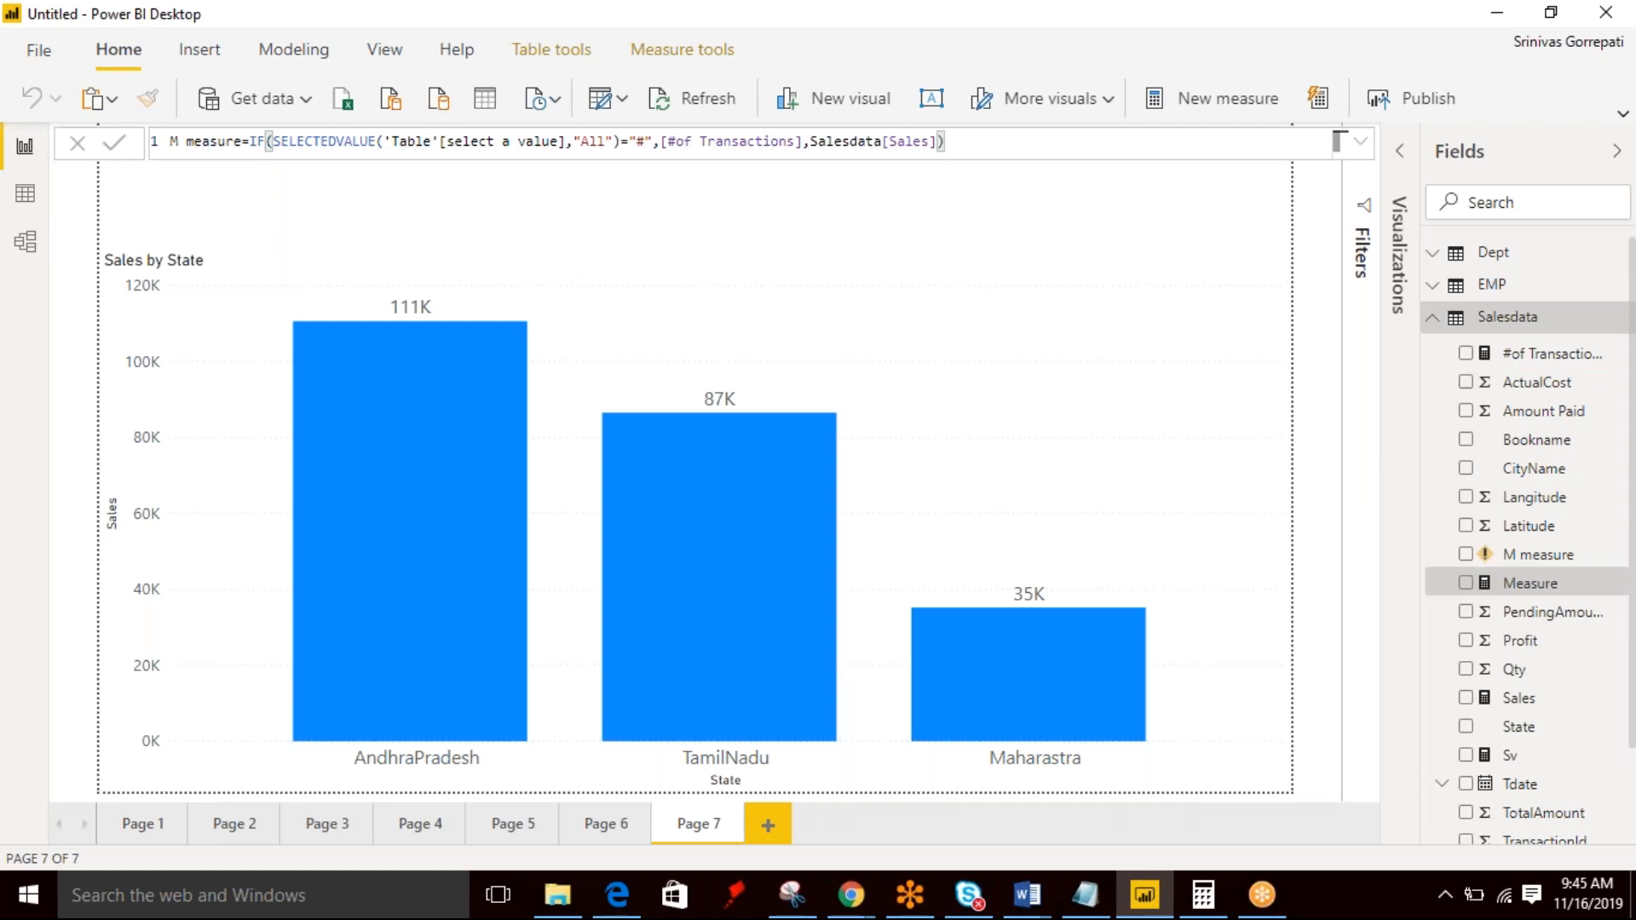
pyautogui.click(942, 141)
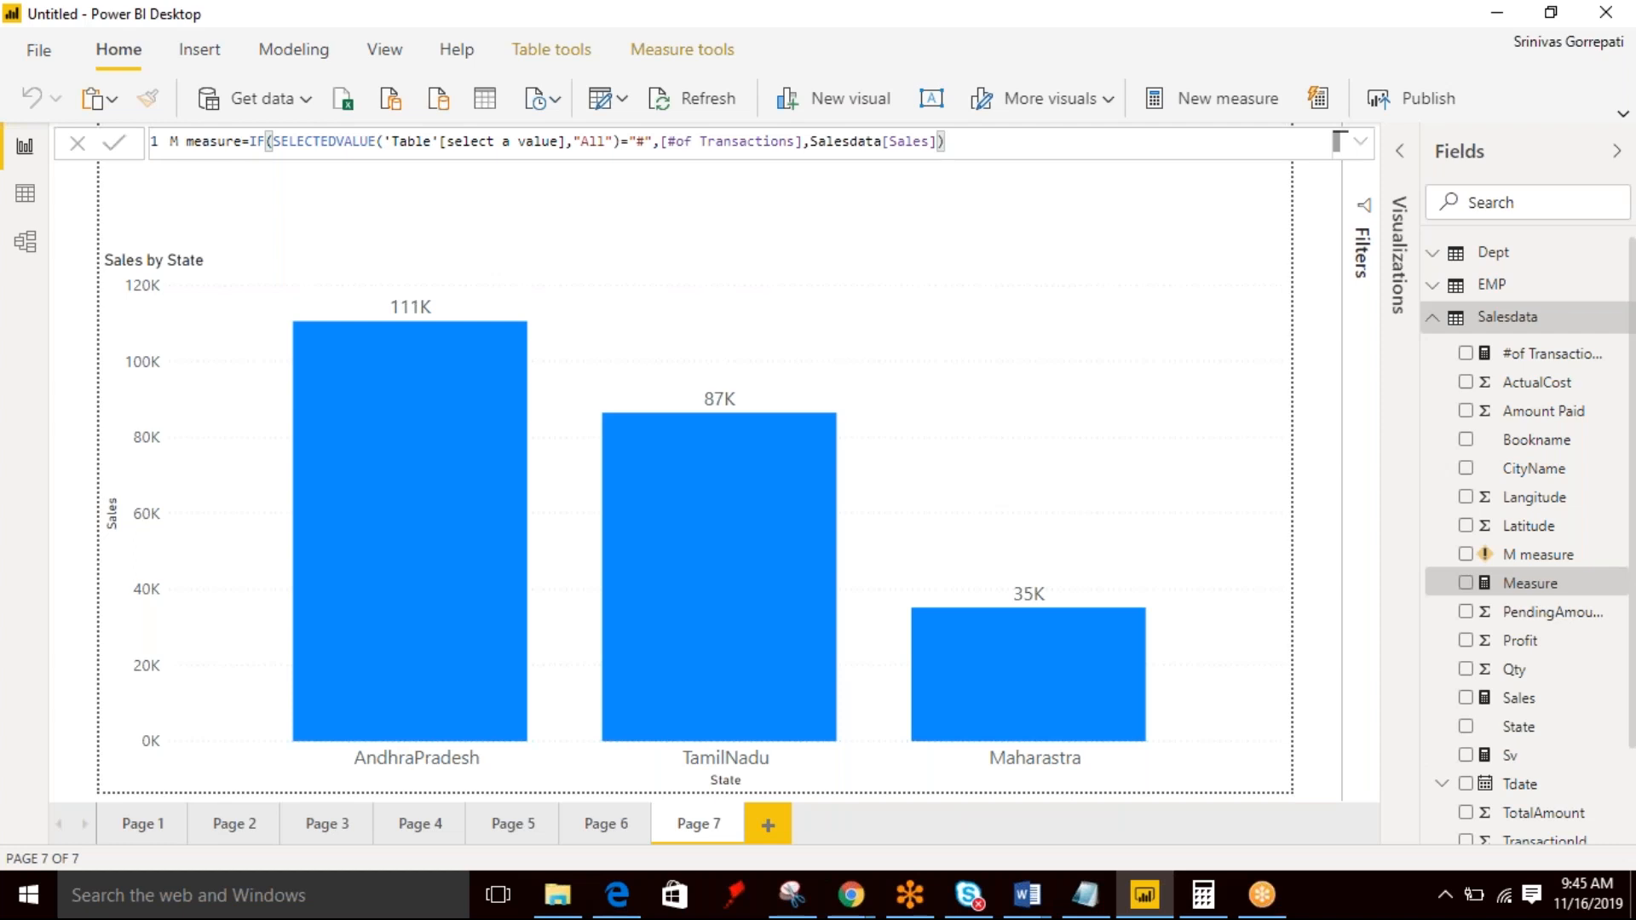
pyautogui.click(943, 141)
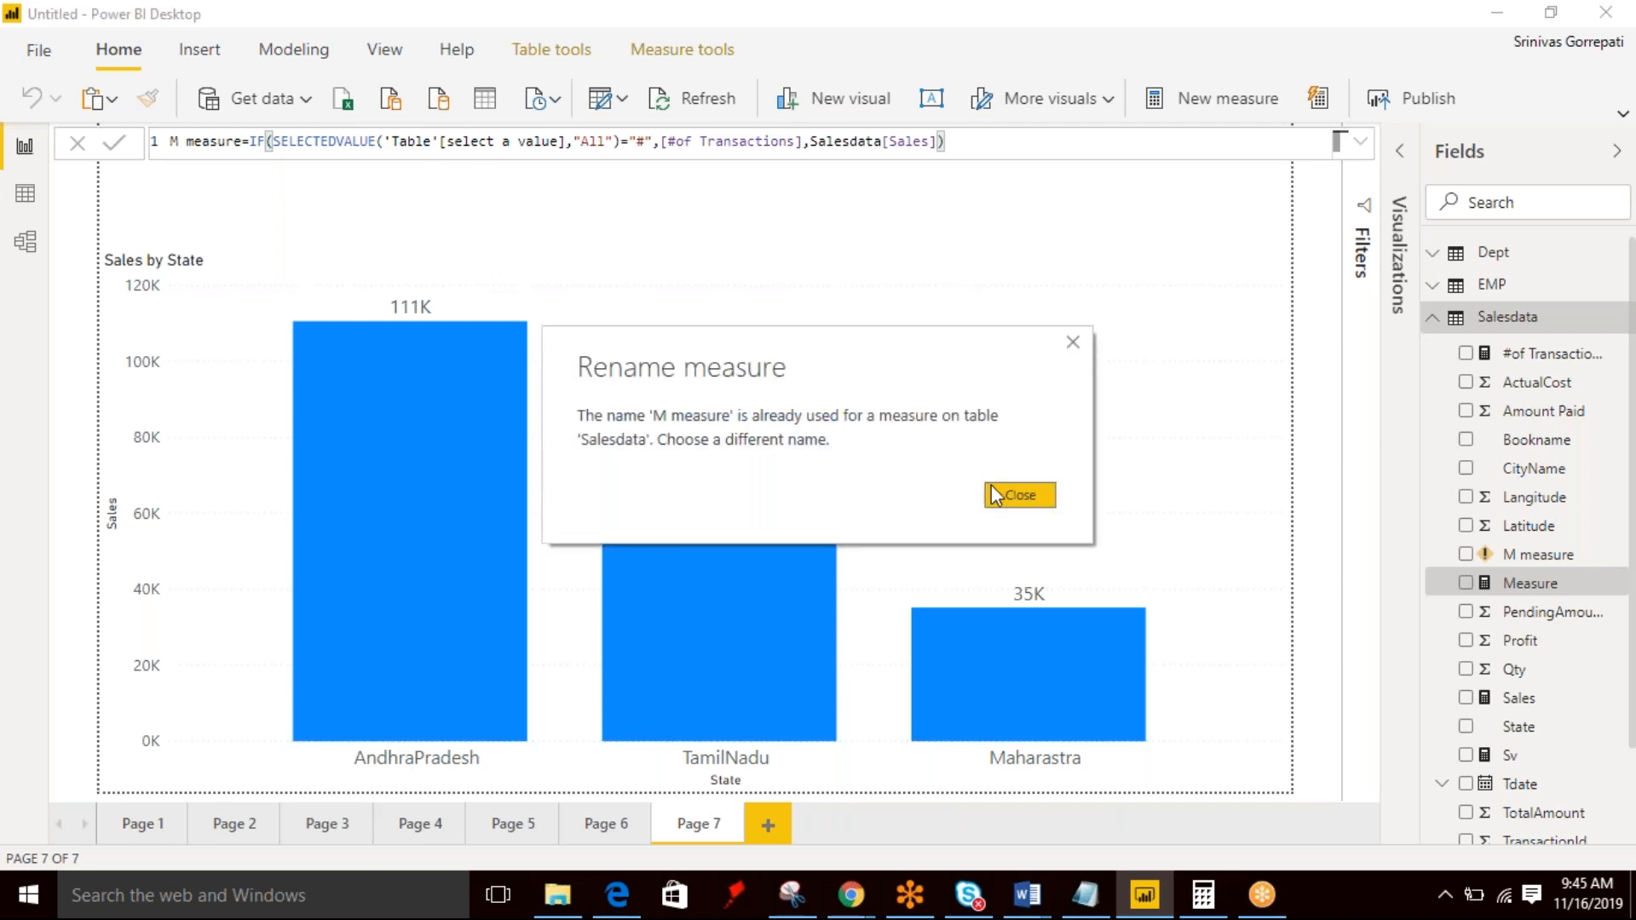
# Close the duplicate-name message so the measure is saved as 'M measure1'.
pyautogui.click(1018, 494)
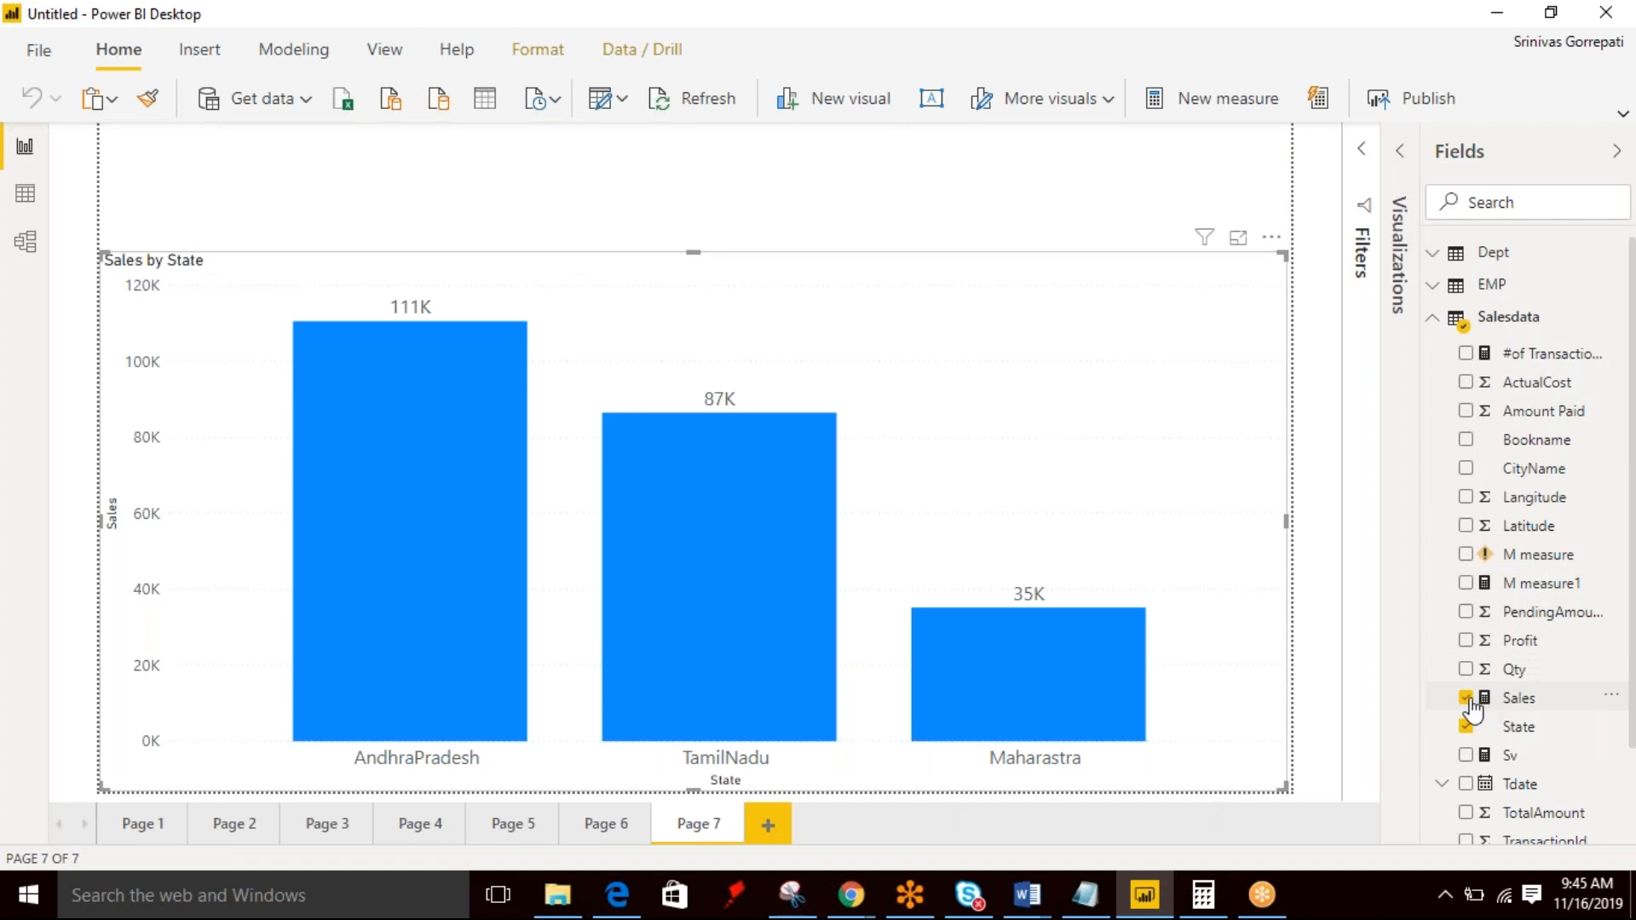
# Replace Sales with M measure1 as the State chart's value.
pyautogui.click(1467, 697)
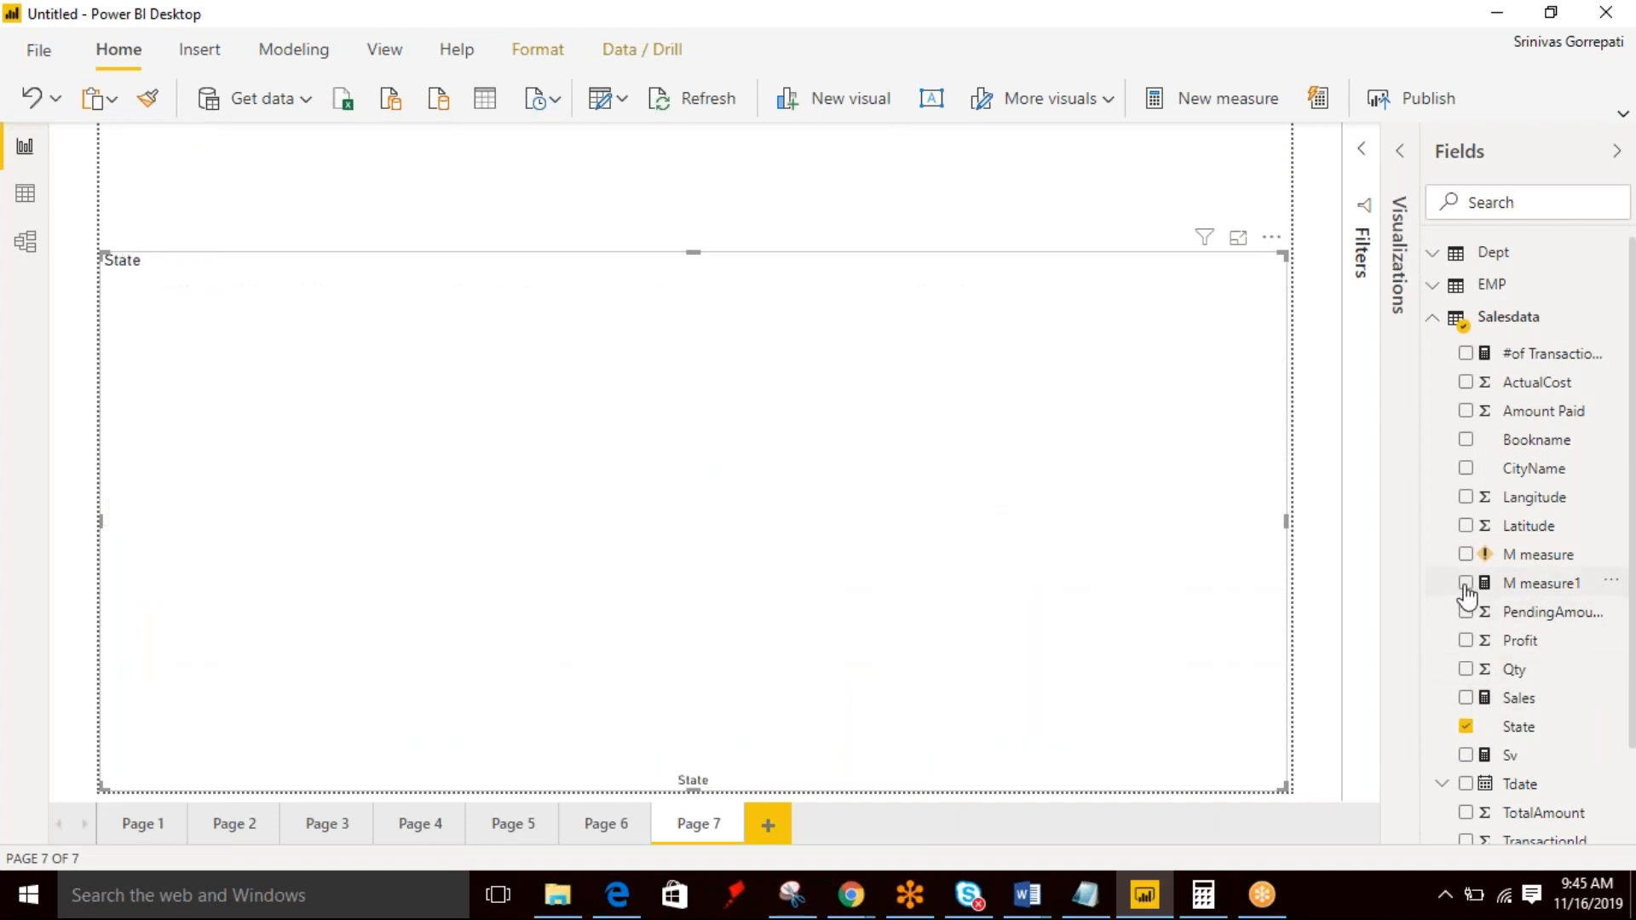
pyautogui.click(1467, 583)
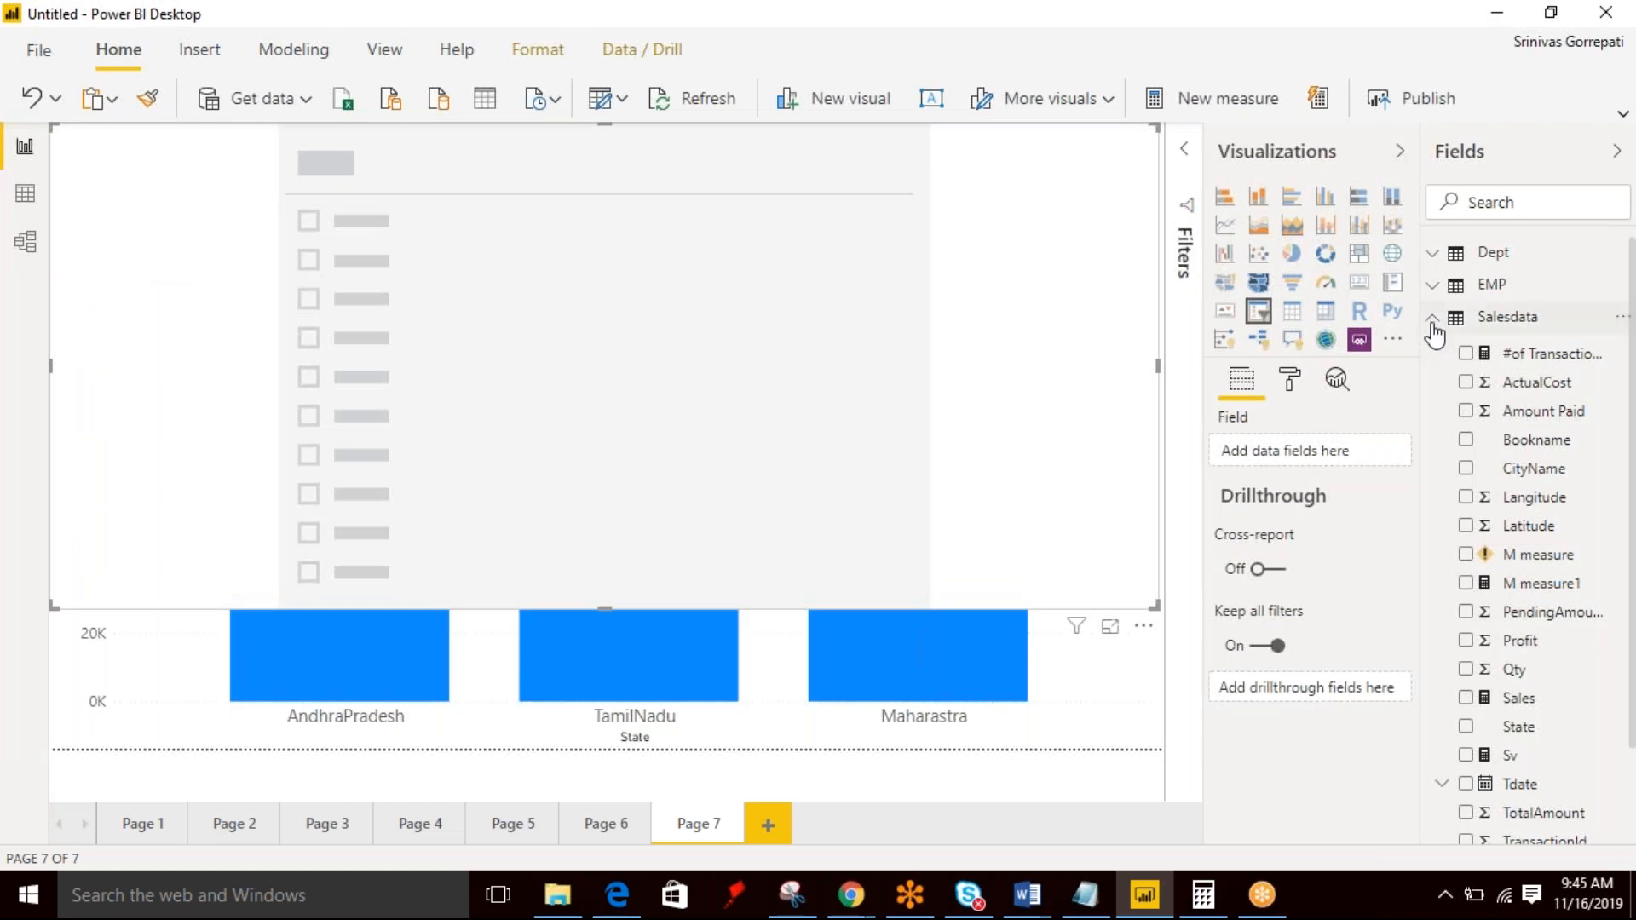
# Add the Table's 'select a value' field to the slicer, listing # and $.
pyautogui.click(1432, 317)
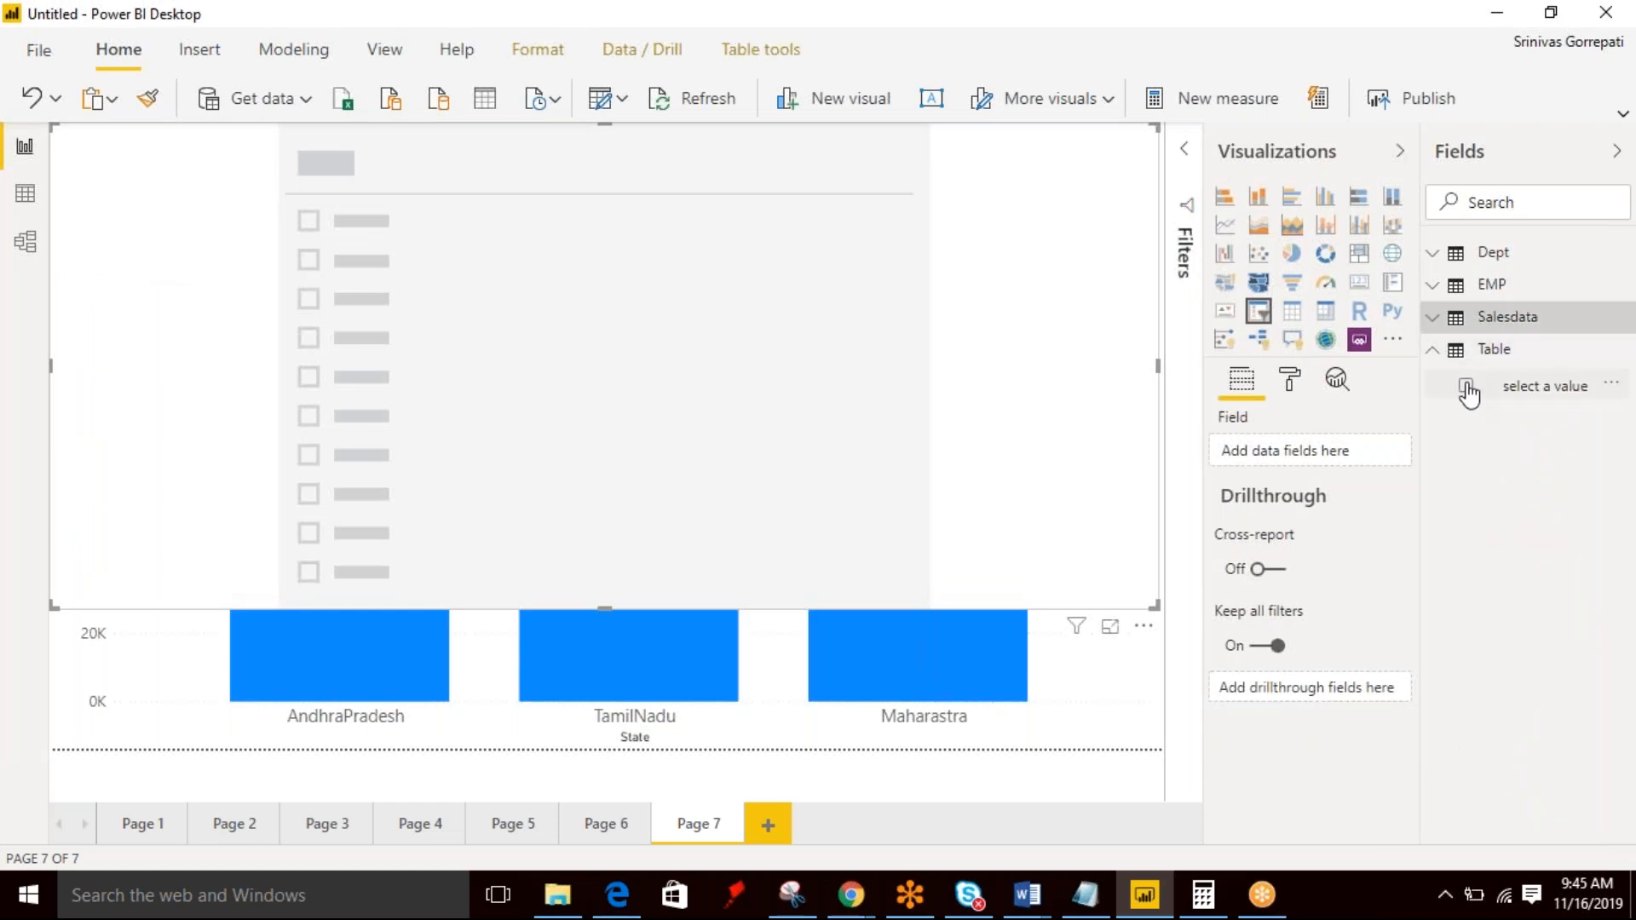
pyautogui.click(1467, 385)
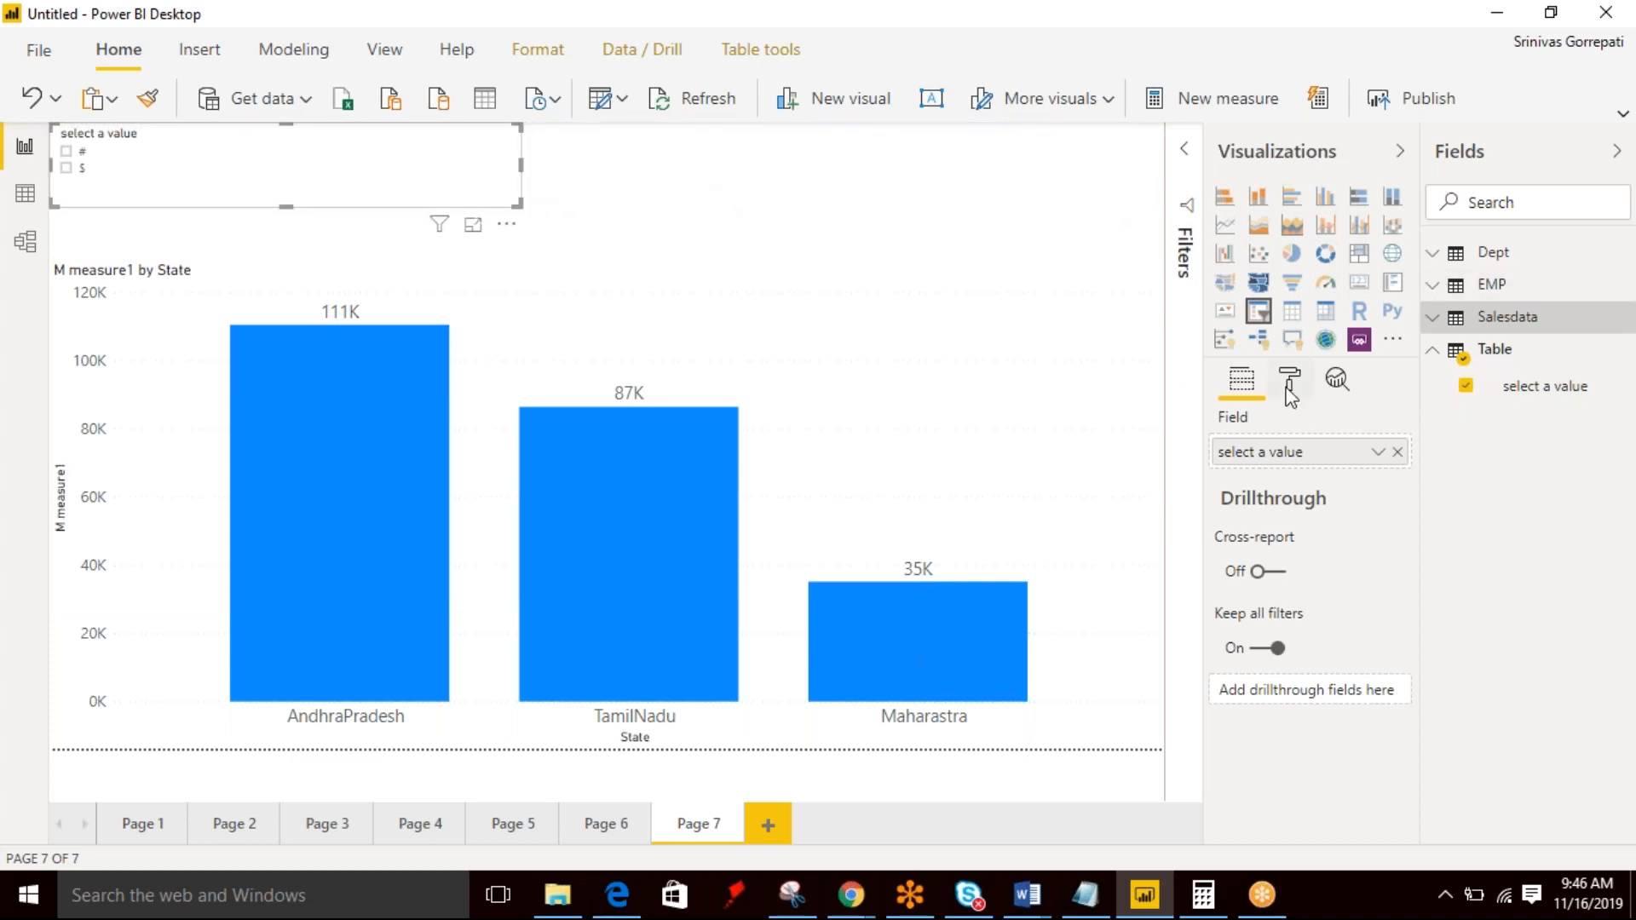
# Set the slicer orientation to Horizontal and move it to the top-right corner.
pyautogui.click(1289, 378)
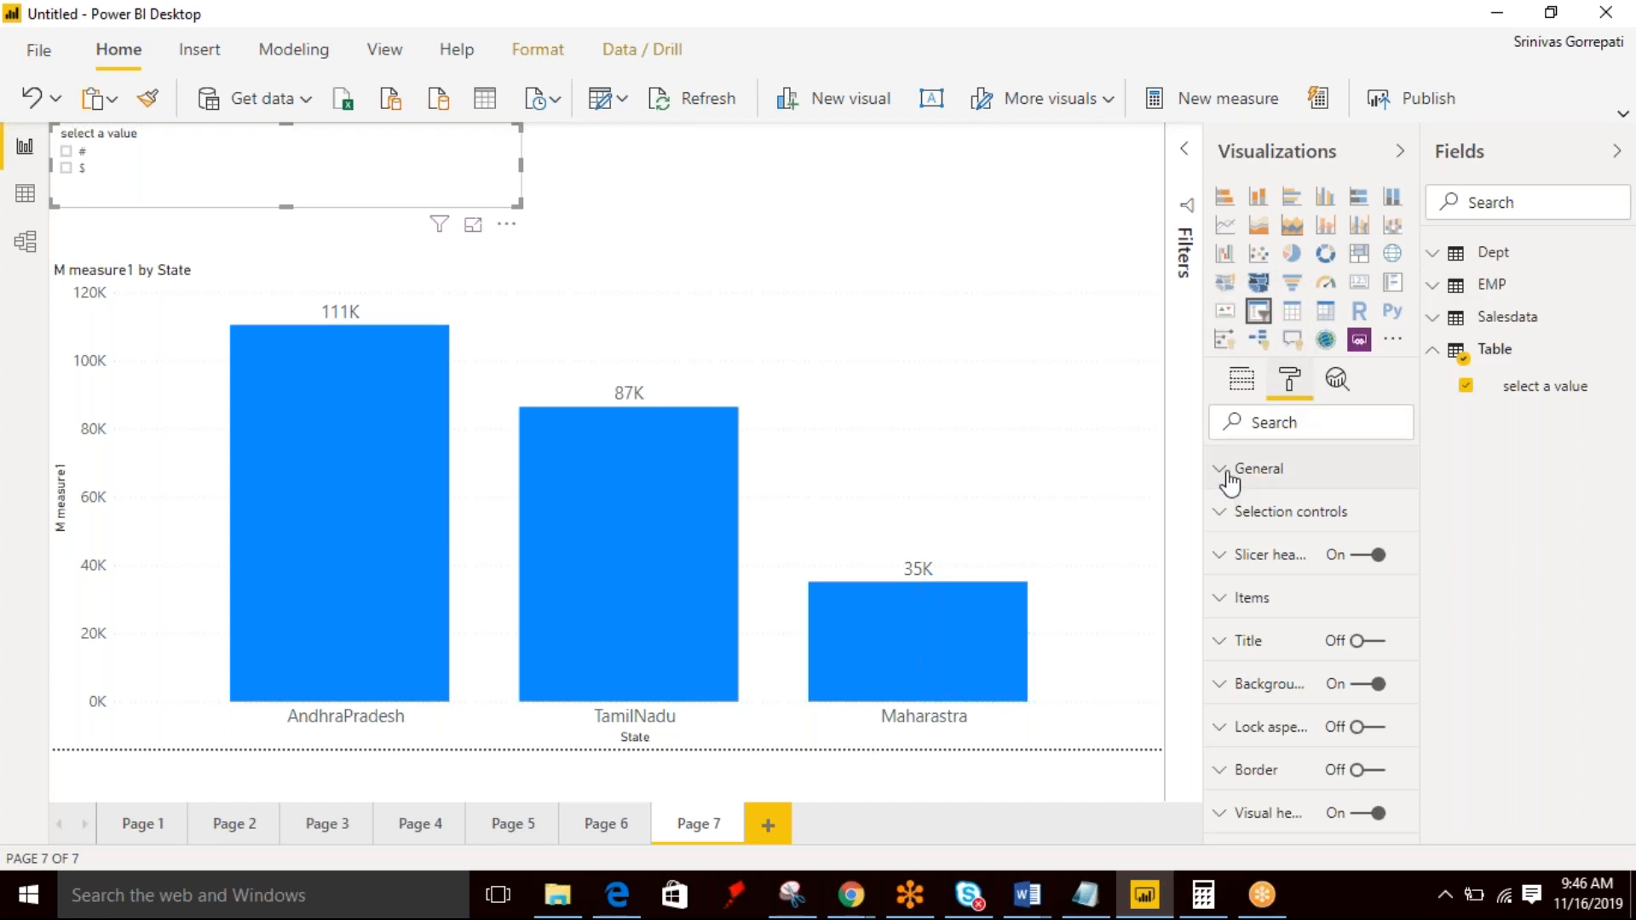
pyautogui.click(1255, 468)
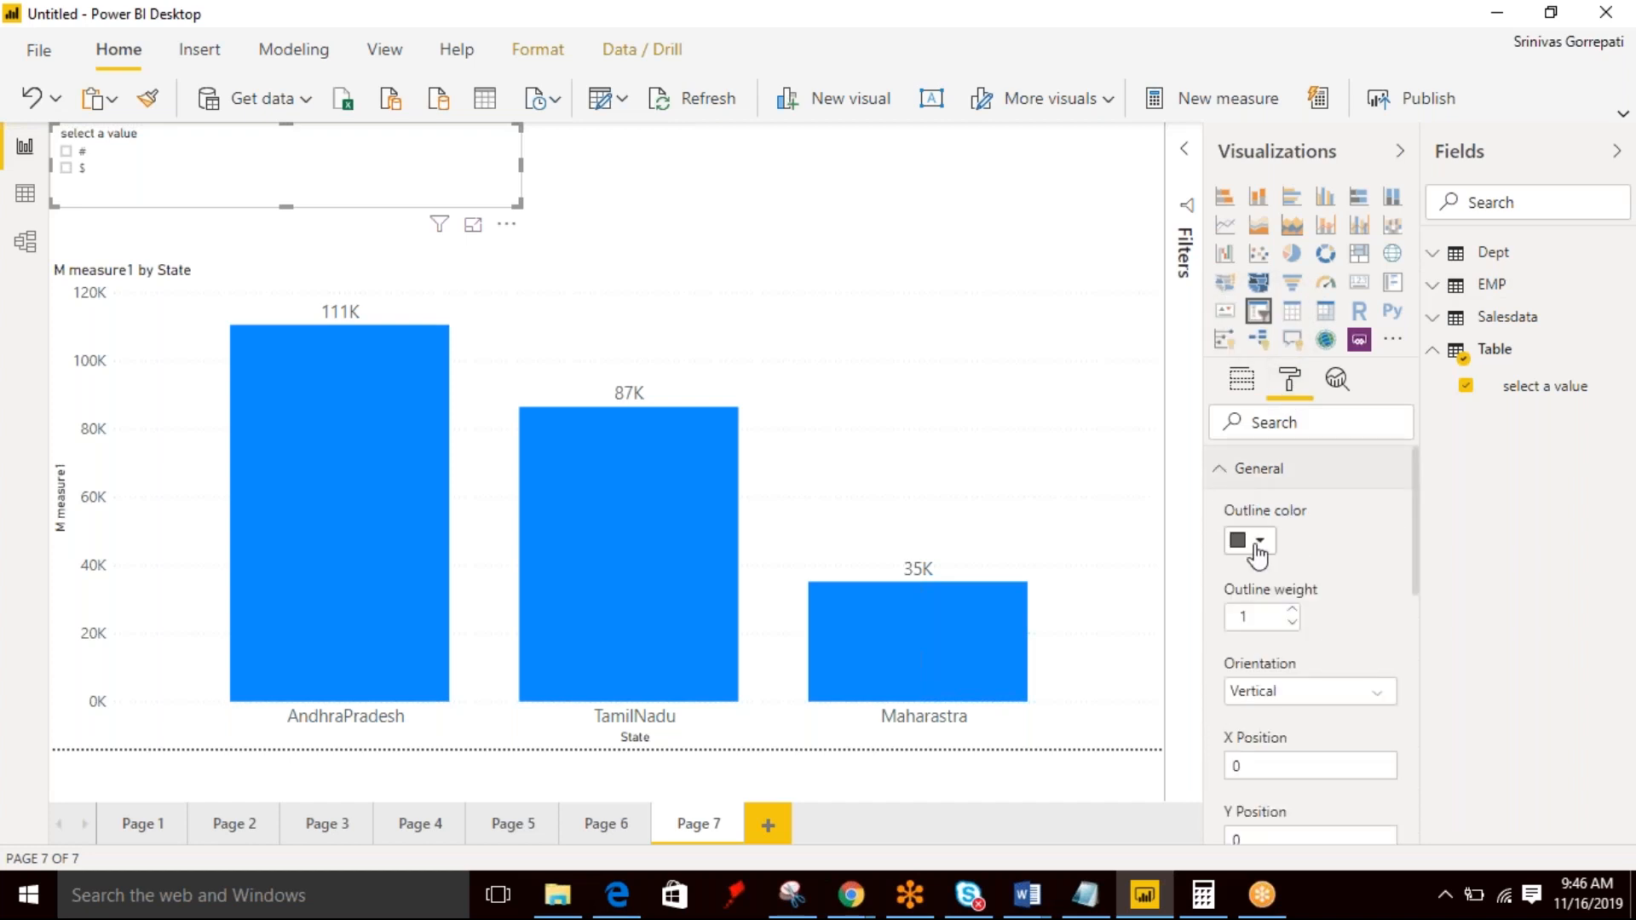
pyautogui.moveTo(1338, 696)
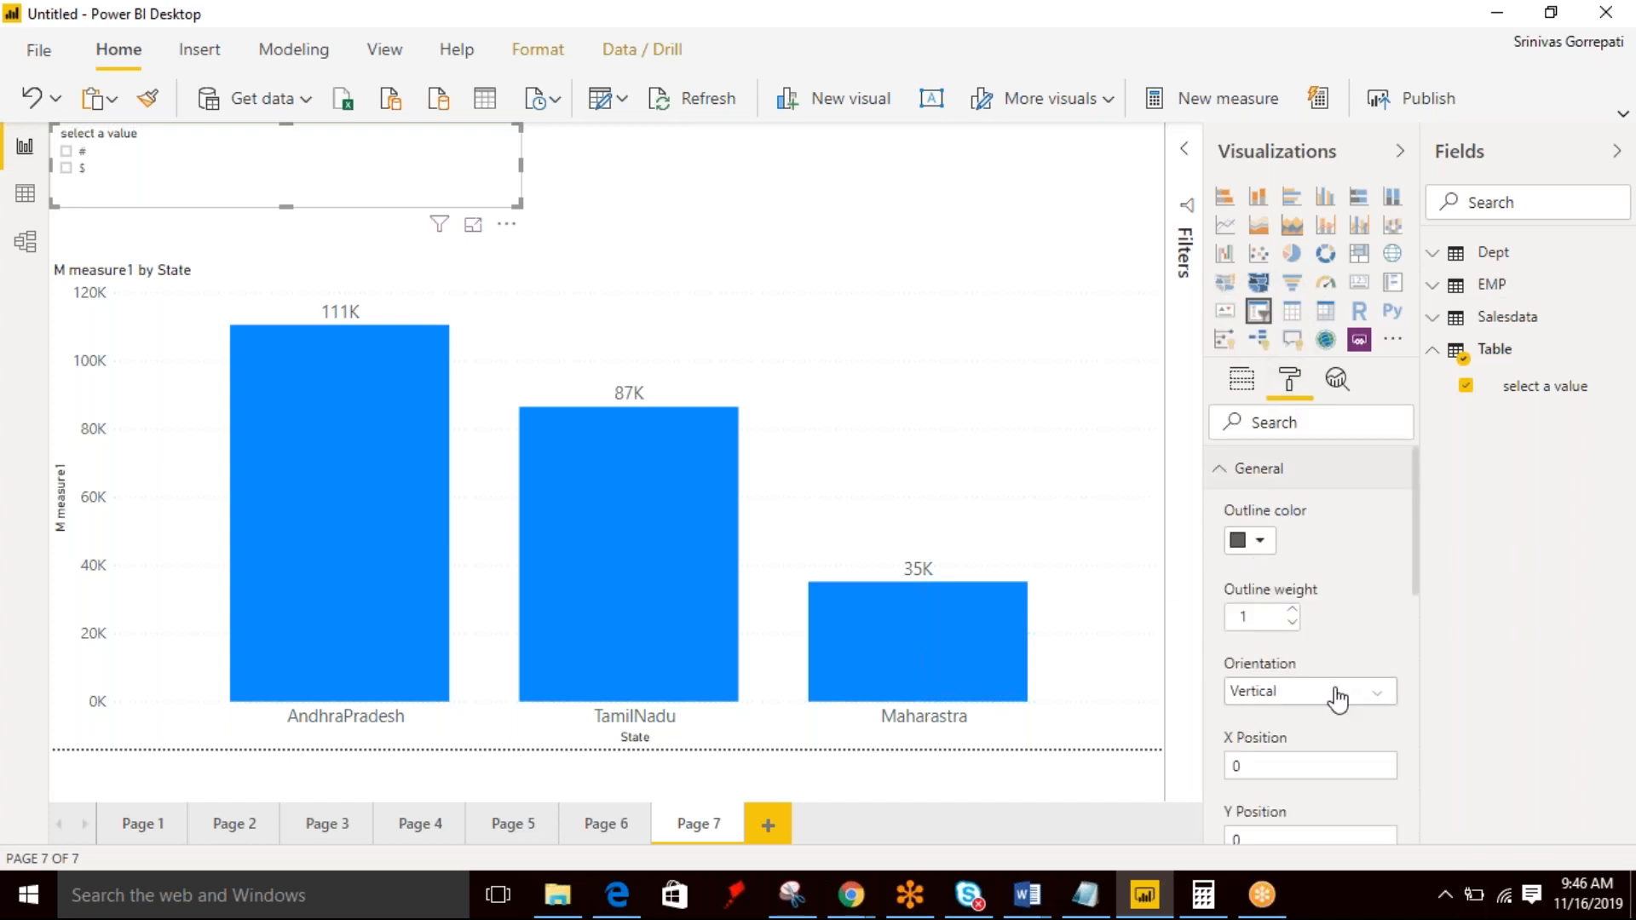
pyautogui.click(1309, 690)
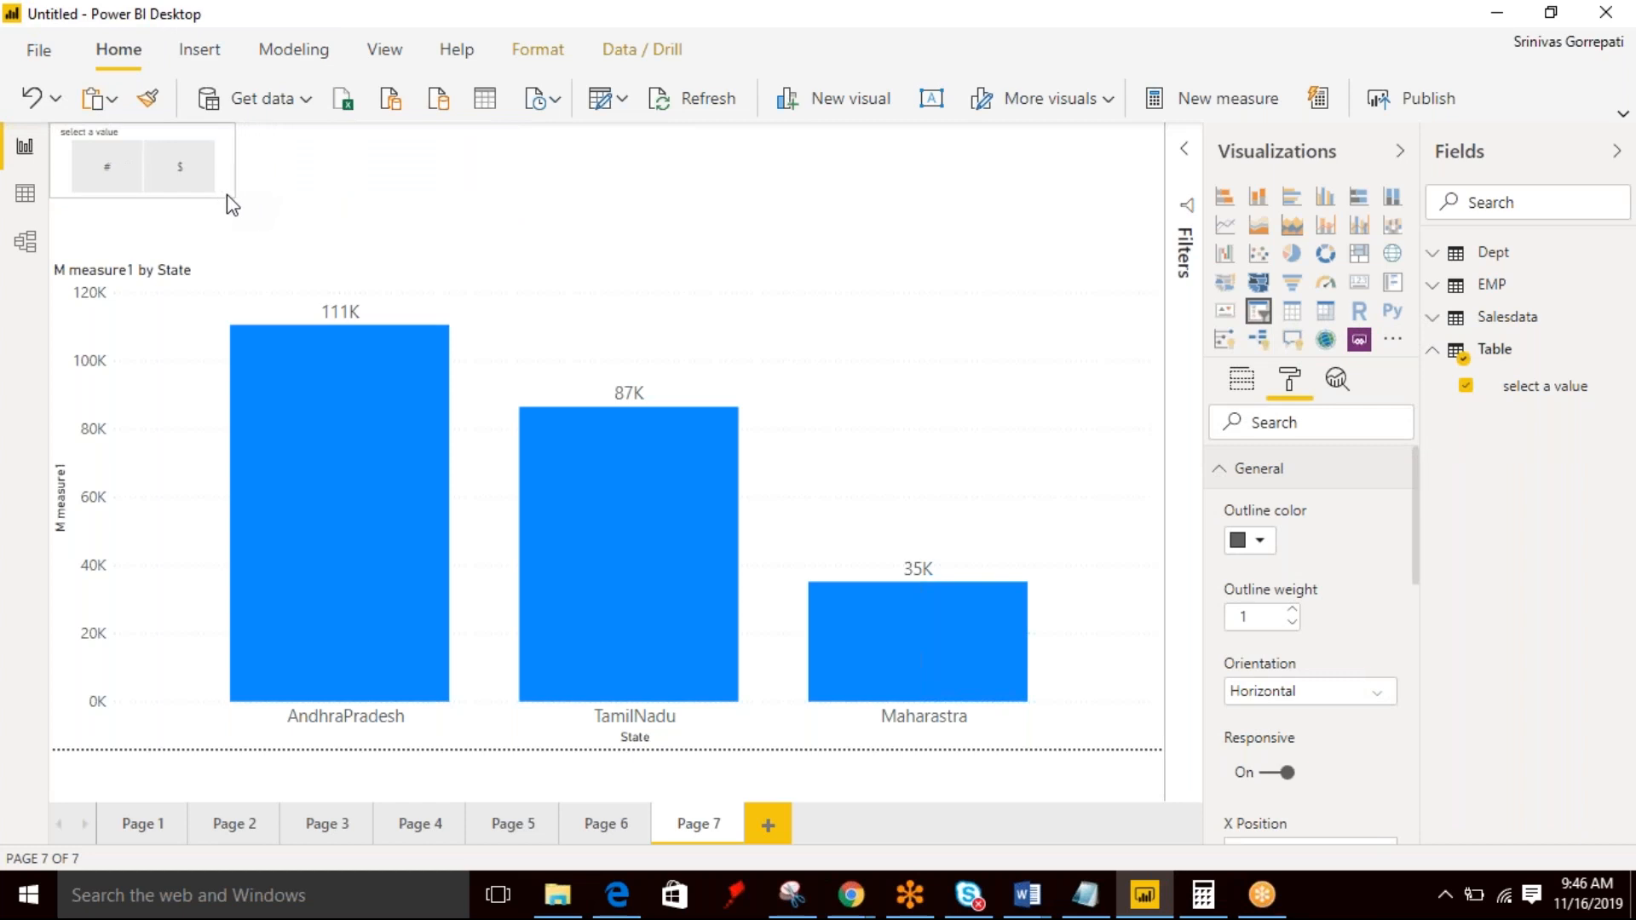
pyautogui.moveTo(136, 167); pyautogui.dragTo(960, 183)
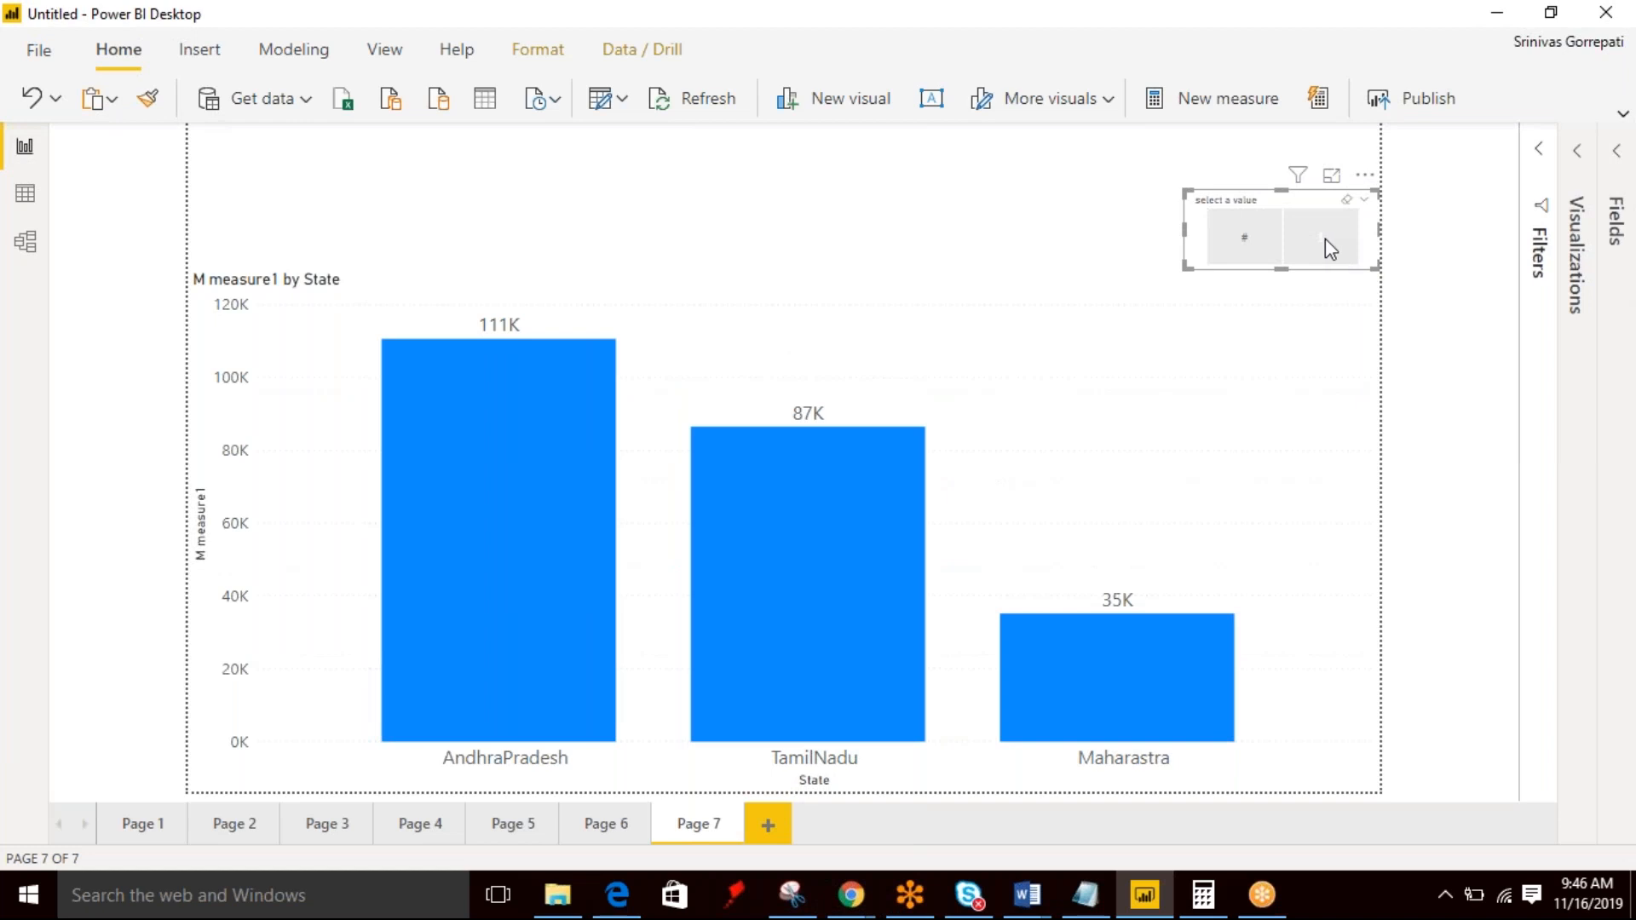
# Try # for transaction counts, clear it, then select $ for sales 111K, 87K, 35K.
pyautogui.click(1241, 237)
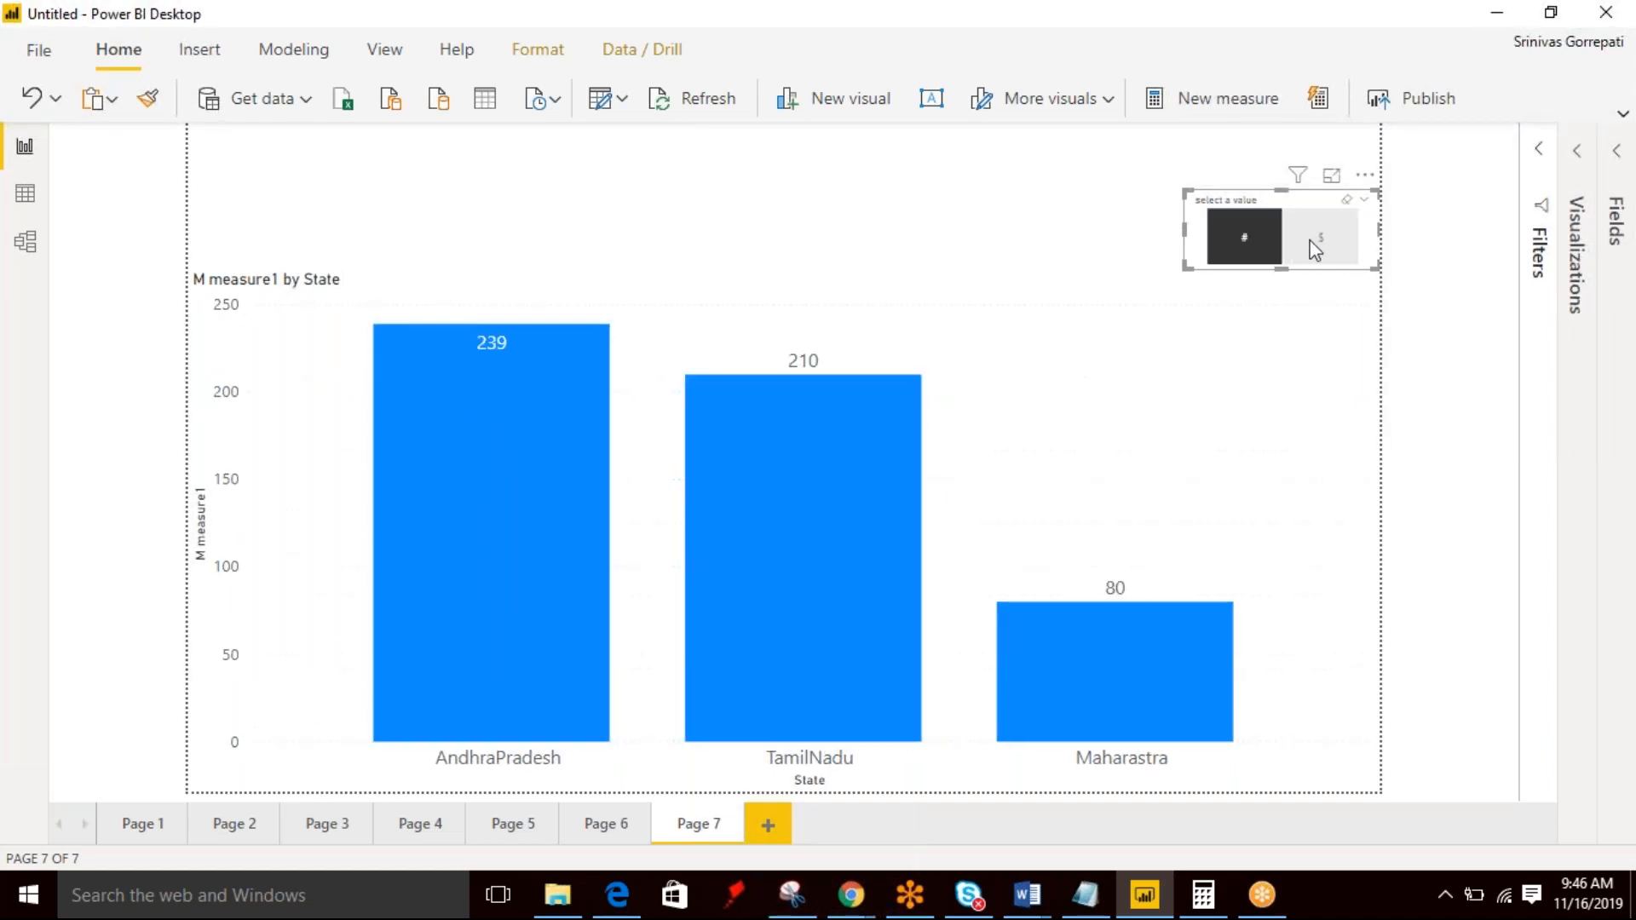
pyautogui.click(1319, 237)
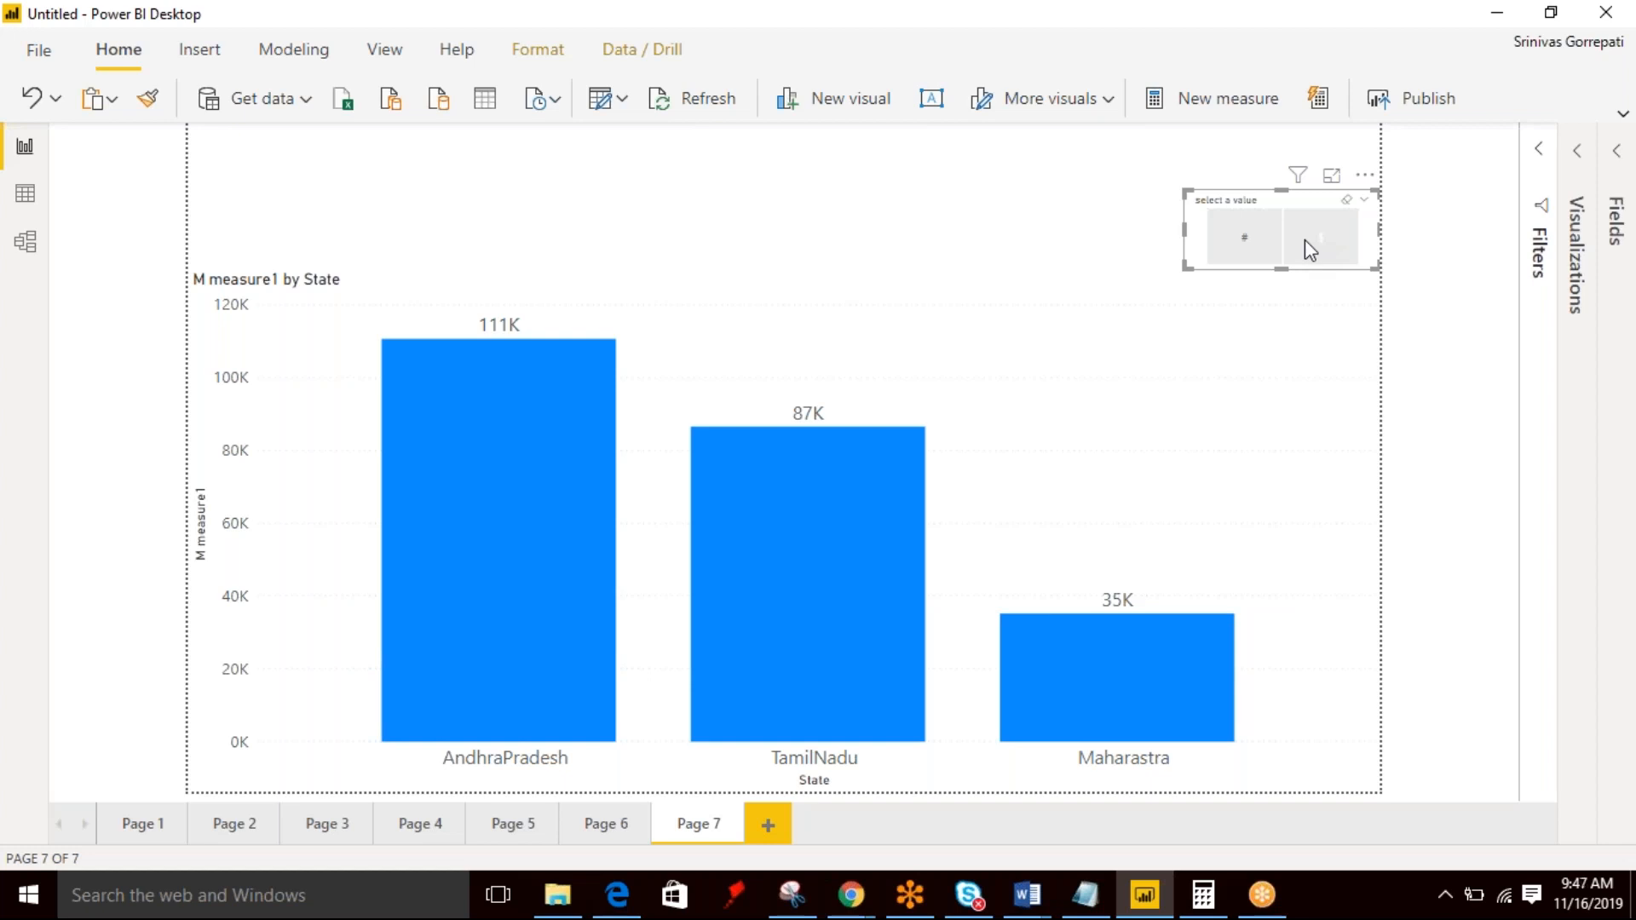
pyautogui.click(1318, 235)
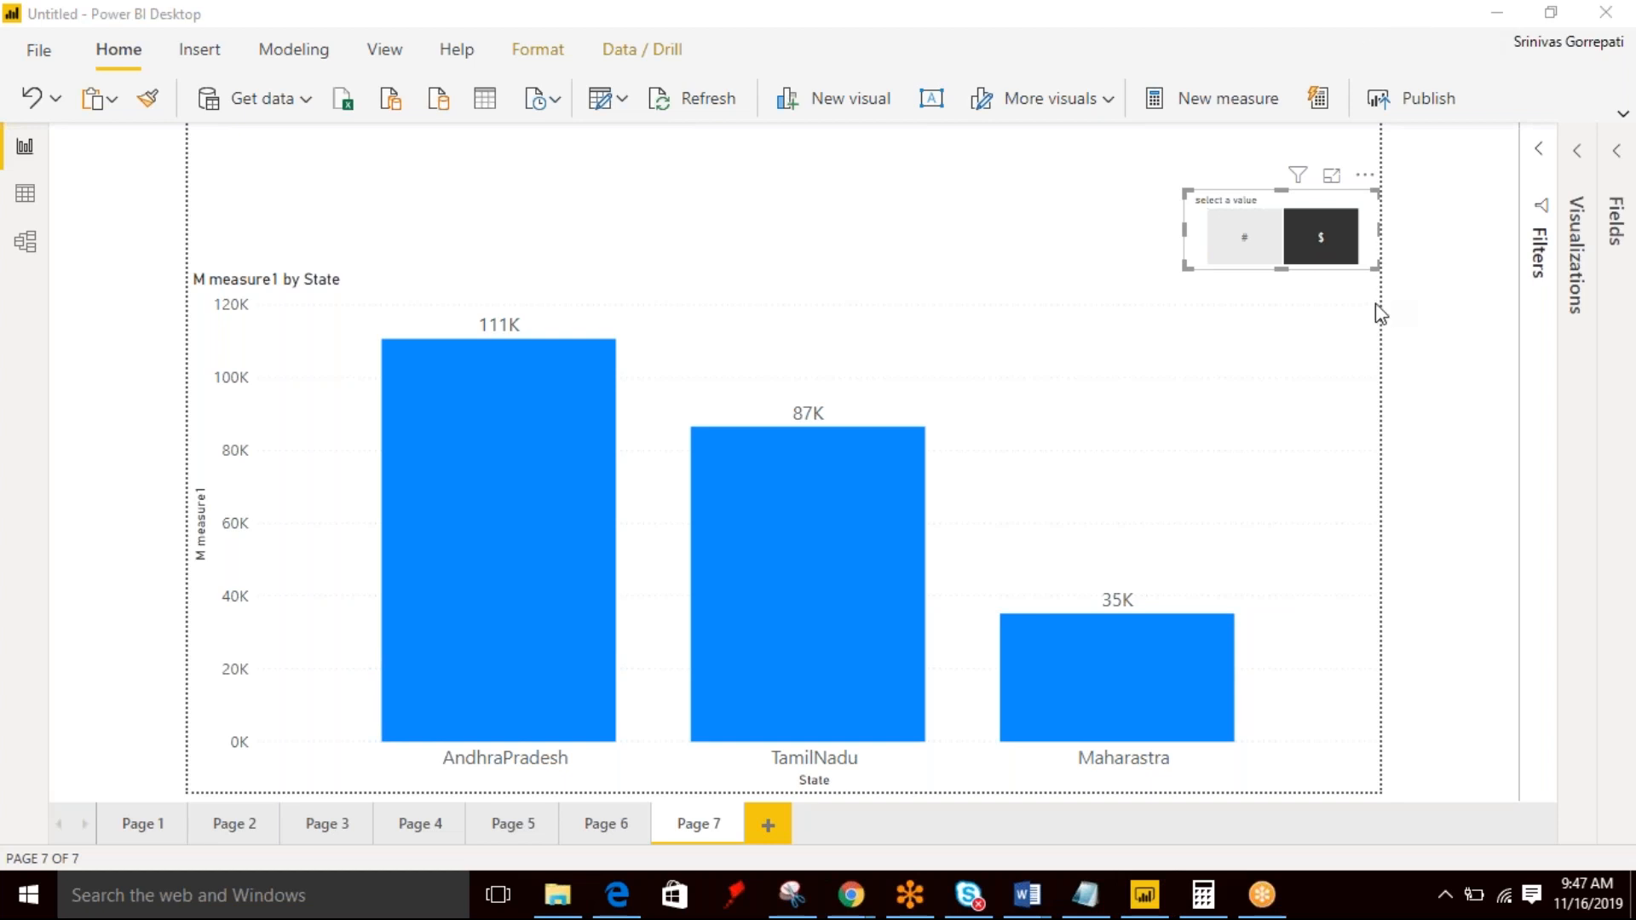
pyautogui.moveTo(1335, 398)
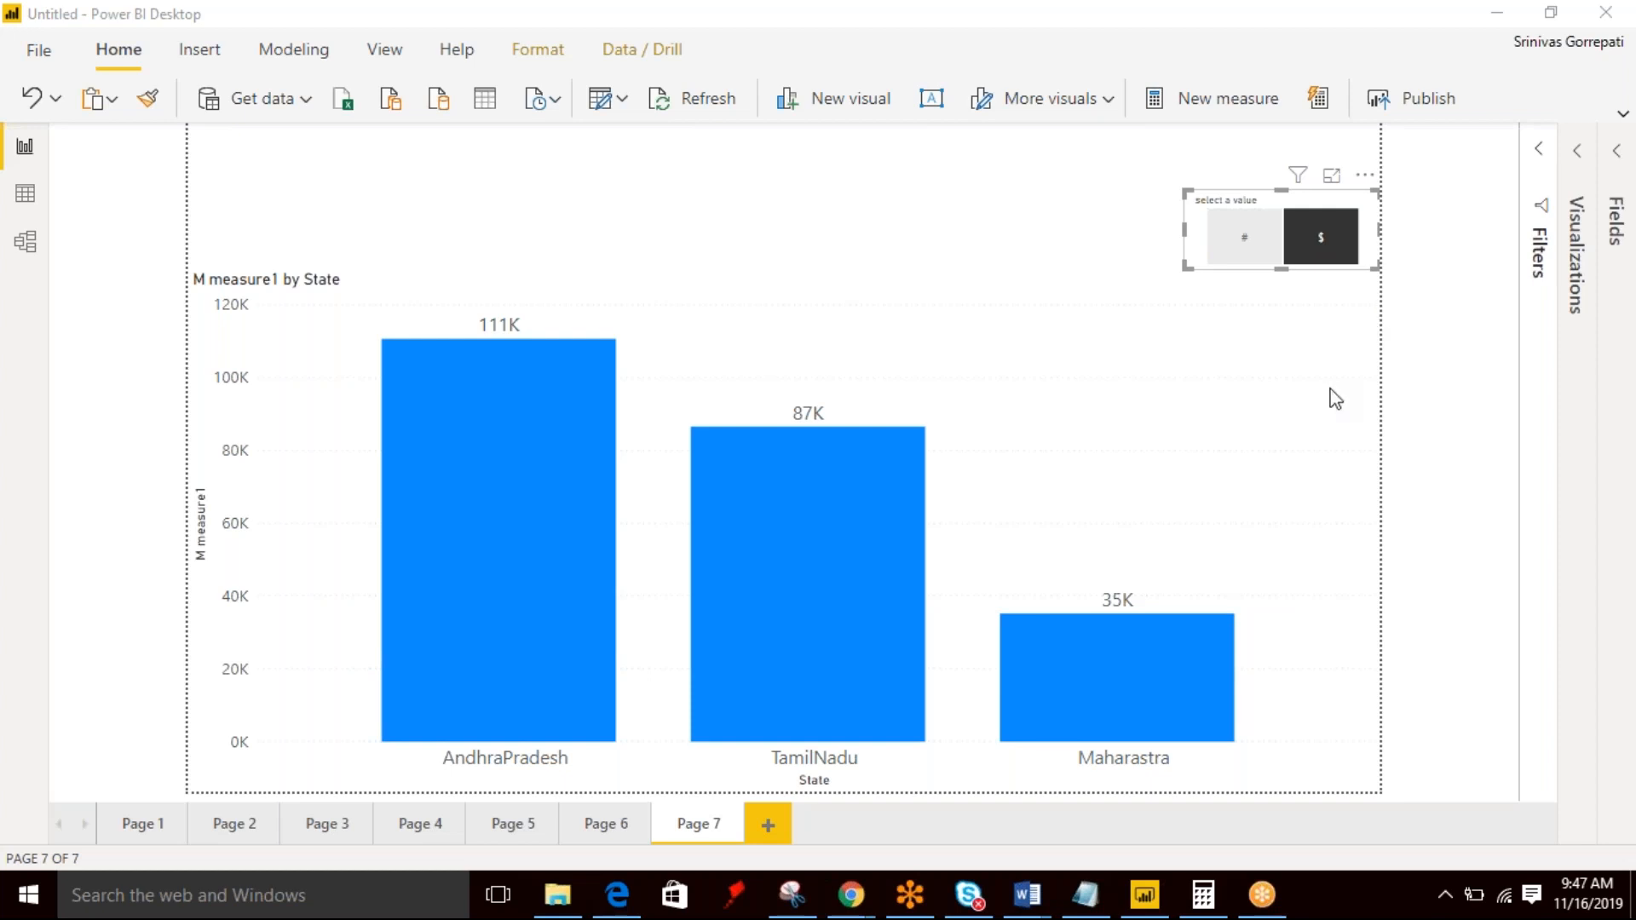